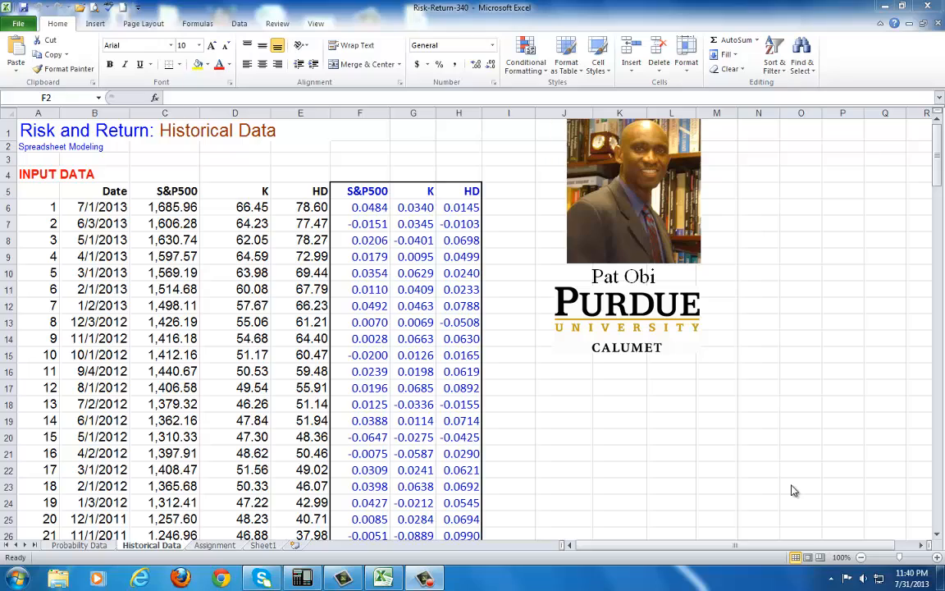
Scroll the Historical Data sheet past sample means and standard deviation to the efficient set section
{"action": "left_click", "coordinate": [359, 146]}
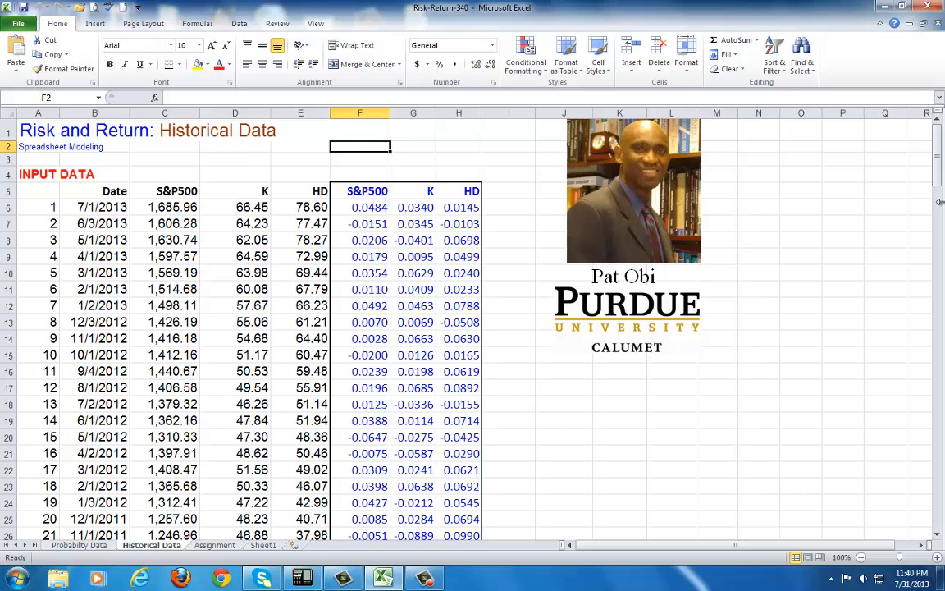
{"action": "scroll", "scroll_direction": "down", "scroll_amount": 3}
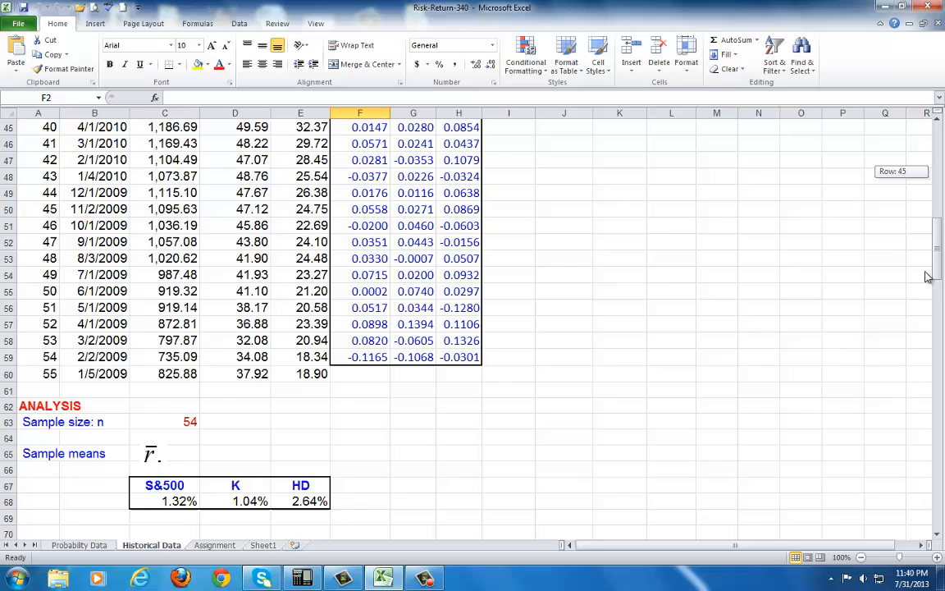
{"action": "scroll", "scroll_direction": "down", "scroll_amount": 3}
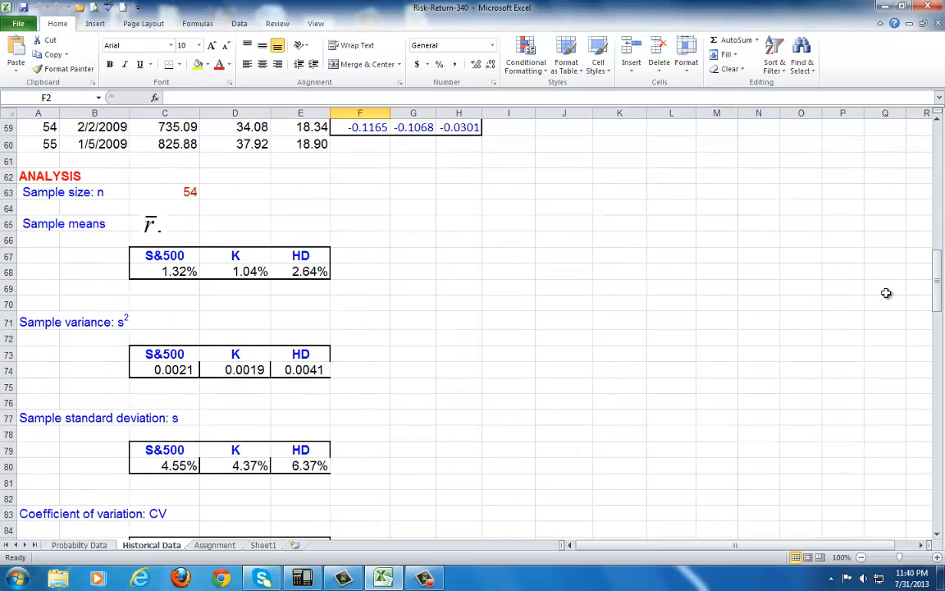
{"action": "mouse_move", "coordinate": [46, 238]}
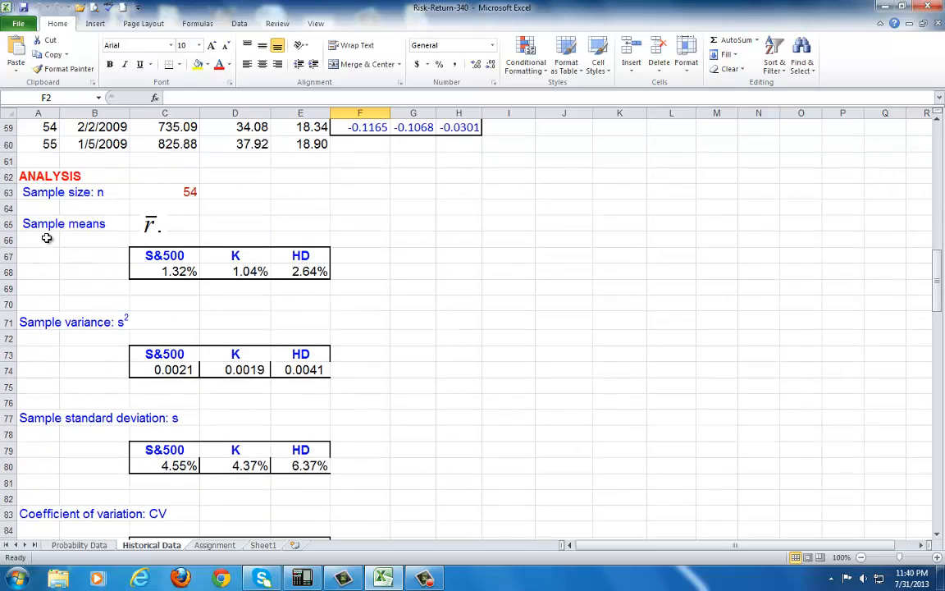
{"action": "left_click", "coordinate": [39, 224]}
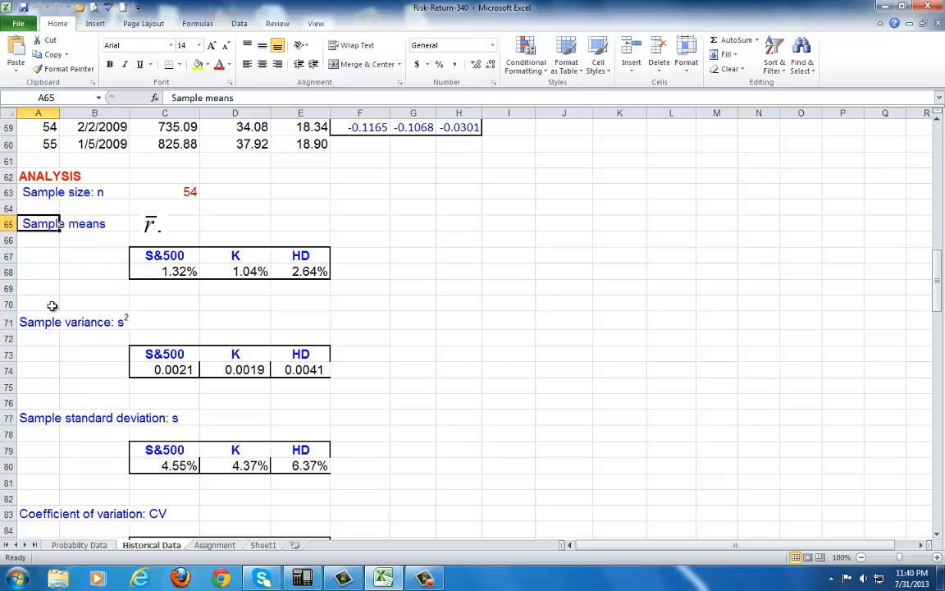
{"action": "left_click", "coordinate": [38, 322]}
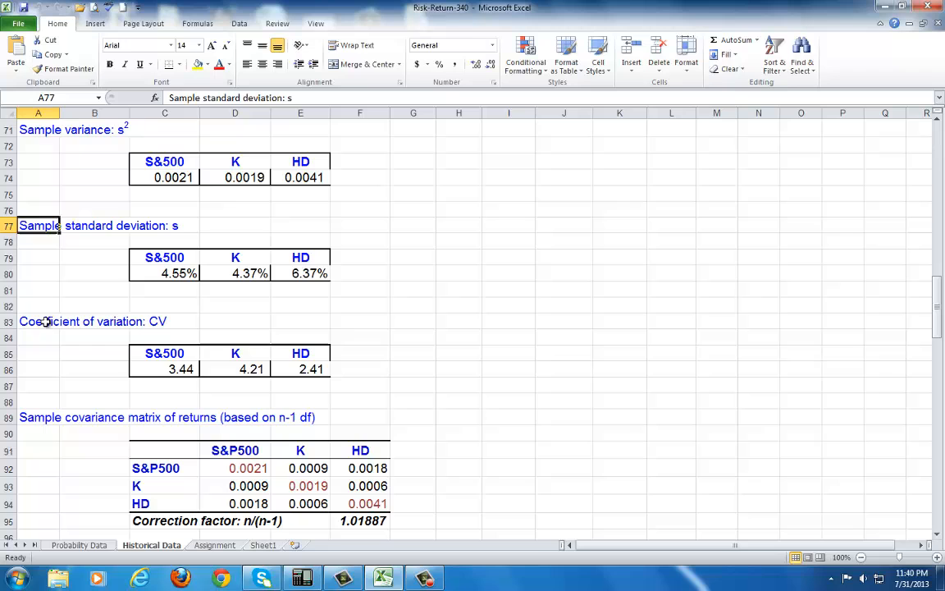
{"action": "scroll", "scroll_direction": "down", "scroll_amount": 3}
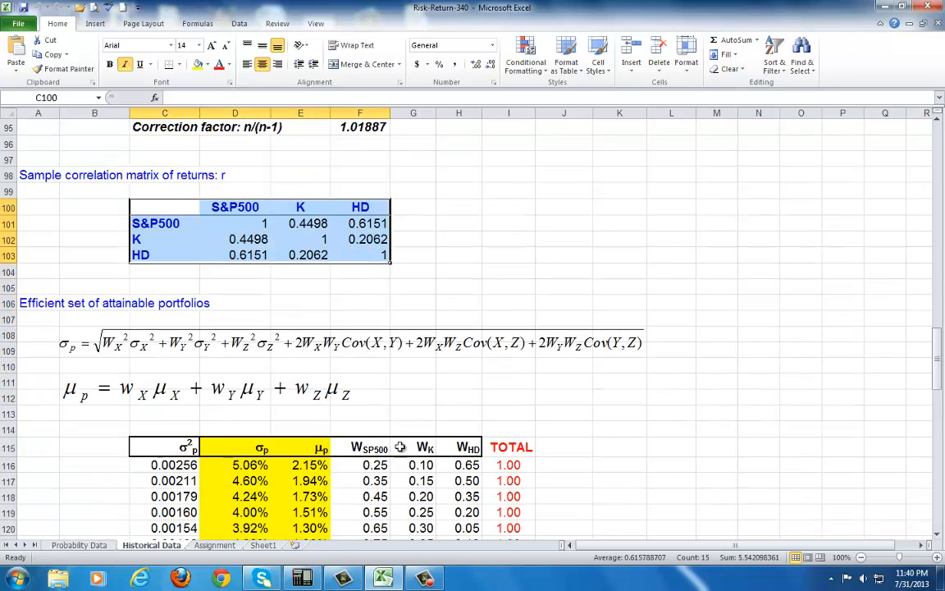
{"action": "left_click", "coordinate": [413, 382]}
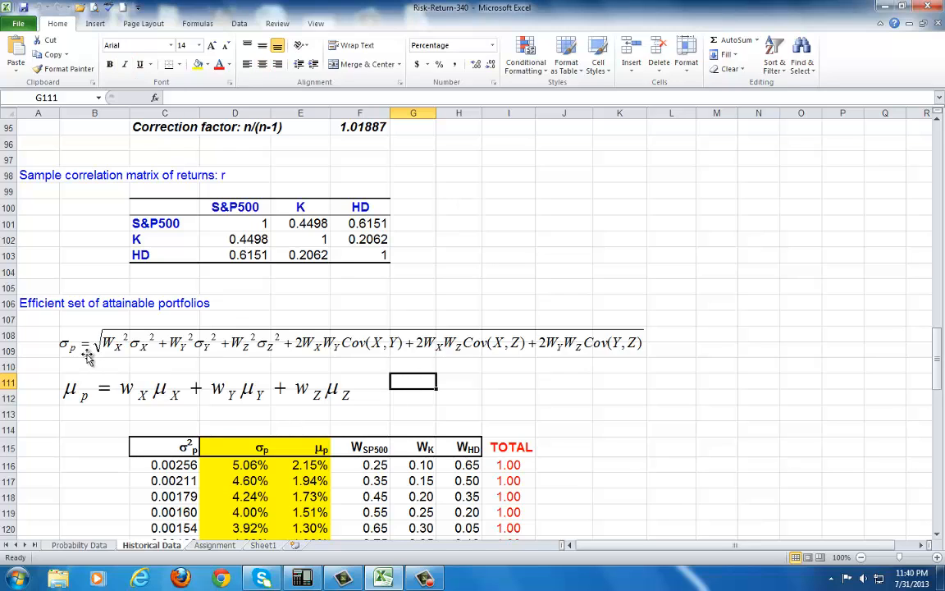
{"action": "mouse_move", "coordinate": [74, 355]}
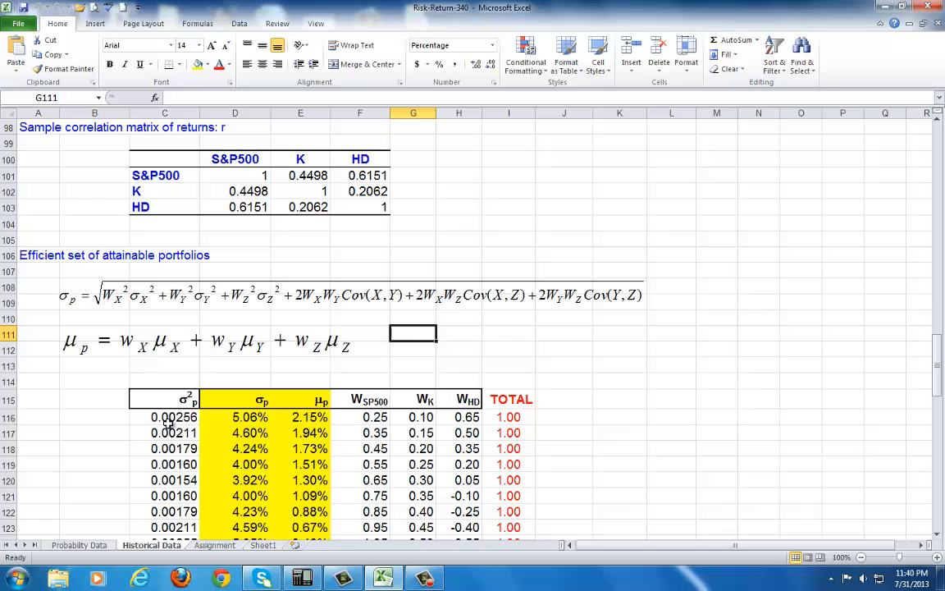
{"action": "left_click", "coordinate": [164, 417]}
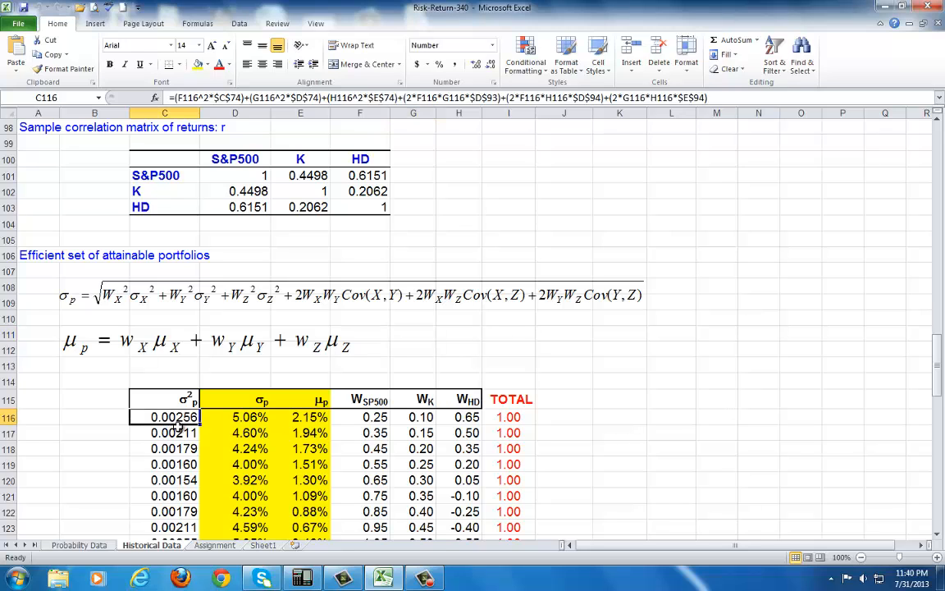
{"action": "mouse_move", "coordinate": [414, 157]}
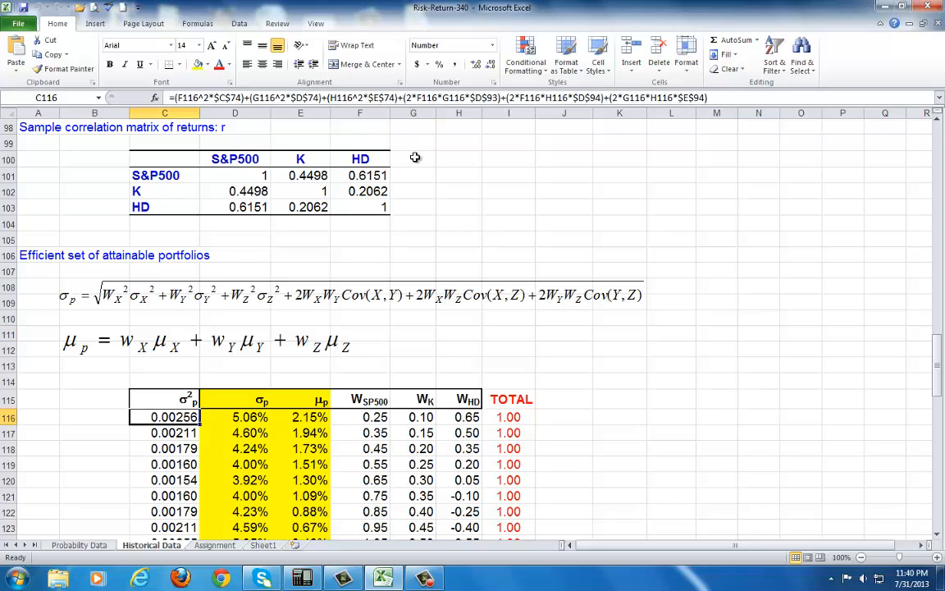
{"action": "mouse_move", "coordinate": [604, 98]}
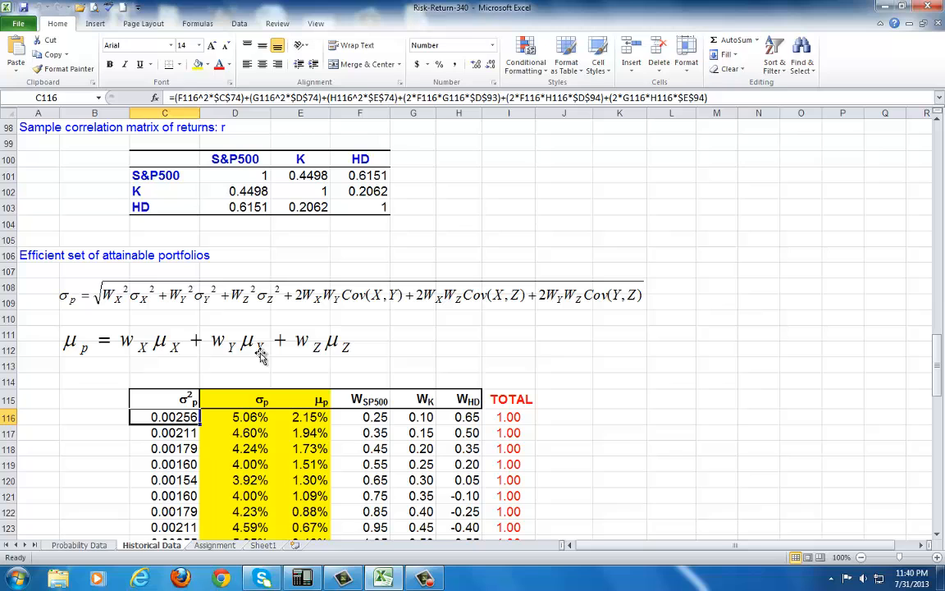
{"action": "mouse_move", "coordinate": [365, 345]}
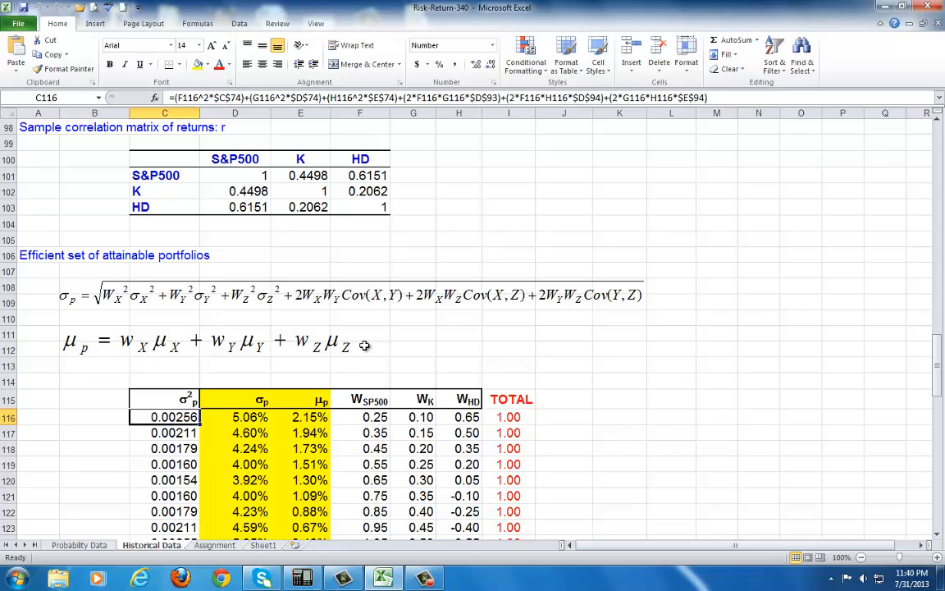
{"action": "scroll", "scroll_direction": "down", "scroll_amount": 3}
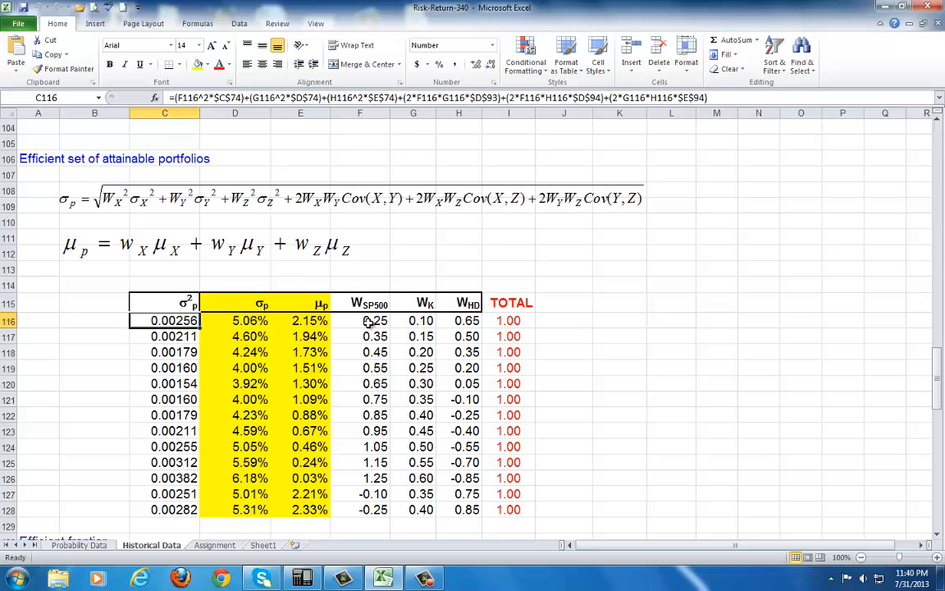
{"action": "left_click_drag", "start_coordinate": [374, 320], "coordinate": [466, 320]}
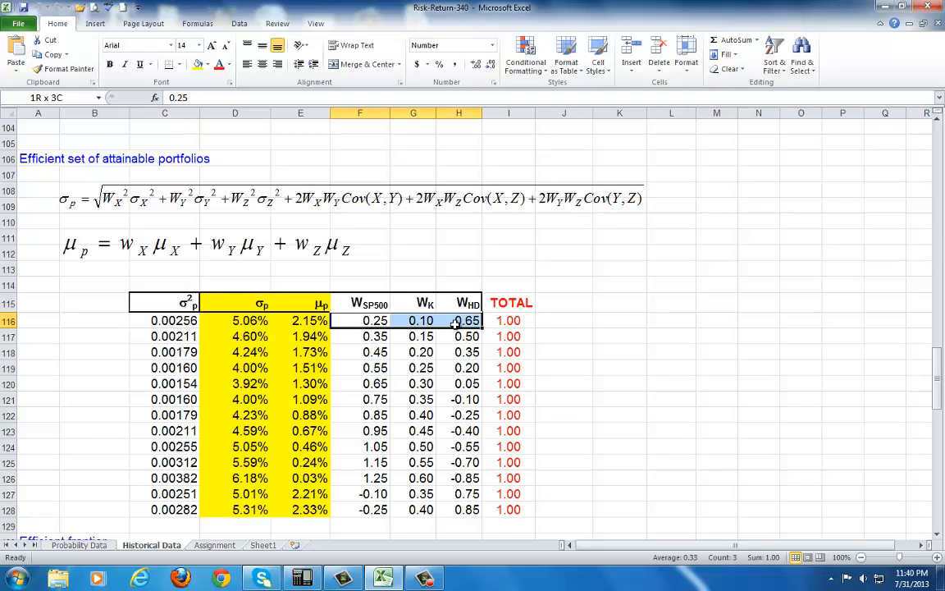
{"action": "left_click", "coordinate": [359, 320]}
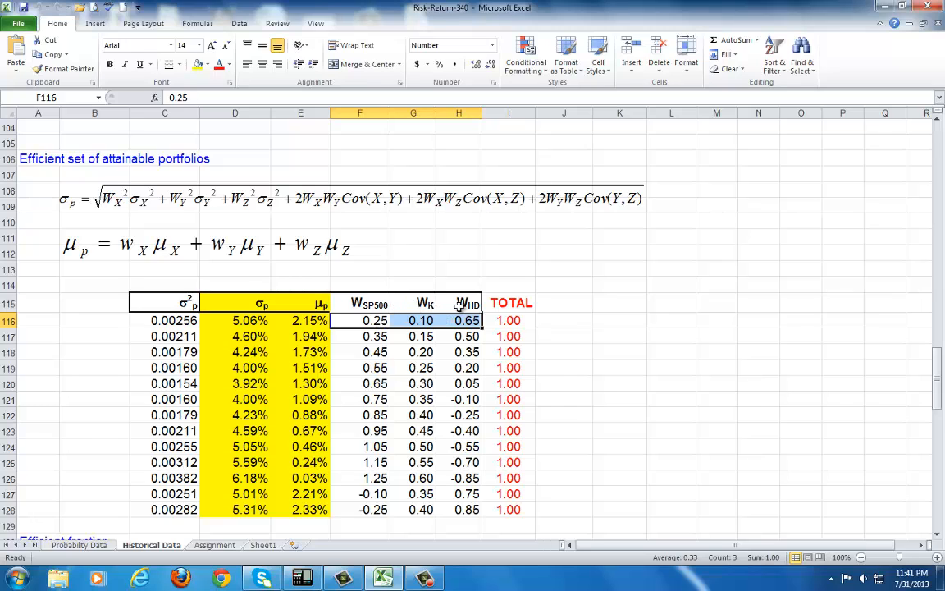
{"action": "left_click", "coordinate": [360, 320]}
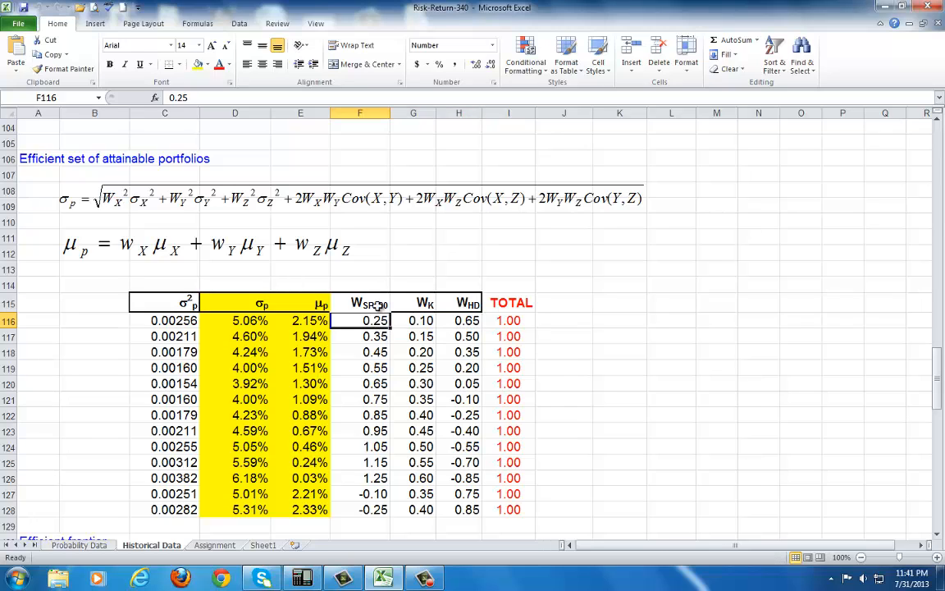
{"action": "left_click", "coordinate": [413, 320]}
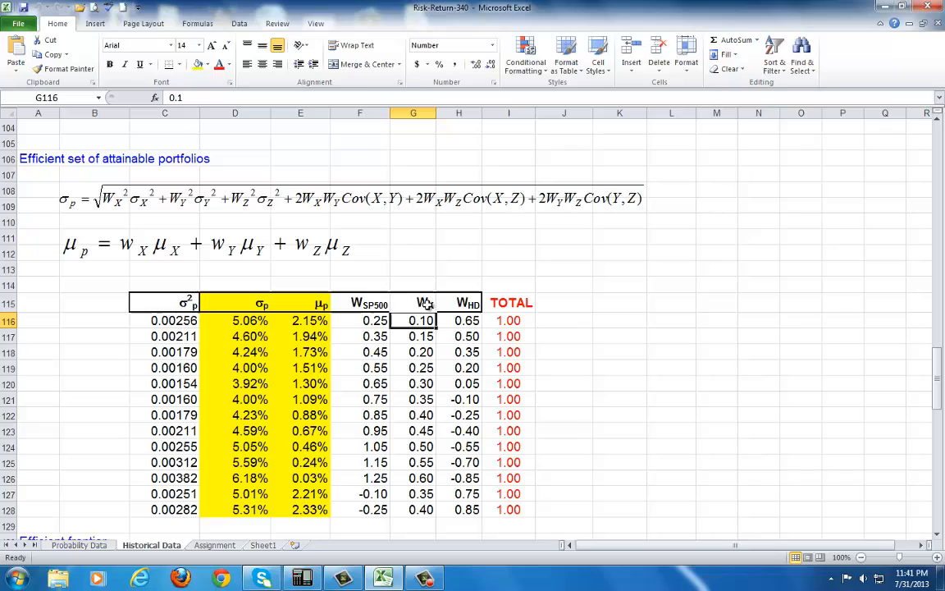
{"action": "left_click", "coordinate": [459, 320]}
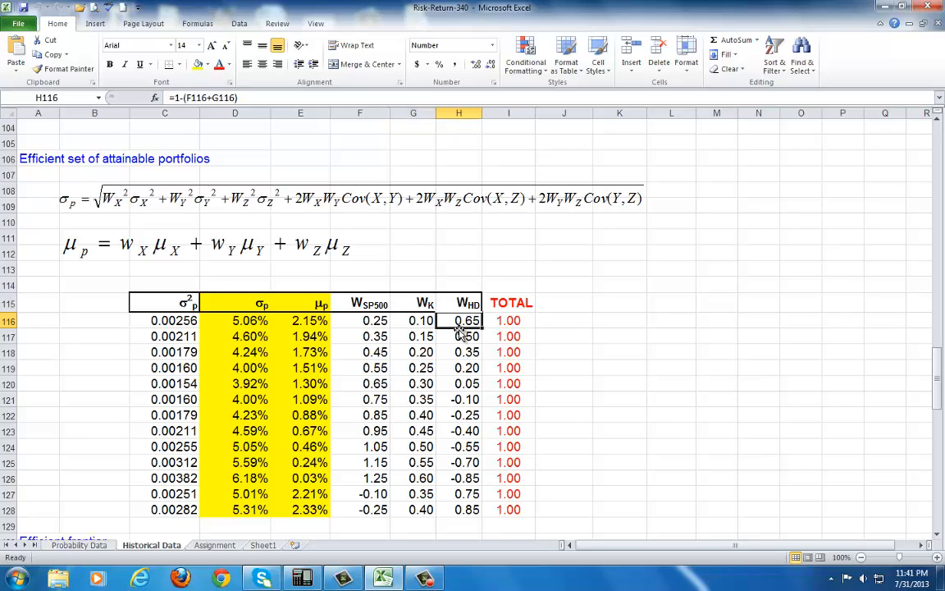
{"action": "mouse_move", "coordinate": [386, 410]}
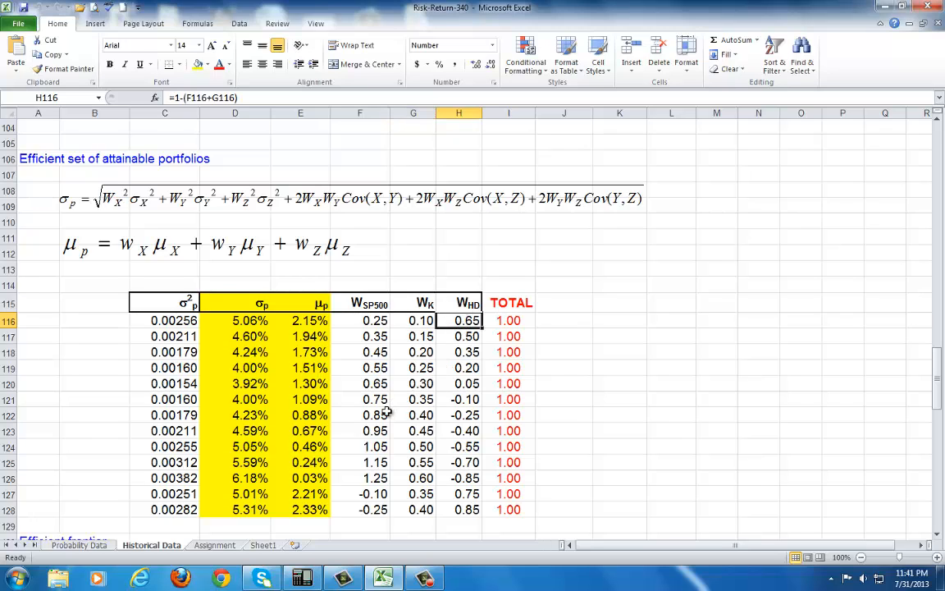
{"action": "left_click_drag", "start_coordinate": [360, 399], "coordinate": [460, 399]}
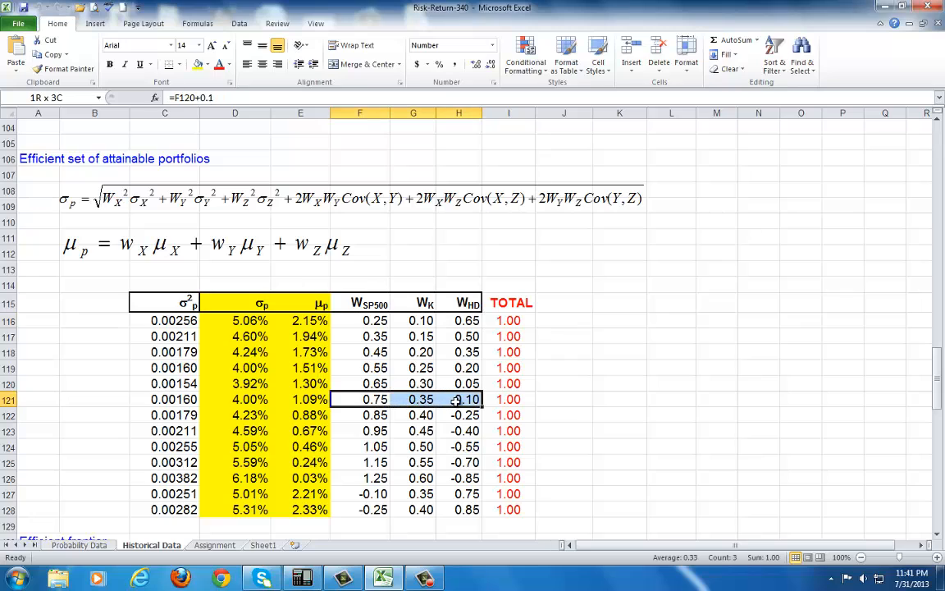
{"action": "left_click", "coordinate": [359, 398]}
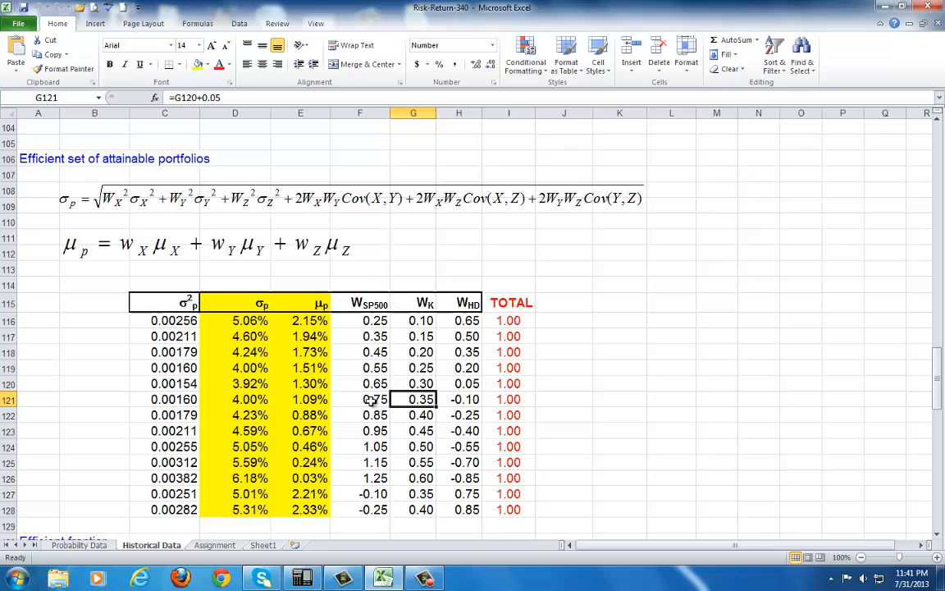
{"action": "mouse_move", "coordinate": [357, 407]}
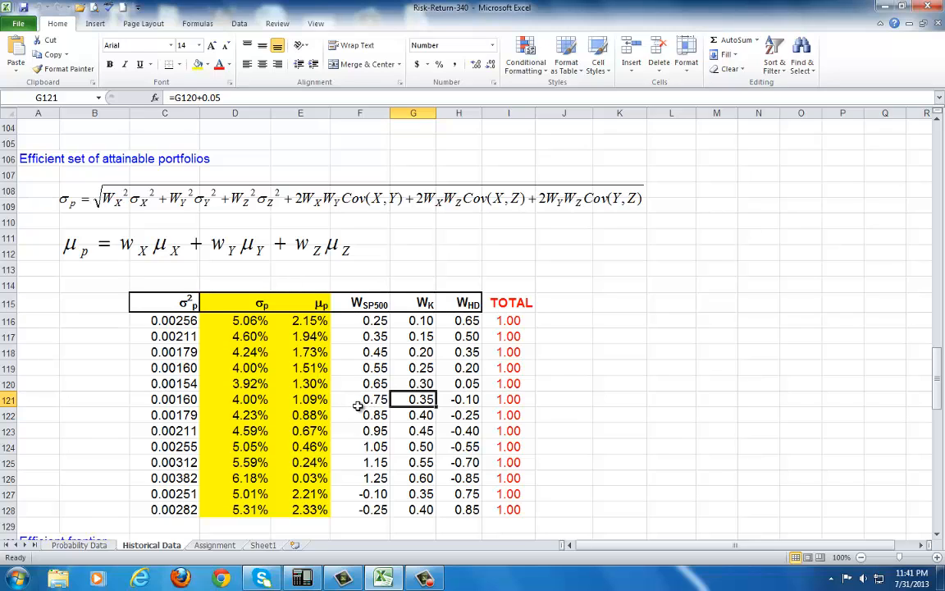
{"action": "left_click", "coordinate": [359, 399]}
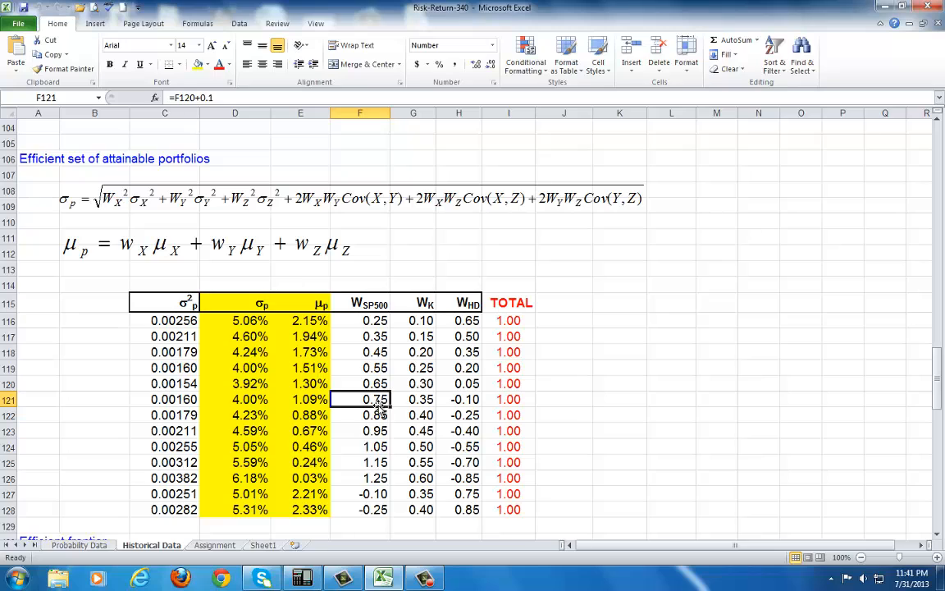
{"action": "left_click", "coordinate": [413, 401]}
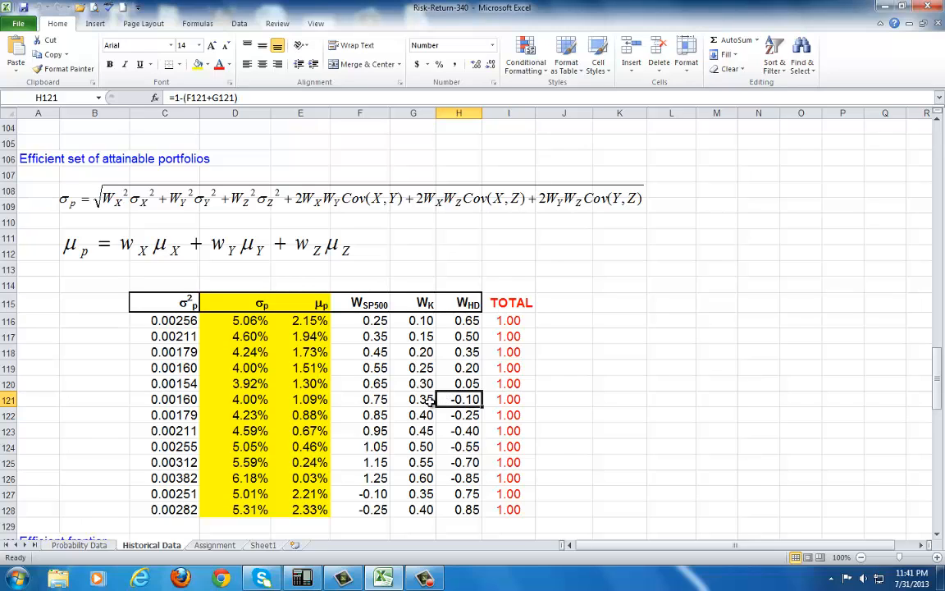
{"action": "left_click", "coordinate": [413, 399]}
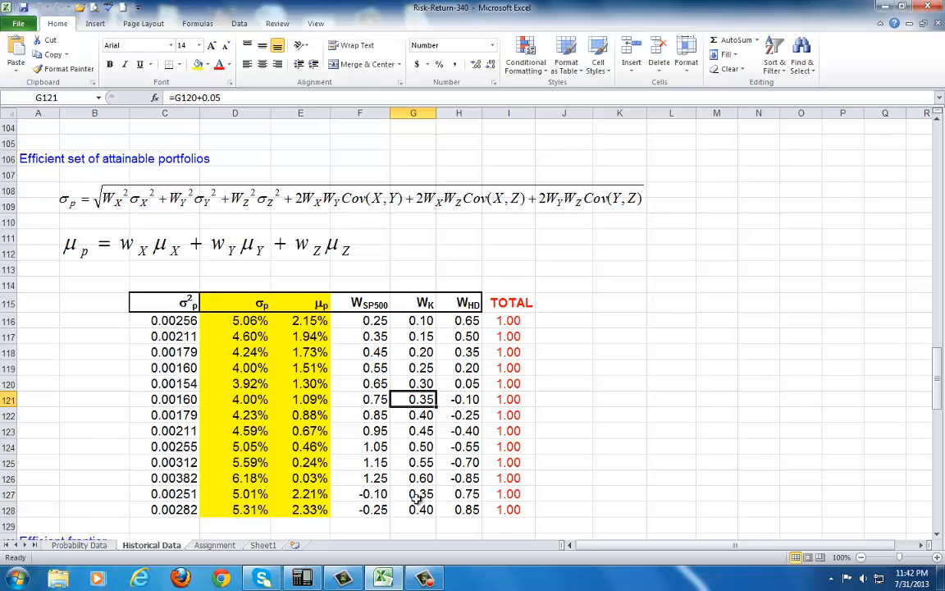
Inspect the row 124 and 119 weight formulas and confirm their totals sum to one
{"action": "left_click", "coordinate": [360, 446]}
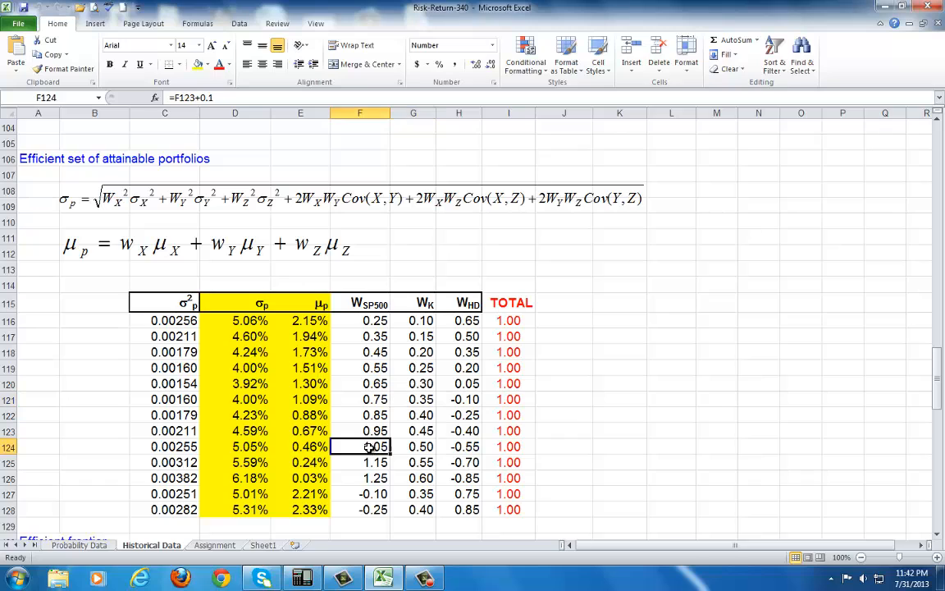
{"action": "left_click_drag", "start_coordinate": [374, 446], "coordinate": [466, 446]}
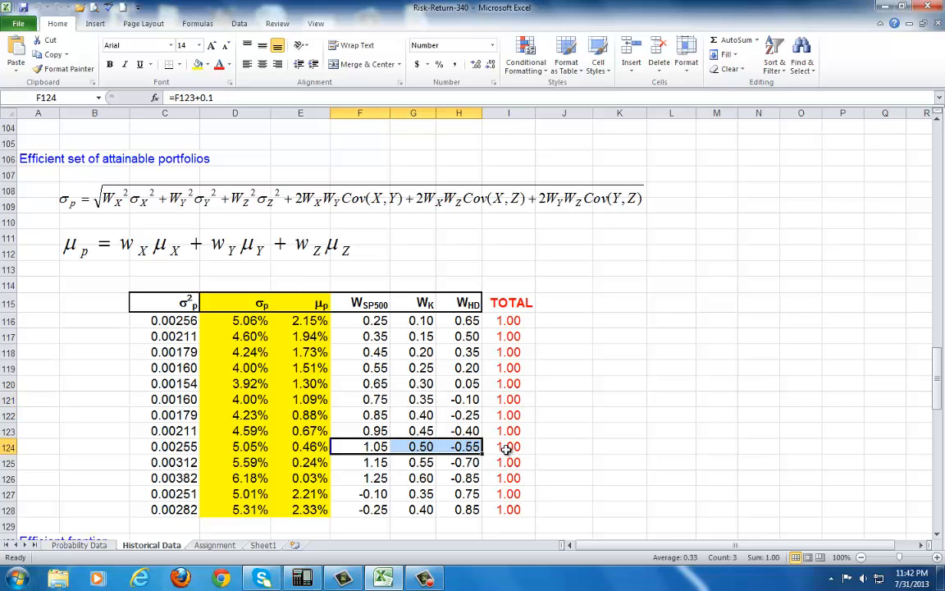
{"action": "left_click", "coordinate": [509, 446]}
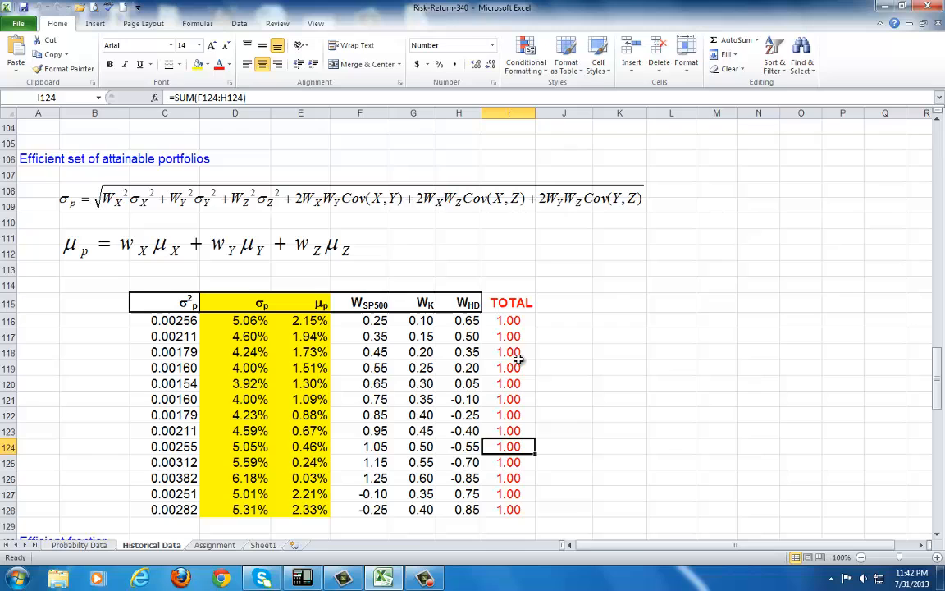
{"action": "left_click", "coordinate": [509, 367]}
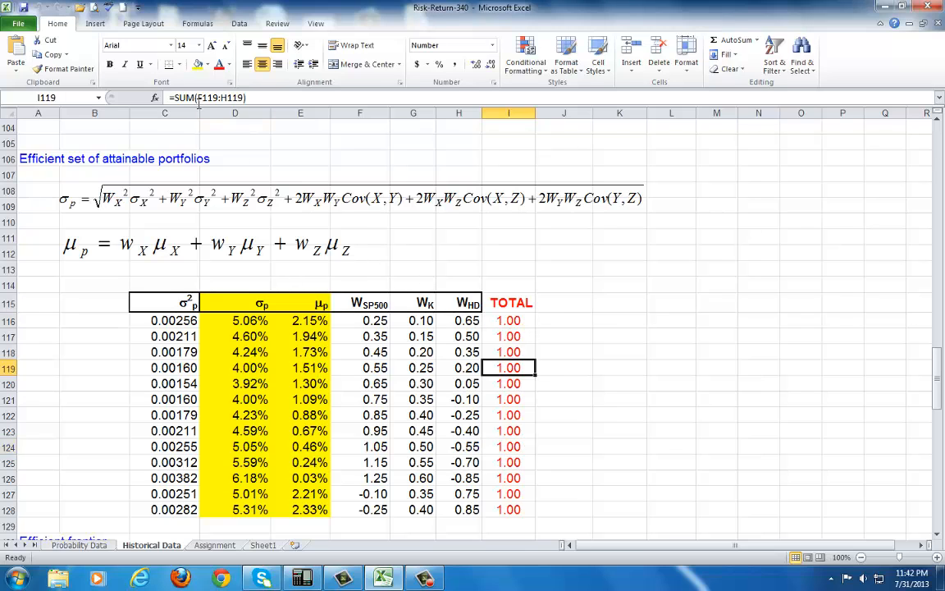
Select the empty cell G111 beside the μp return equation for a new formula
{"action": "scroll", "scroll_direction": "up", "scroll_amount": 3}
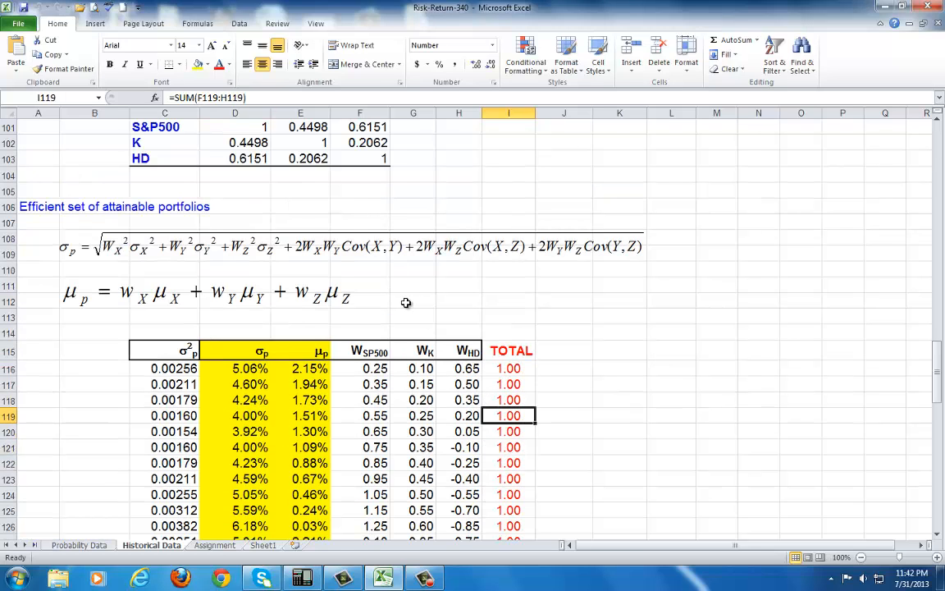
{"action": "left_click", "coordinate": [459, 286]}
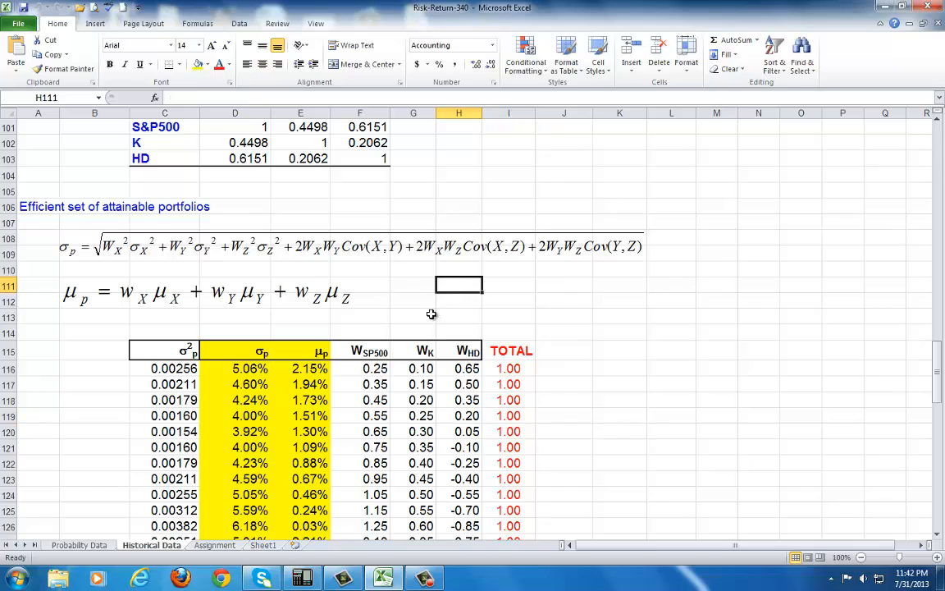
{"action": "mouse_move", "coordinate": [451, 349]}
{"action": "type", "text": "="}
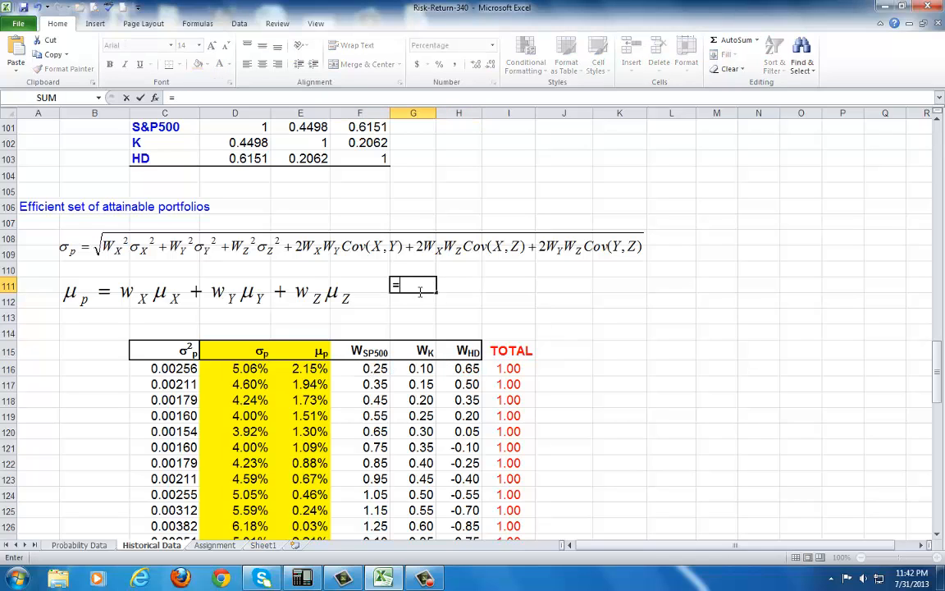
Start G111 with the first term (F116^2*C74), the squared S&P500 weight times its variance
{"action": "type", "text": "("}
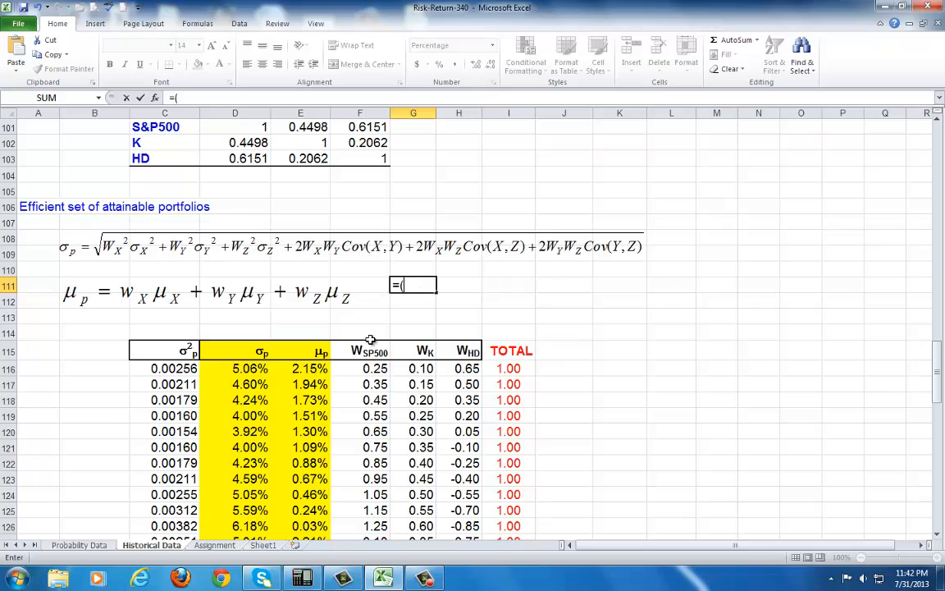
{"action": "mouse_move", "coordinate": [399, 378]}
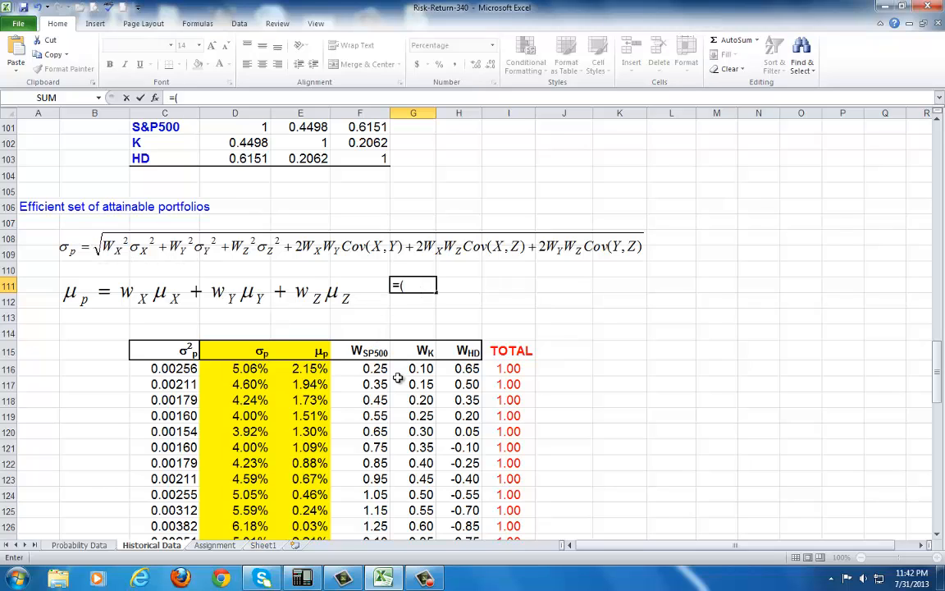
{"action": "left_click", "coordinate": [359, 367]}
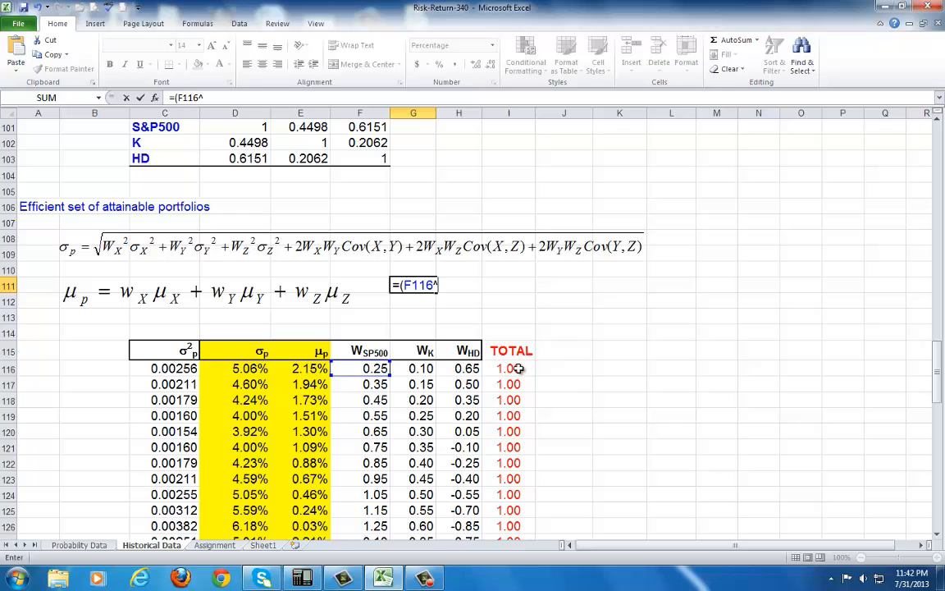
{"action": "type", "text": "2*"}
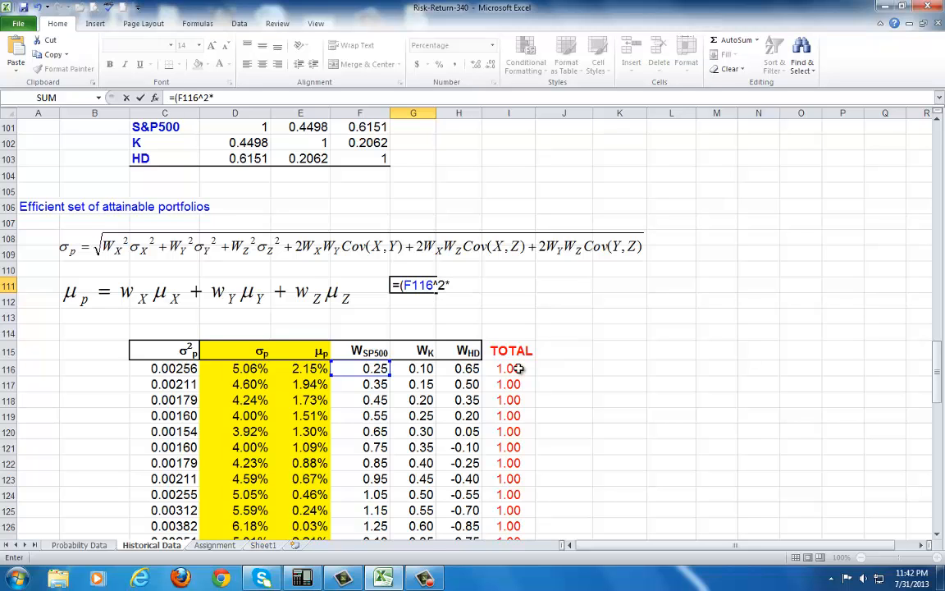
{"action": "scroll", "scroll_direction": "up", "scroll_amount": 3}
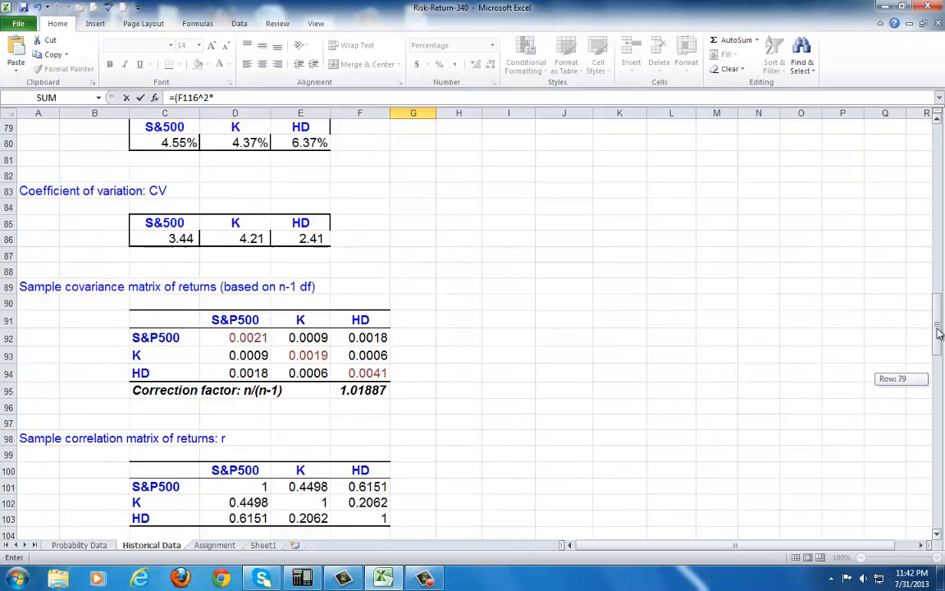
{"action": "scroll", "scroll_direction": "up", "scroll_amount": 3}
{"action": "type", "text": "C74)"}
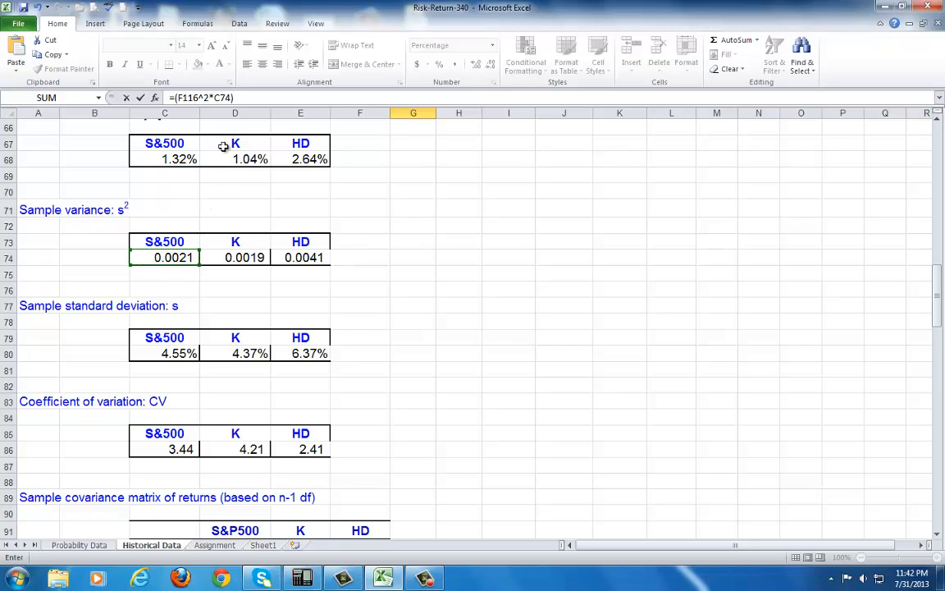
{"action": "mouse_move", "coordinate": [200, 217]}
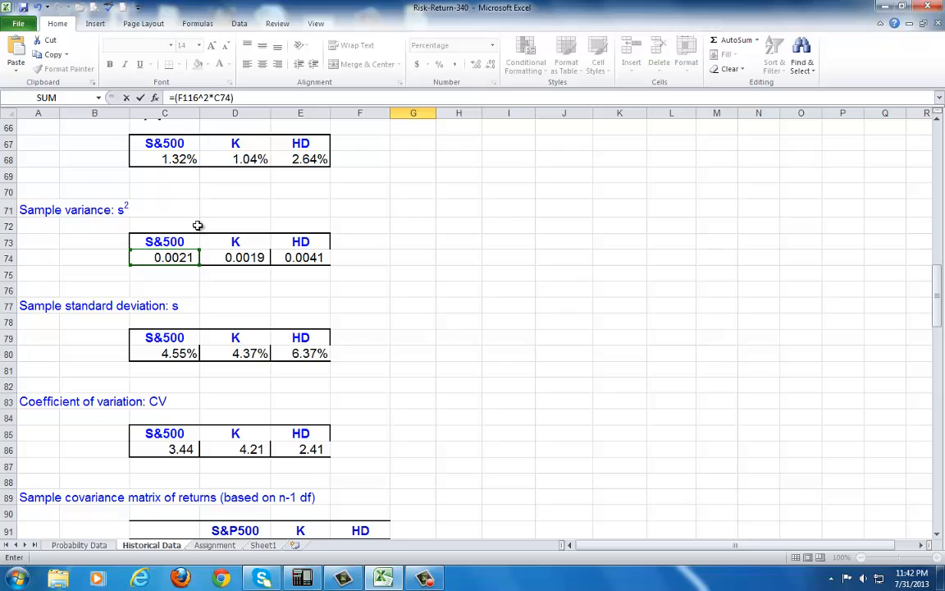
{"action": "mouse_move", "coordinate": [184, 272]}
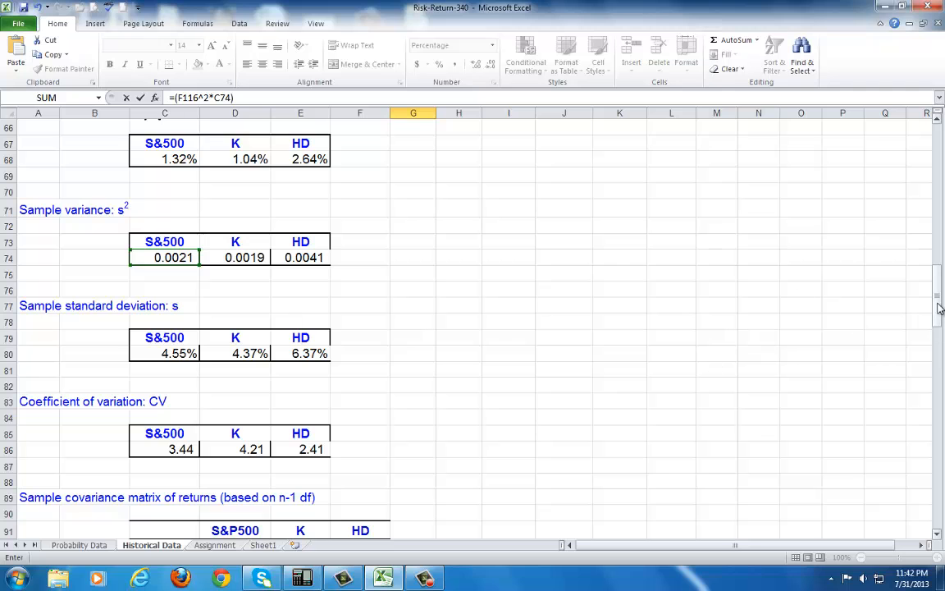
{"action": "scroll", "scroll_direction": "down", "scroll_amount": 3}
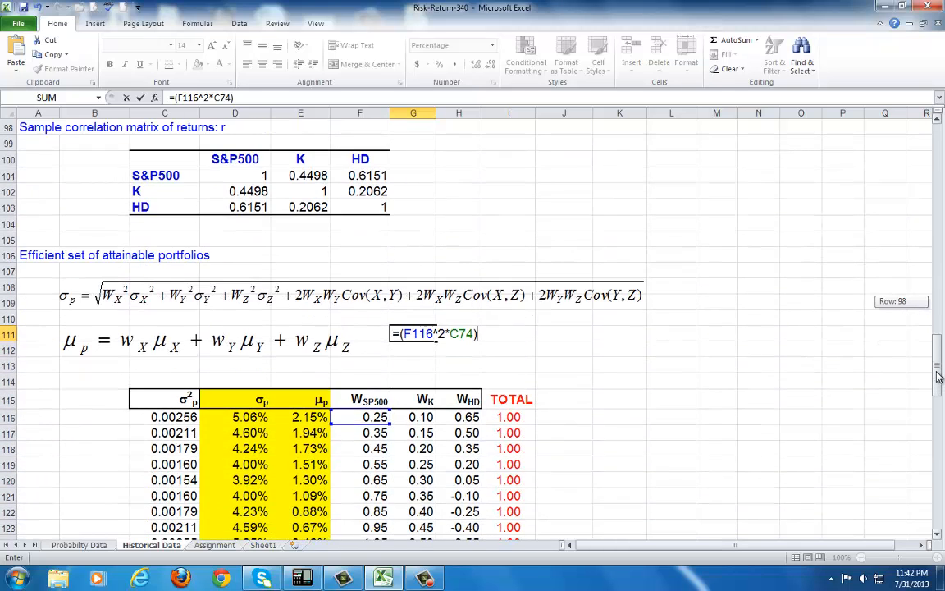
Add the K and HD terms (G116^2*D74)+(H116^2*E74) to the variance formula
{"action": "type", "text": "+(G116"}
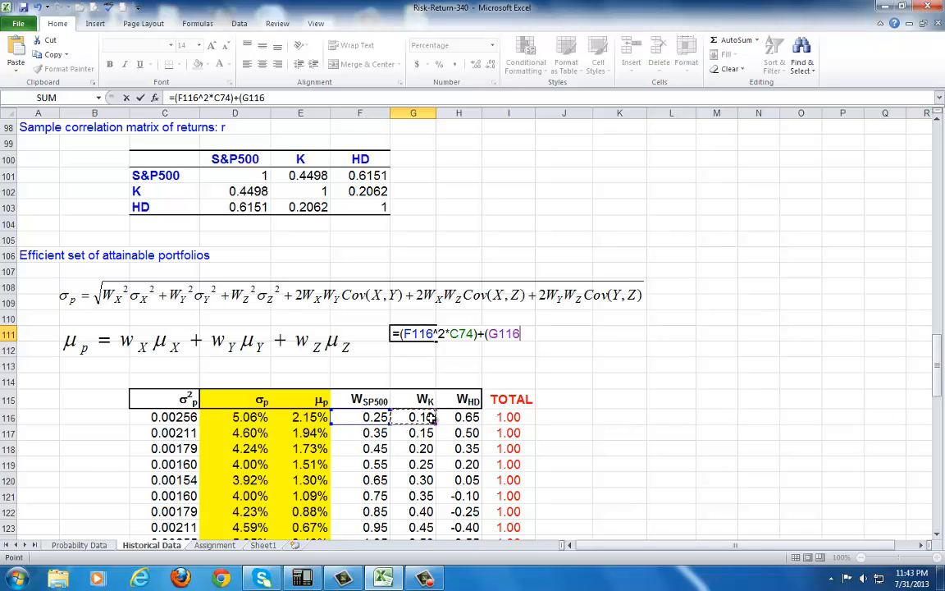
{"action": "type", "text": "^2"}
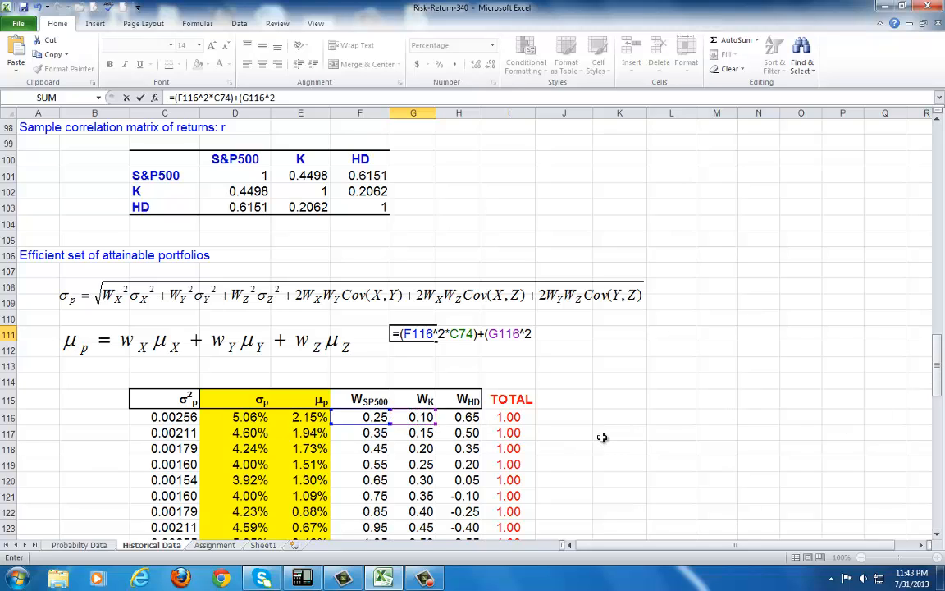
{"action": "type", "text": "*"}
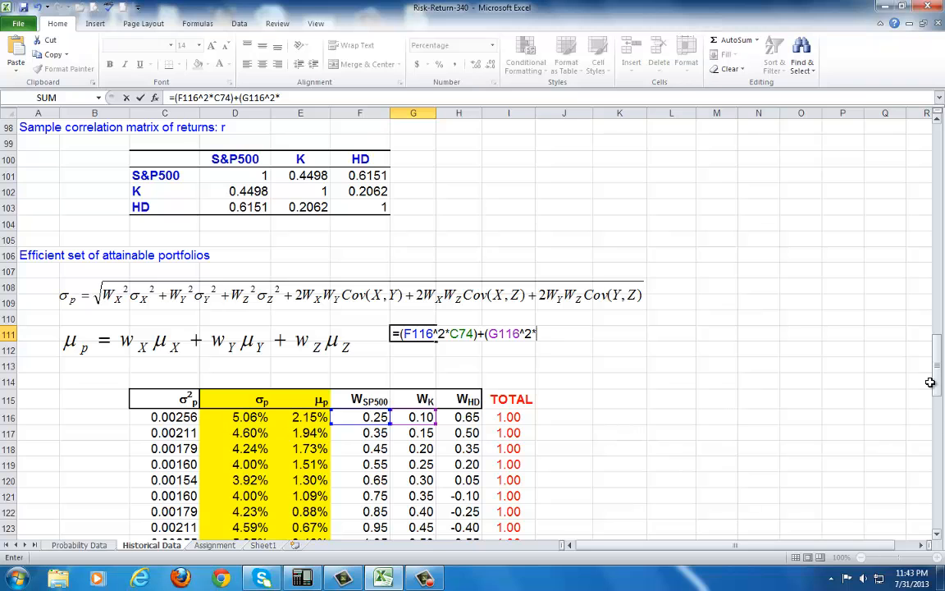
{"action": "scroll", "scroll_direction": "up", "scroll_amount": 3}
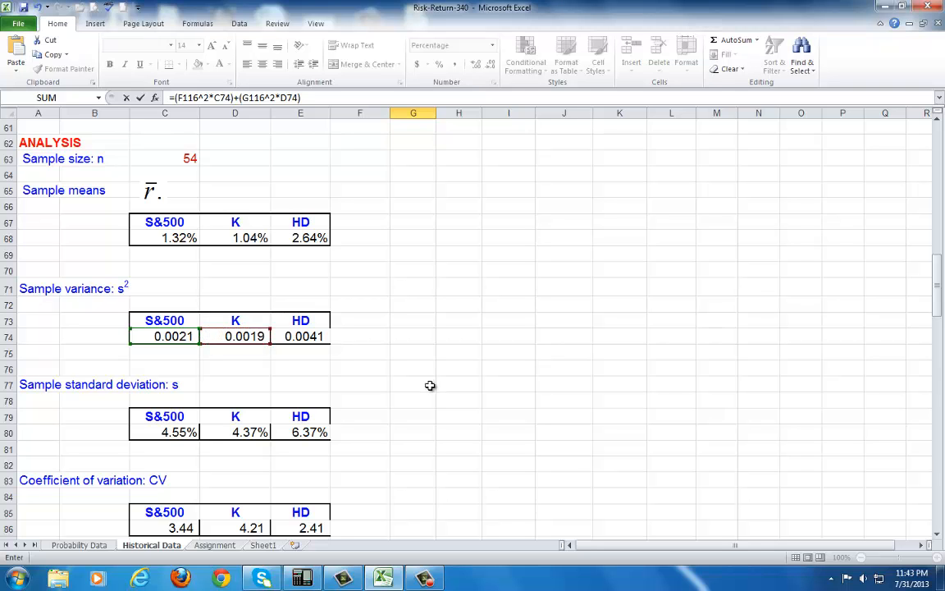
{"action": "scroll", "scroll_direction": "down", "scroll_amount": 3}
{"action": "type", "text": "+"}
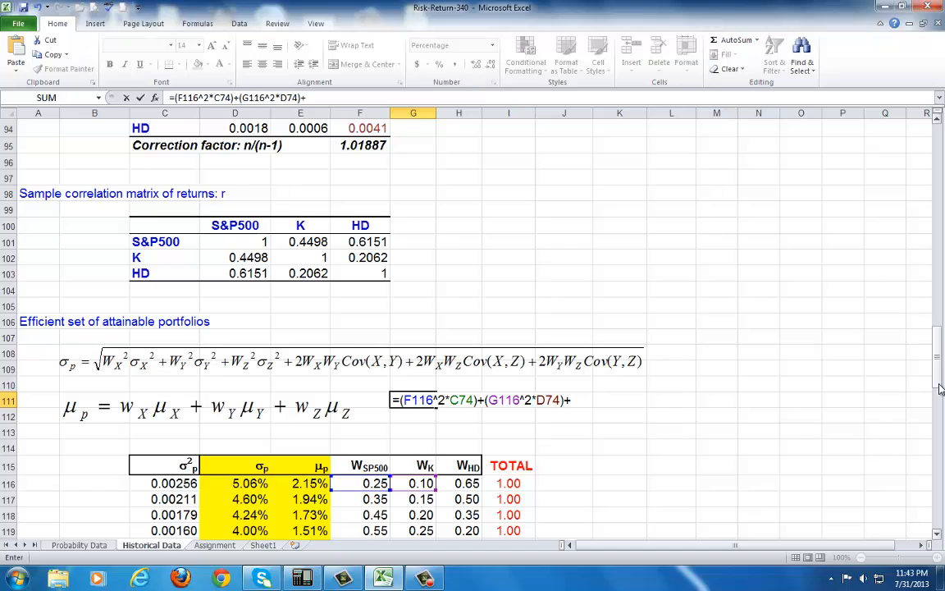
{"action": "type", "text": "(H116"}
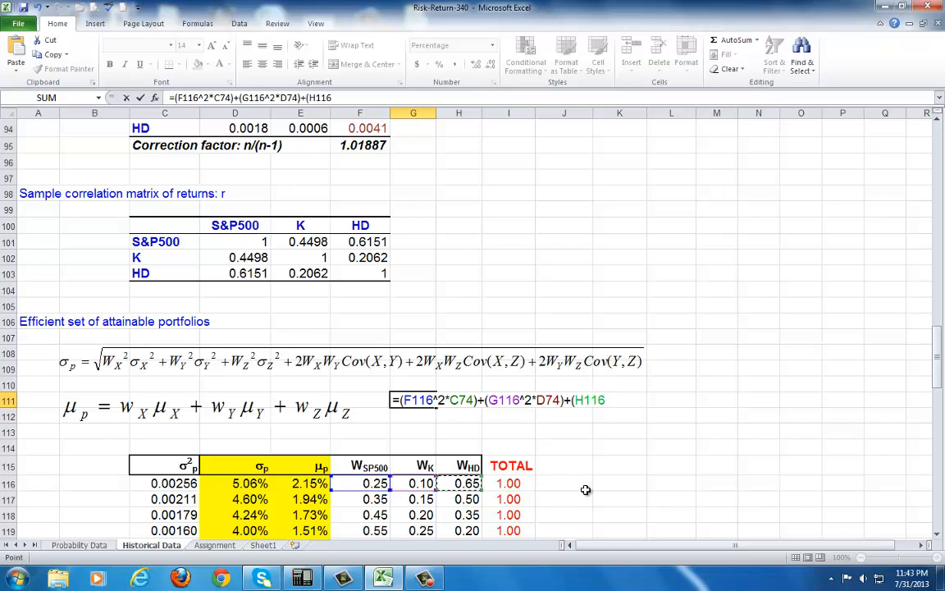
{"action": "type", "text": "^2*"}
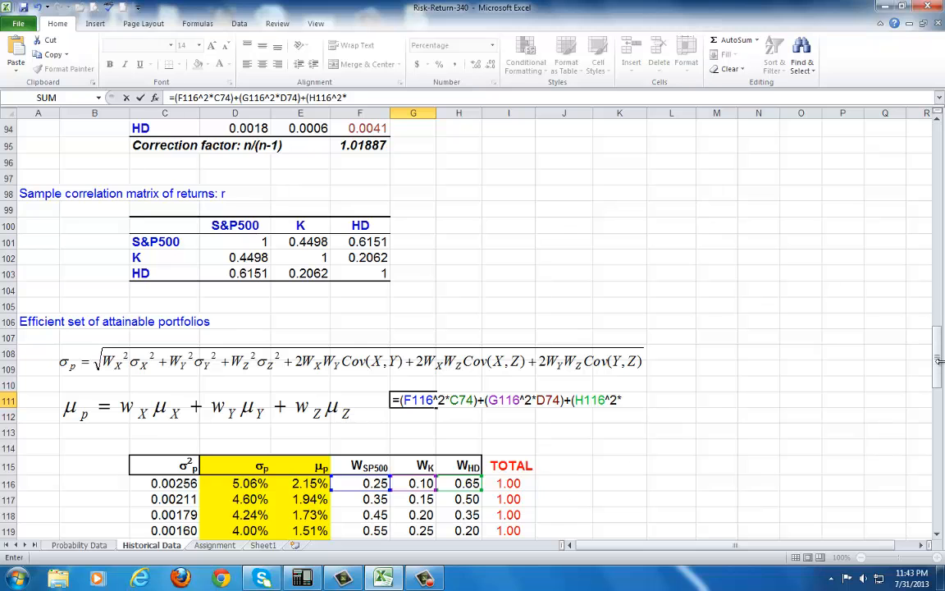
{"action": "scroll", "scroll_direction": "up", "scroll_amount": 3}
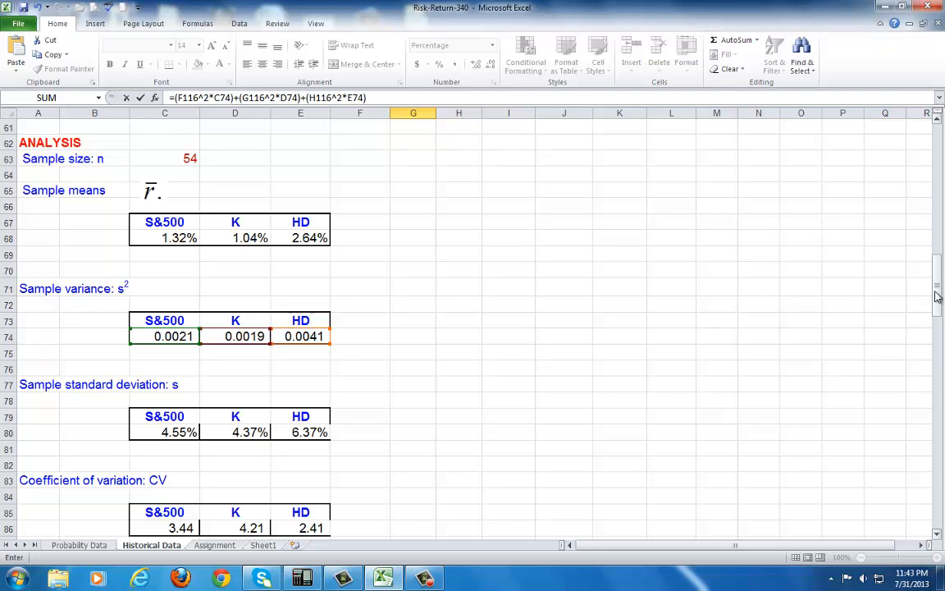
{"action": "scroll", "scroll_direction": "down", "scroll_amount": 3}
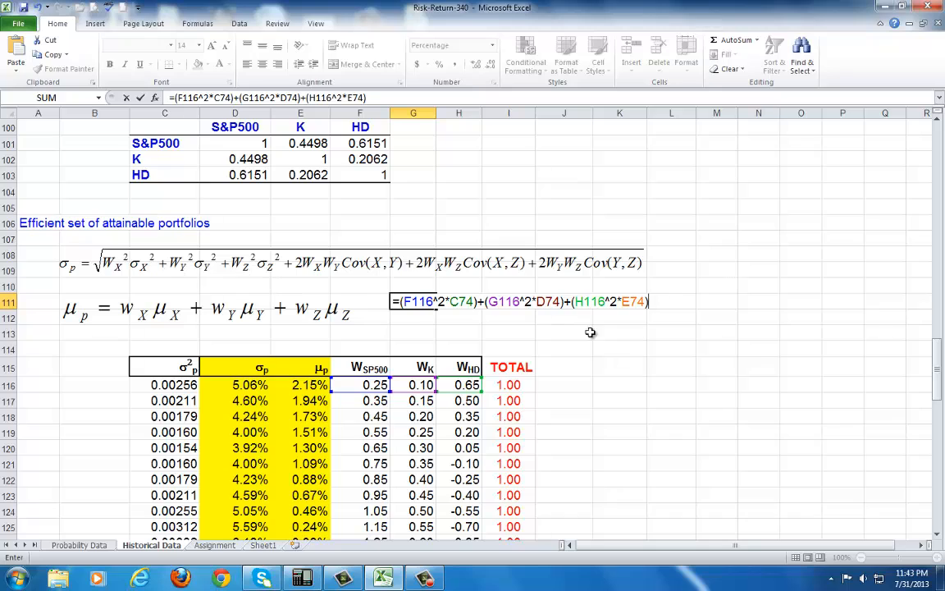
Add the doubled S&P500–K and S&P500–HD weight-times-covariance terms to G111
{"action": "type", "text": "+("}
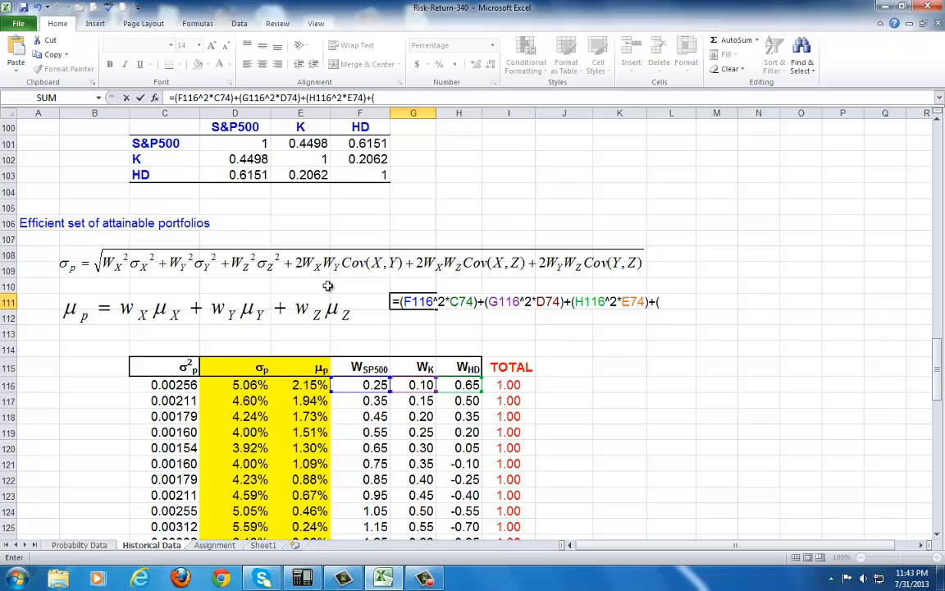
{"action": "type", "text": "2"}
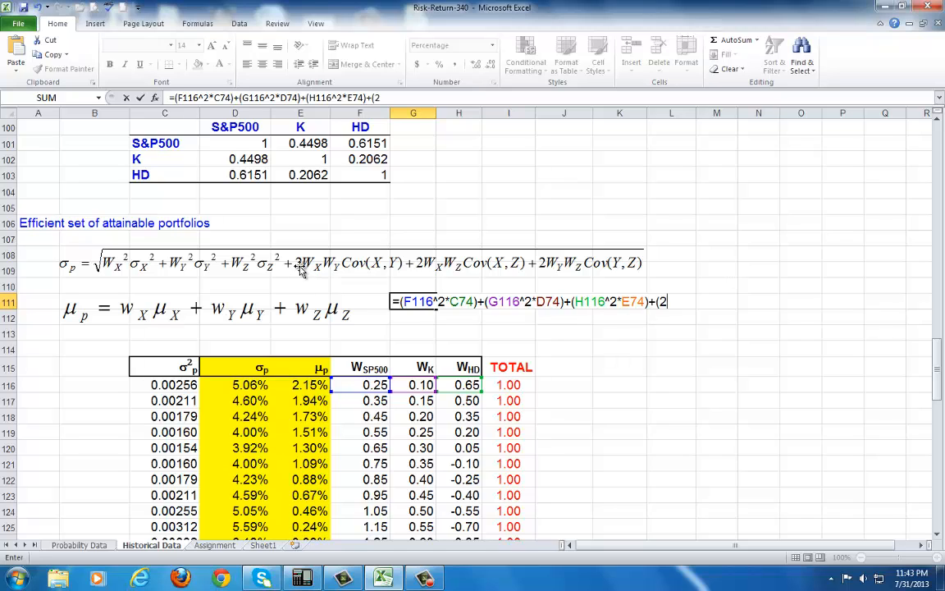
{"action": "type", "text": "*"}
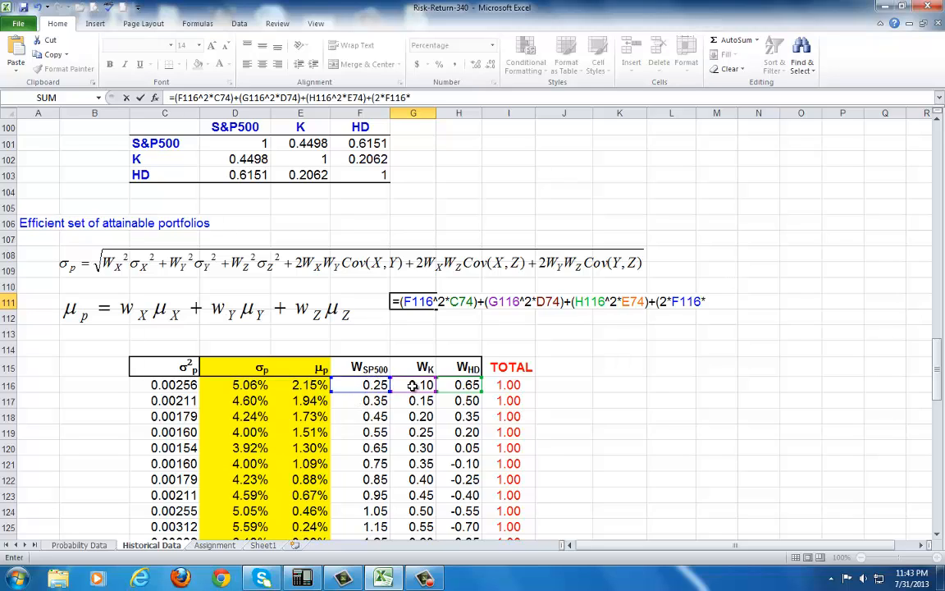
{"action": "left_click", "coordinate": [413, 384]}
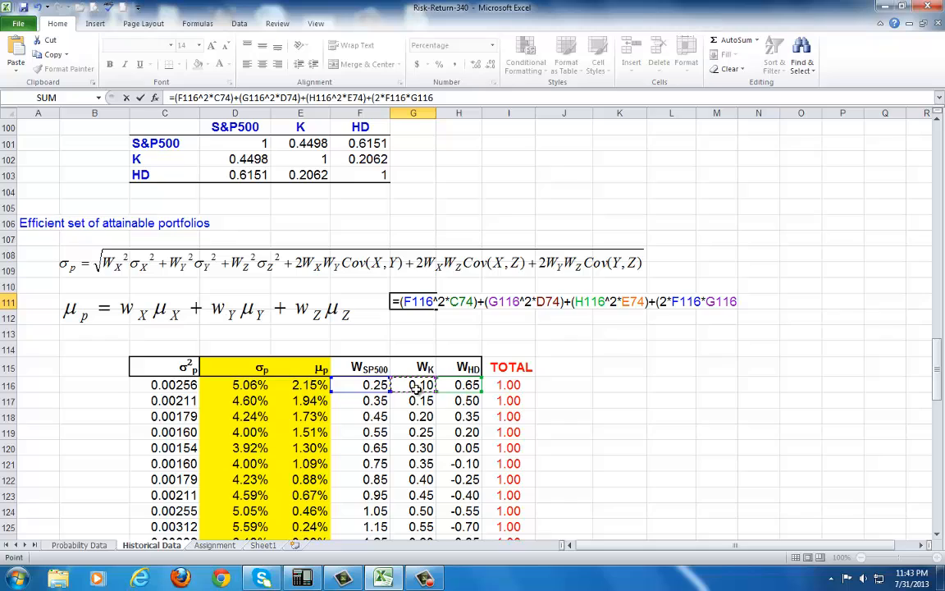
{"action": "type", "text": "*"}
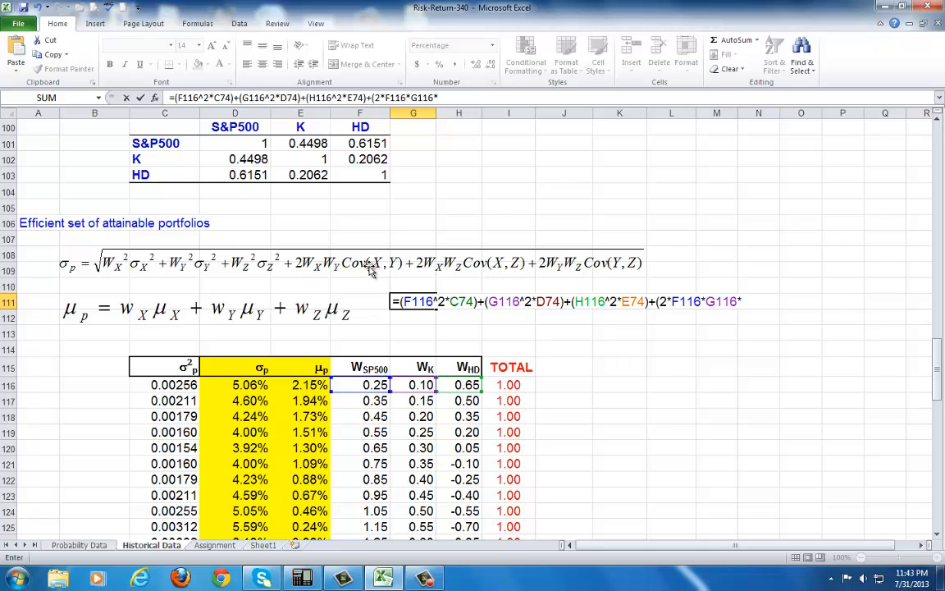
{"action": "scroll", "scroll_direction": "up", "scroll_amount": 3}
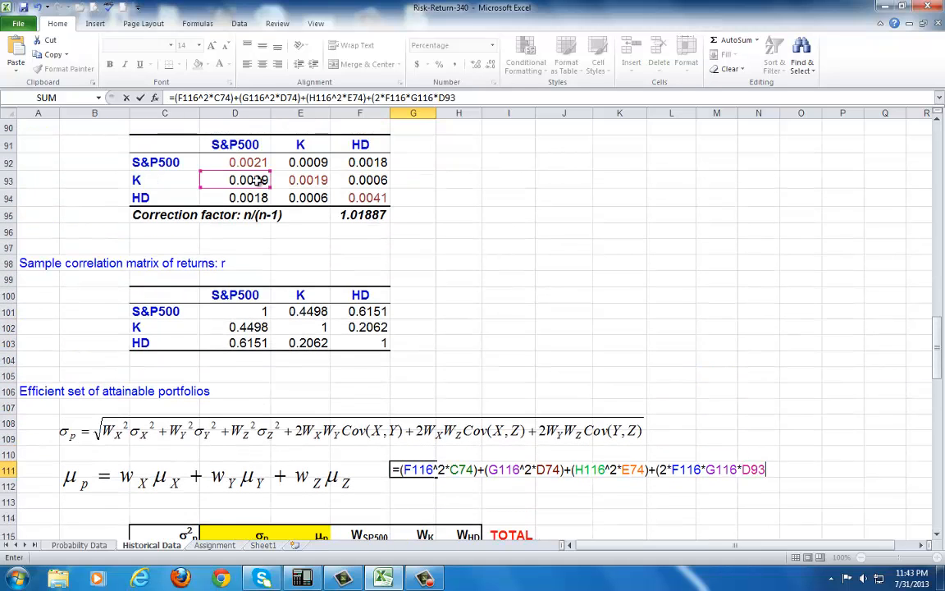
{"action": "mouse_move", "coordinate": [417, 233]}
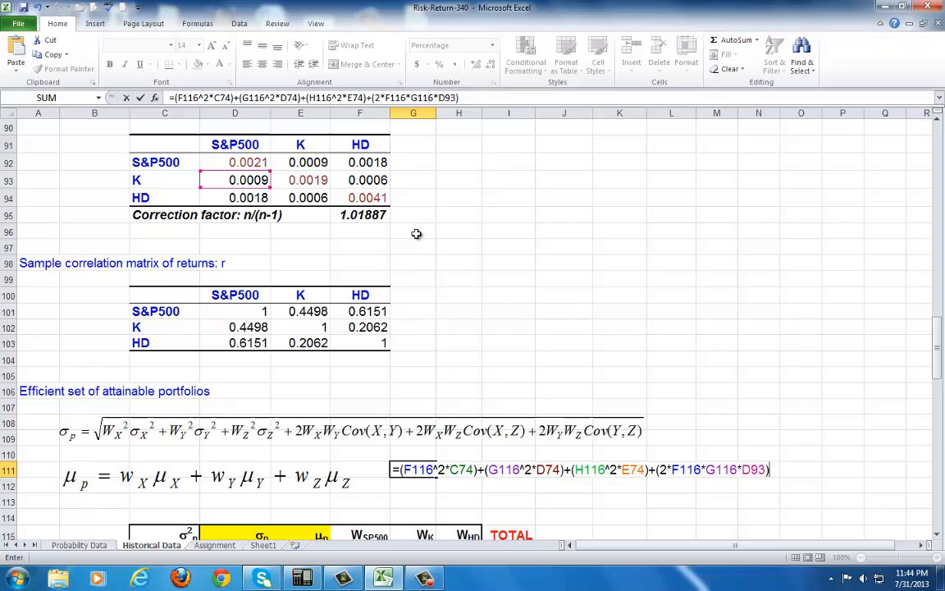
{"action": "type", "text": "+(2*"}
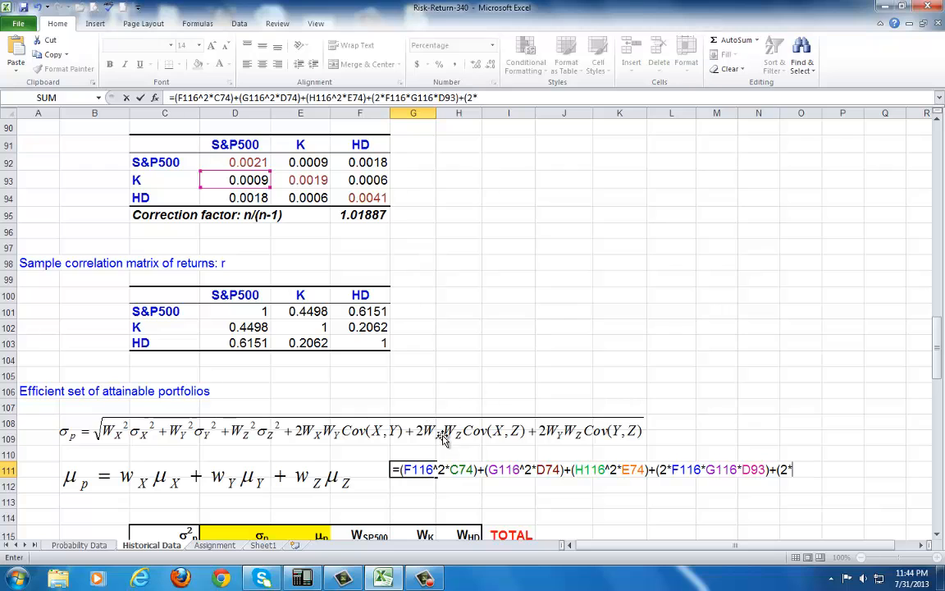
{"action": "mouse_move", "coordinate": [479, 430]}
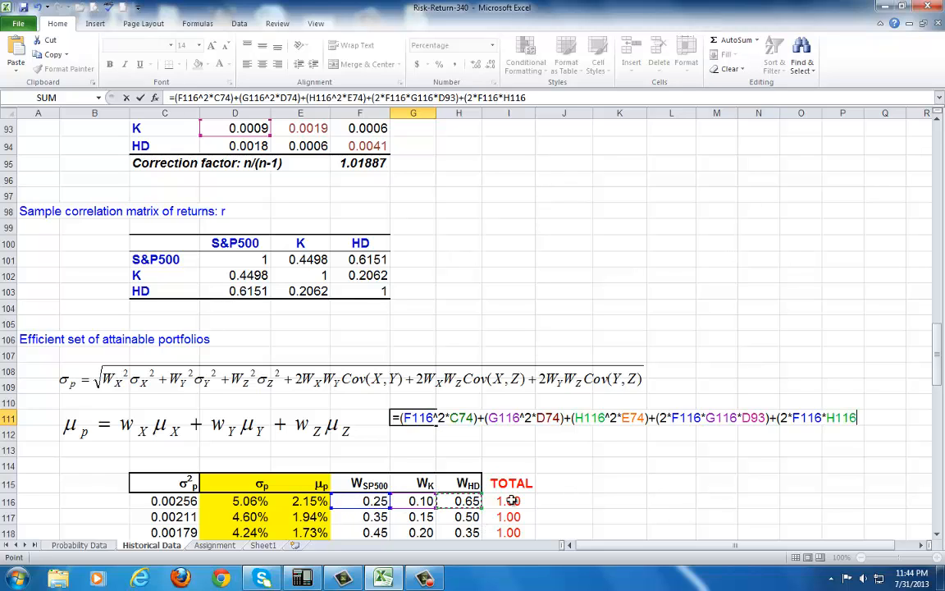
{"action": "type", "text": "*"}
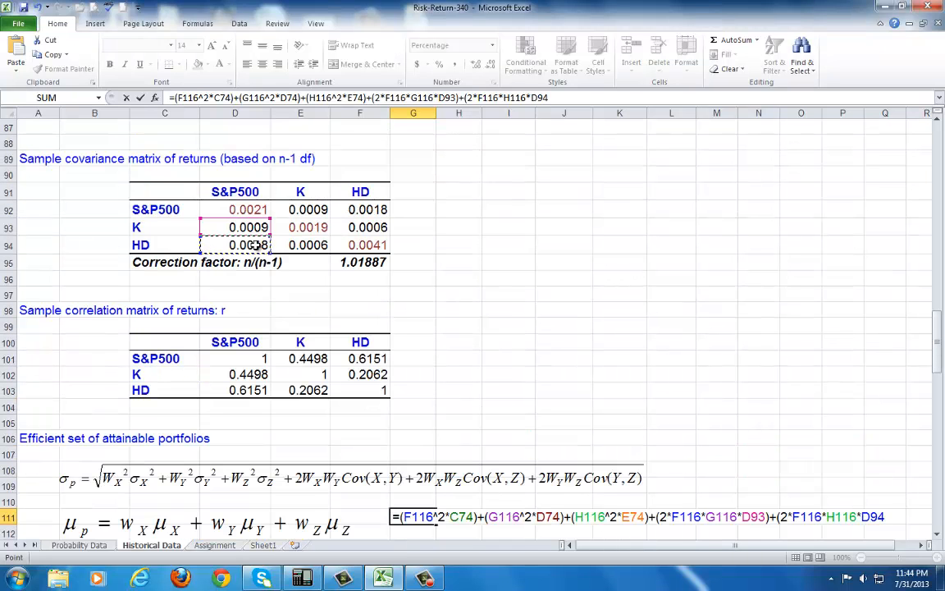
{"action": "scroll", "scroll_direction": "down", "scroll_amount": 3}
{"action": "type", "text": ")"}
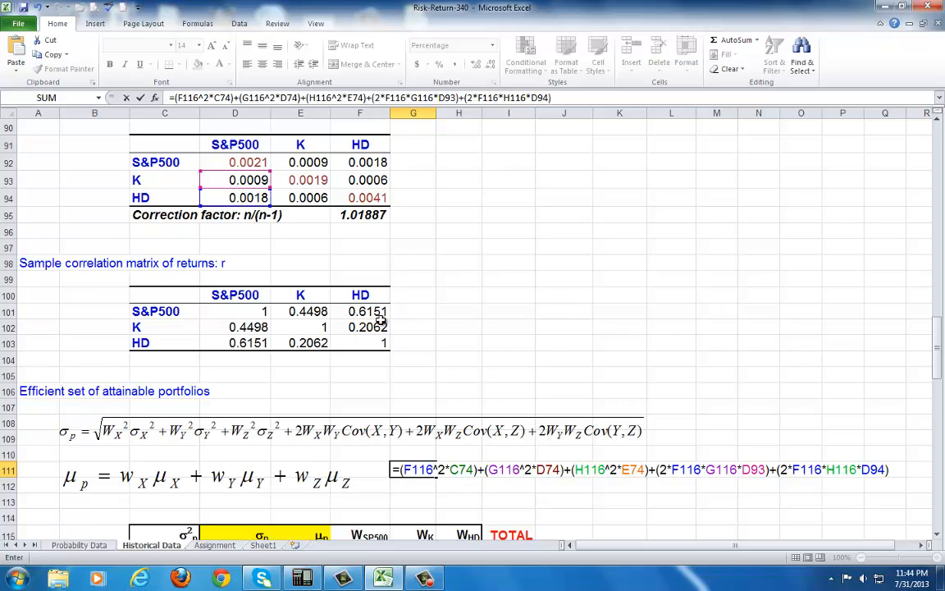
Add the final term 2*G116*H116*E94 for the K–HD covariance
{"action": "type", "text": "+("}
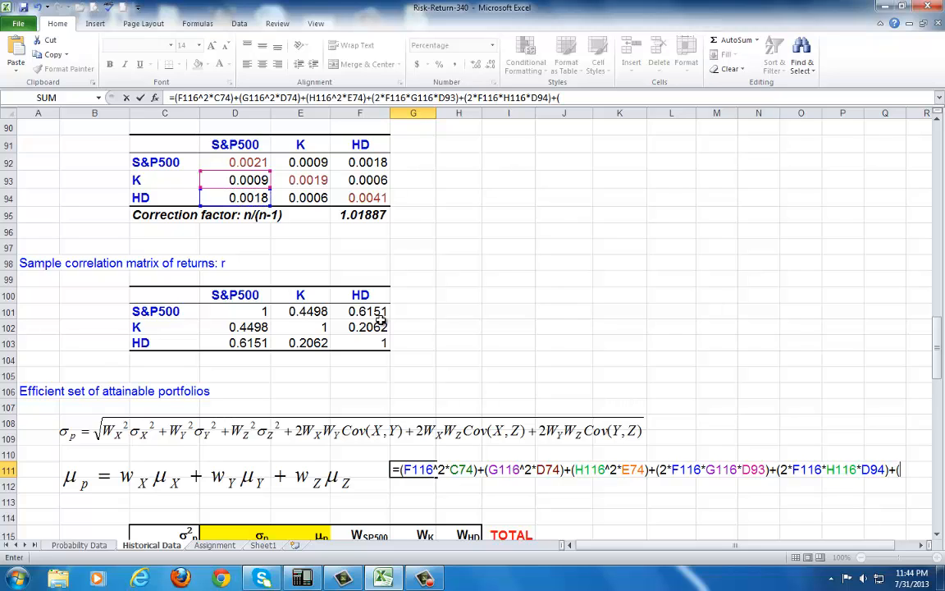
{"action": "type", "text": "2*"}
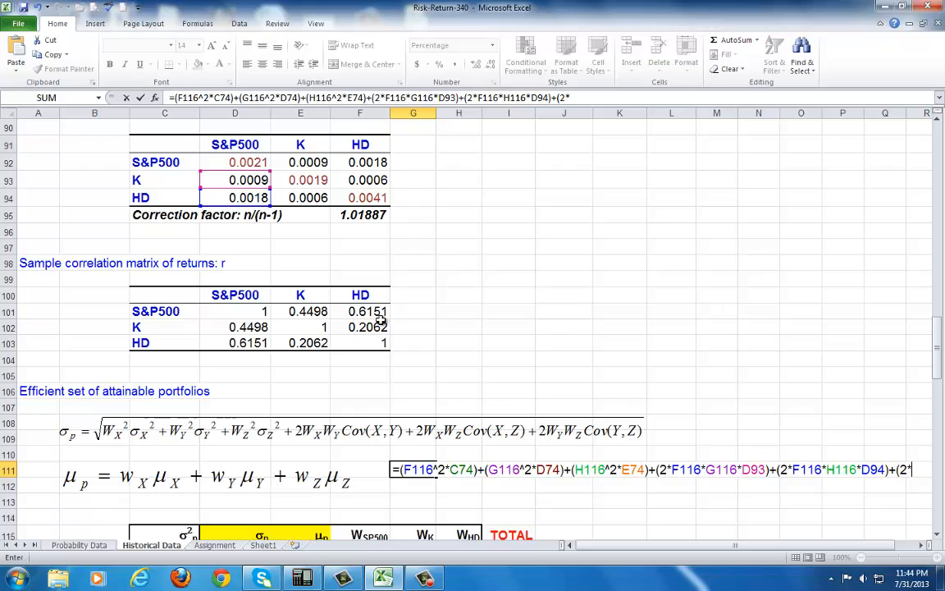
{"action": "scroll", "scroll_direction": "down", "scroll_amount": 3}
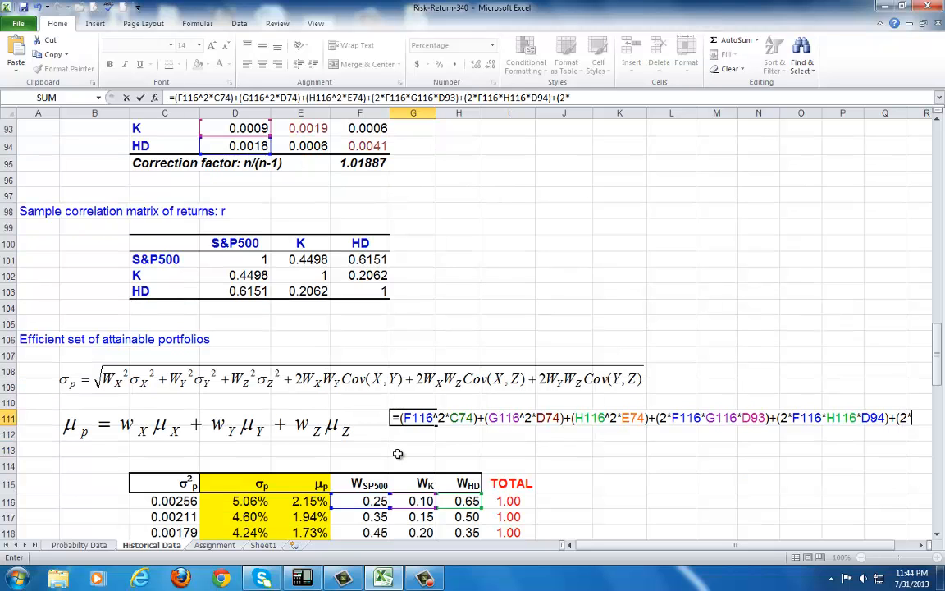
{"action": "left_click", "coordinate": [414, 501]}
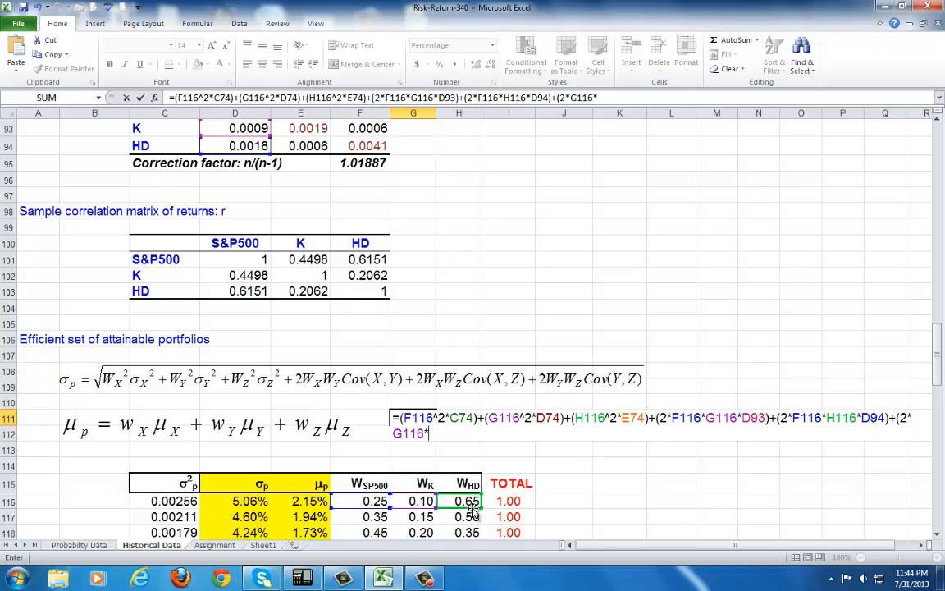
{"action": "type", "text": "H116*E94)"}
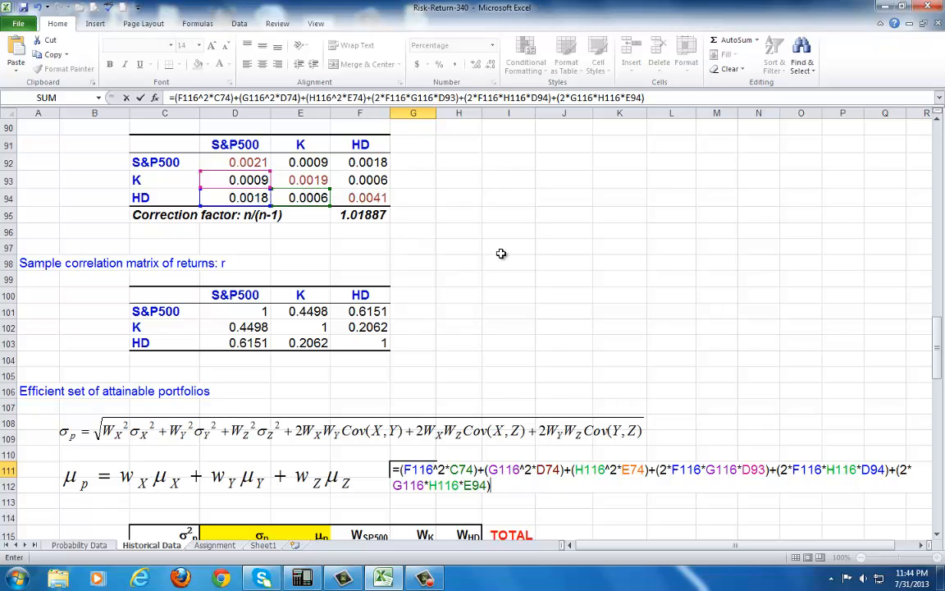
{"action": "mouse_move", "coordinate": [522, 410]}
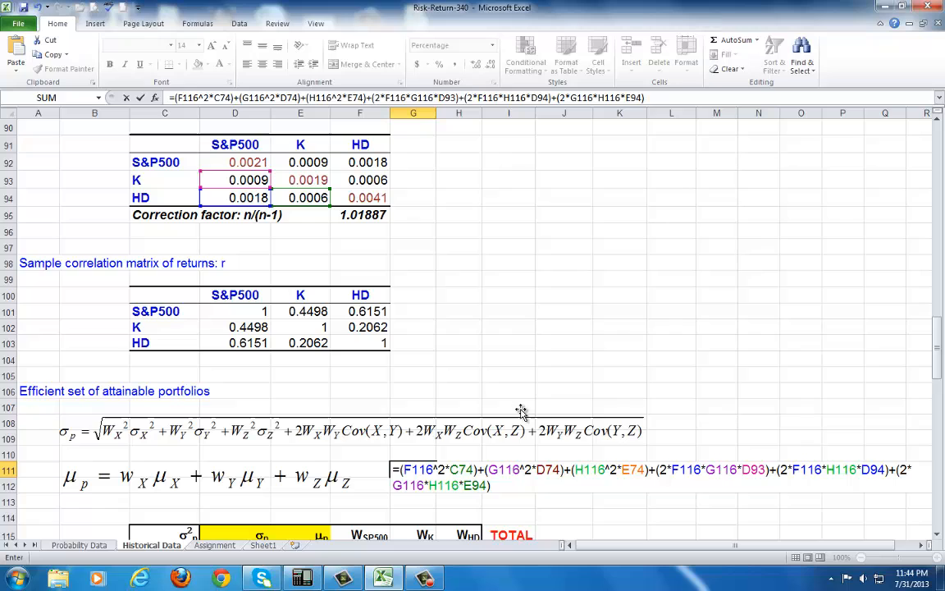
{"action": "mouse_move", "coordinate": [381, 226]}
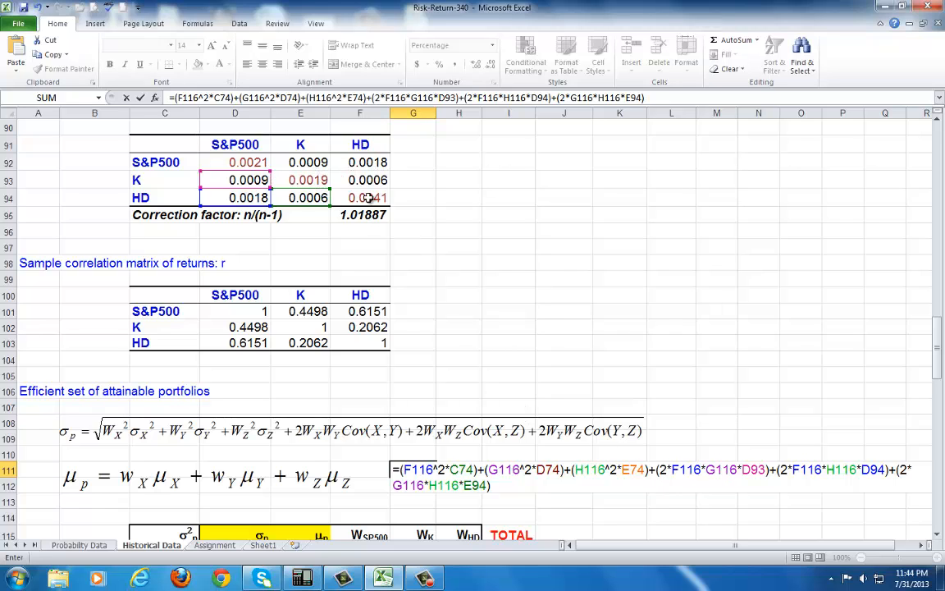
{"action": "mouse_move", "coordinate": [417, 226]}
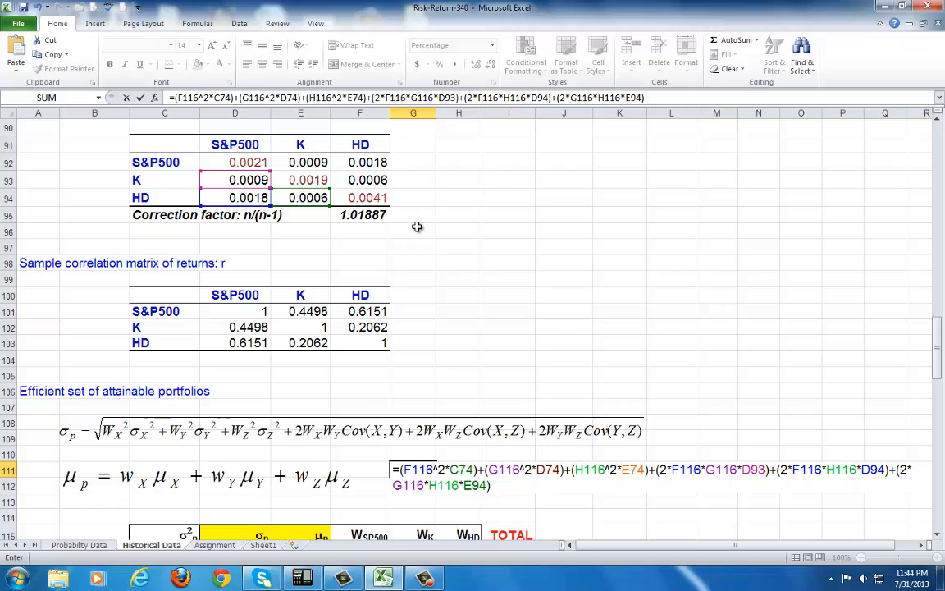
{"action": "scroll", "scroll_direction": "down", "scroll_amount": 3}
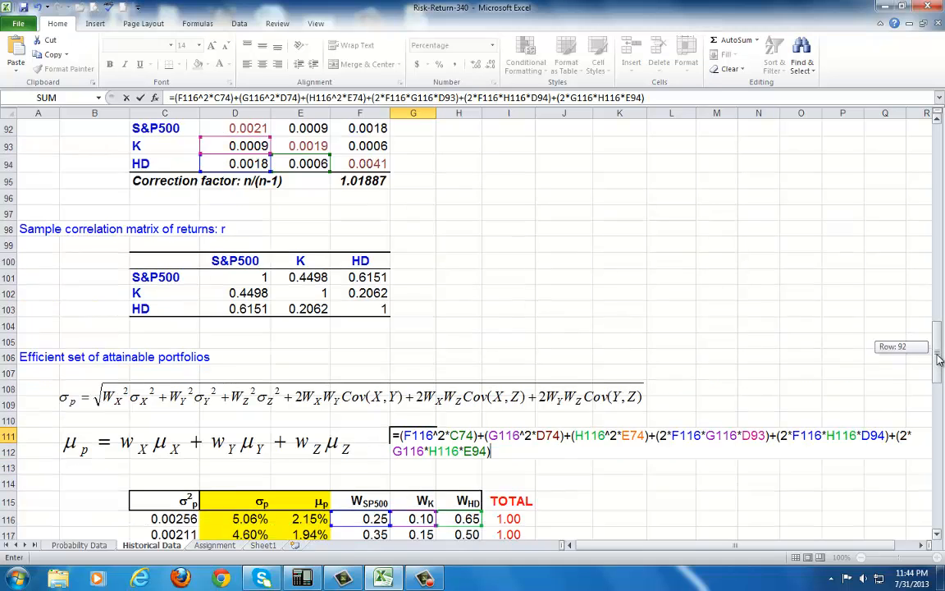
{"action": "scroll", "scroll_direction": "down", "scroll_amount": 3}
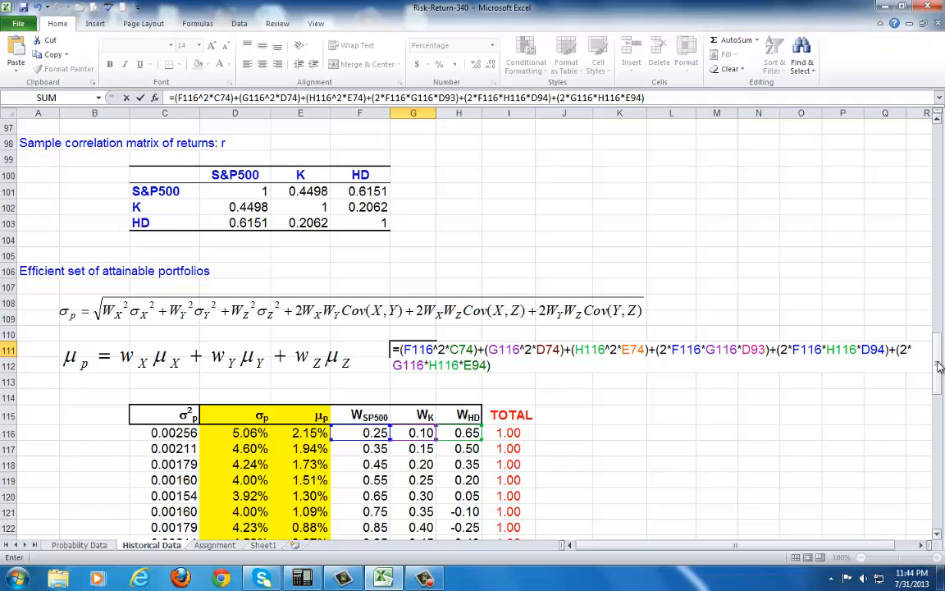
Commit the G111 variance formula and format it as the decimal 0.0026 instead of a percentage
{"action": "key", "text": "Return"}
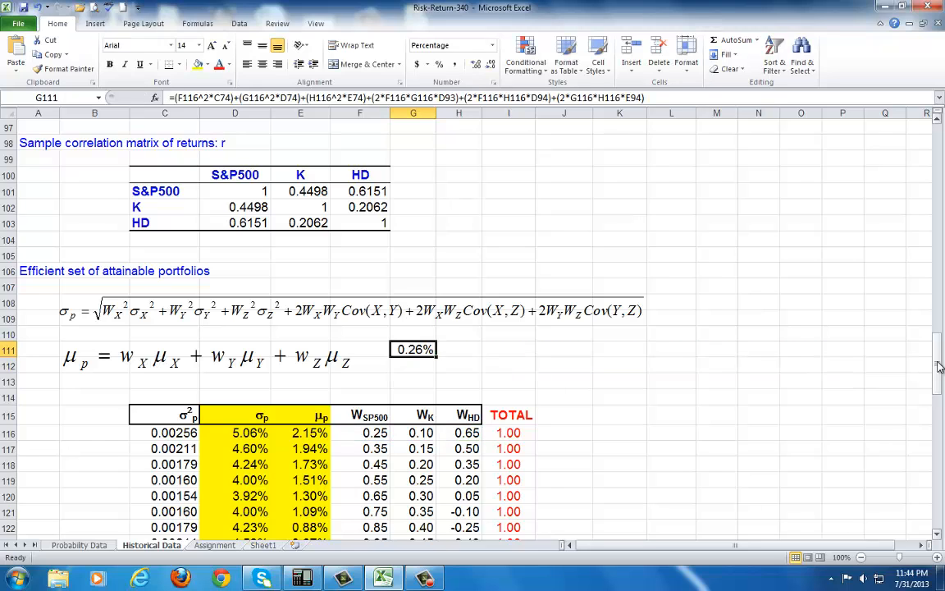
{"action": "mouse_move", "coordinate": [423, 361]}
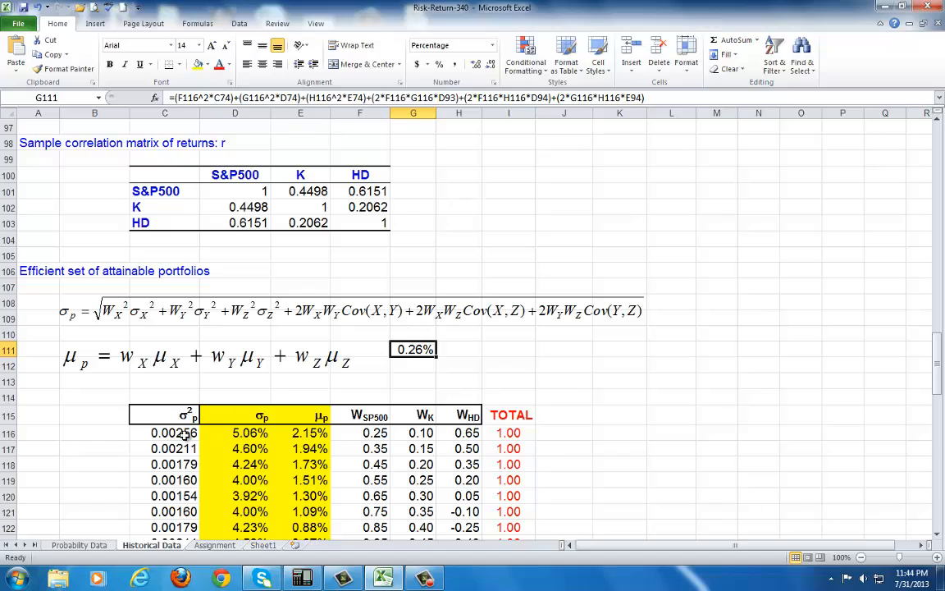
{"action": "left_click", "coordinate": [476, 64]}
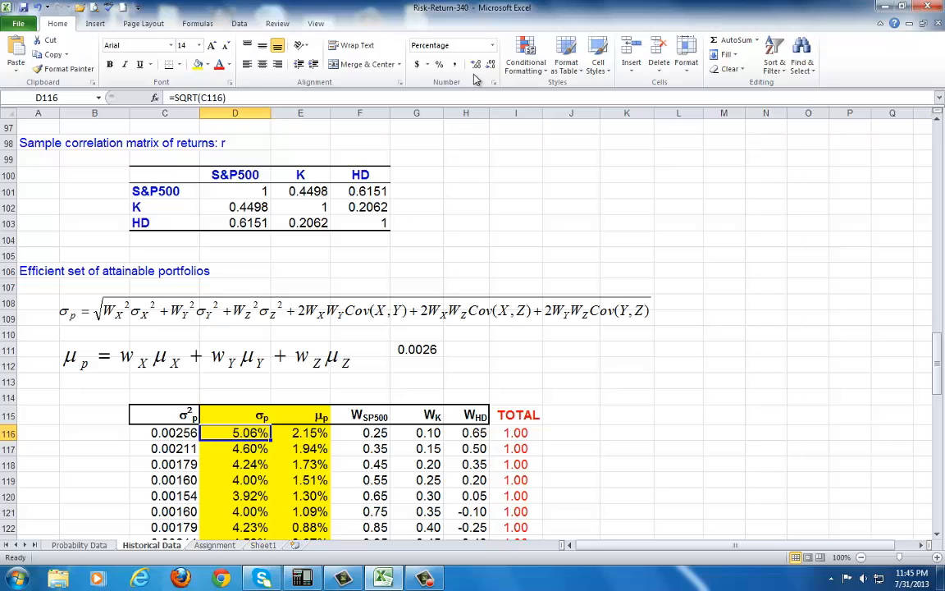
{"action": "mouse_move", "coordinate": [416, 64]}
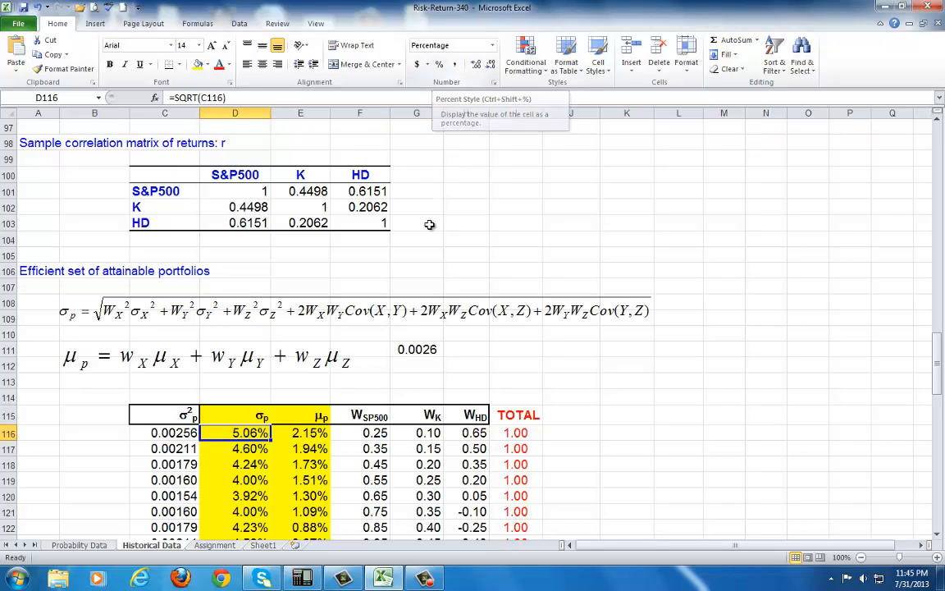
{"action": "scroll", "scroll_direction": "down", "scroll_amount": 3}
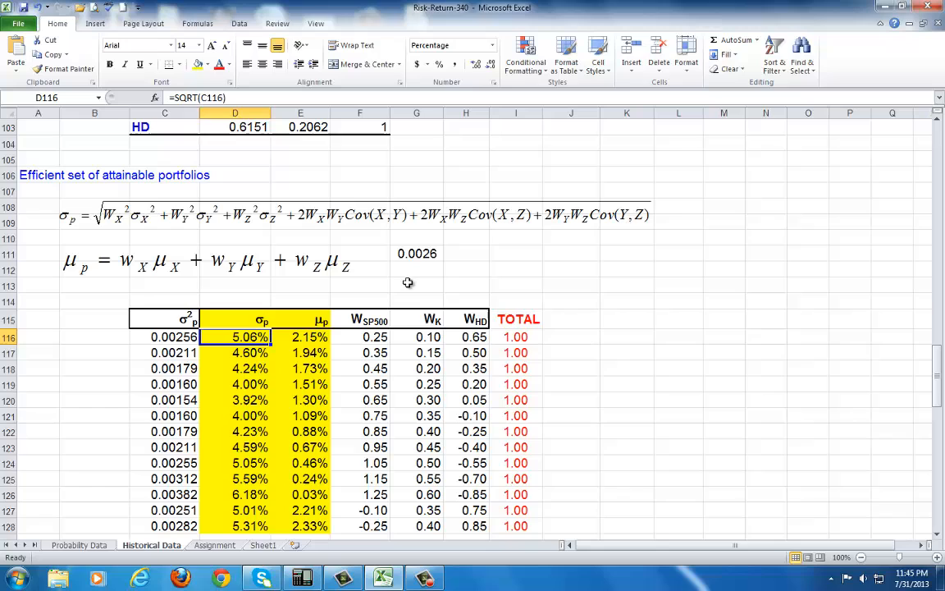
Begin G113 with =(F116*C68), the S&P500 weight times its sample mean
{"action": "left_click", "coordinate": [417, 285]}
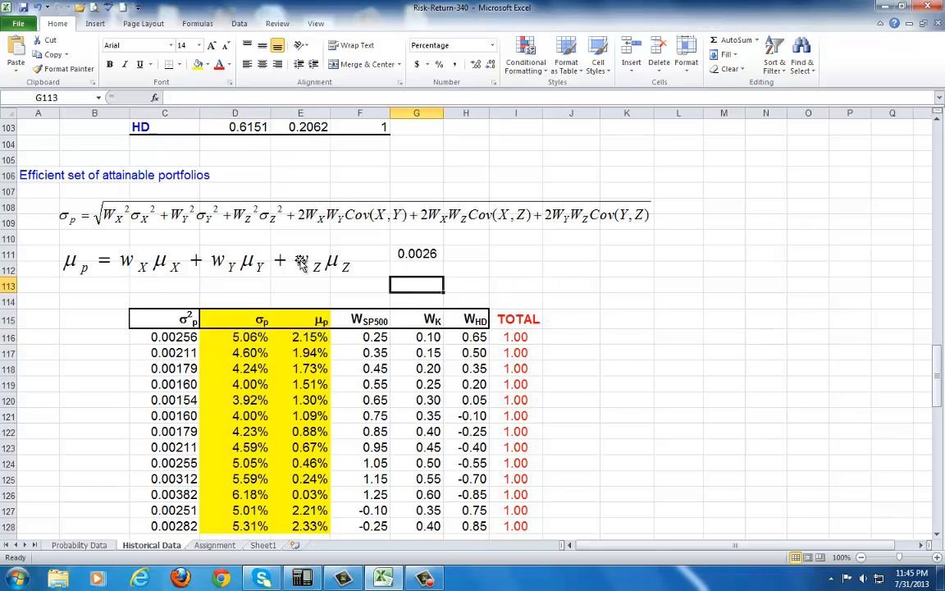
{"action": "type", "text": "=("}
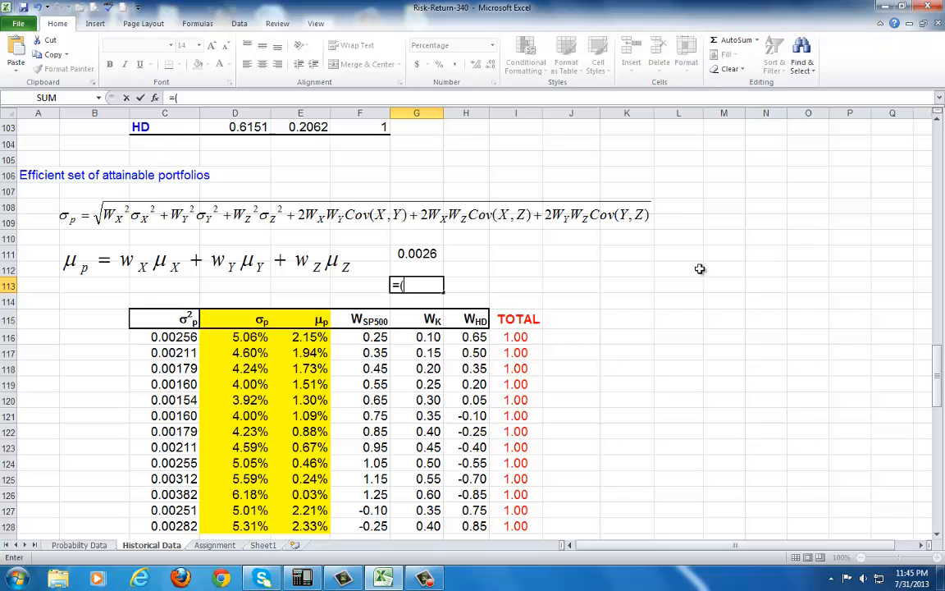
{"action": "mouse_move", "coordinate": [653, 250]}
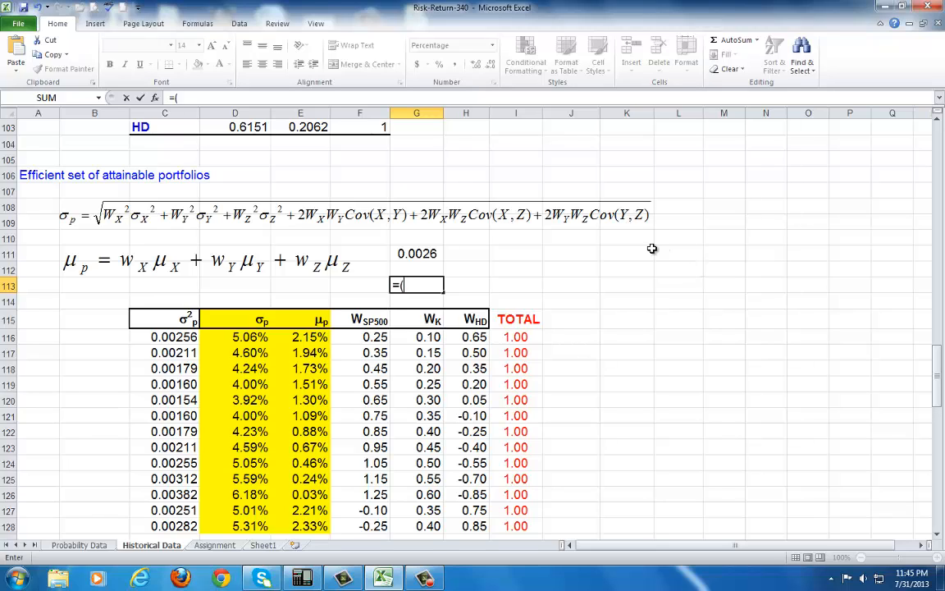
{"action": "left_click", "coordinate": [359, 338]}
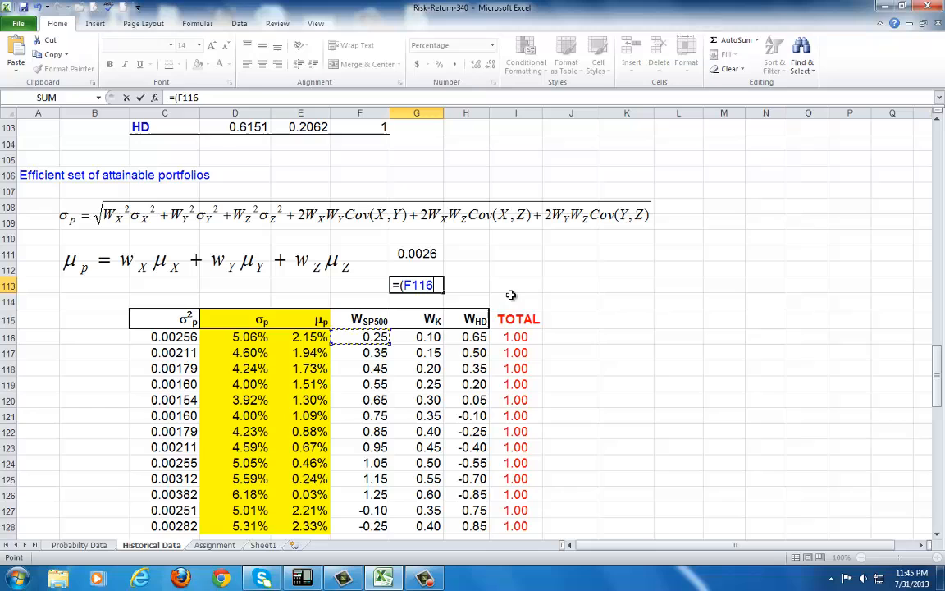
{"action": "type", "text": "*"}
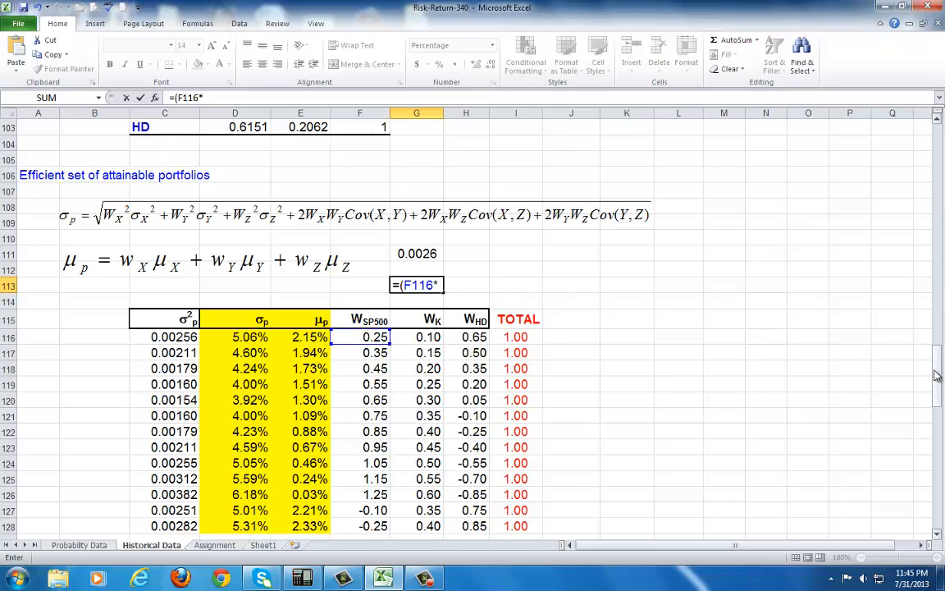
{"action": "scroll", "scroll_direction": "up", "scroll_amount": 3}
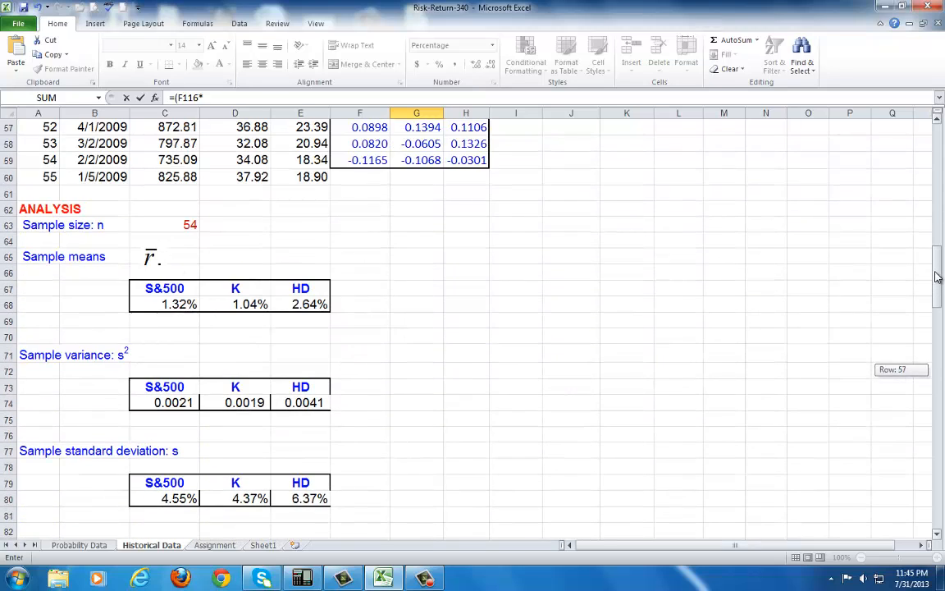
{"action": "left_click", "coordinate": [164, 303]}
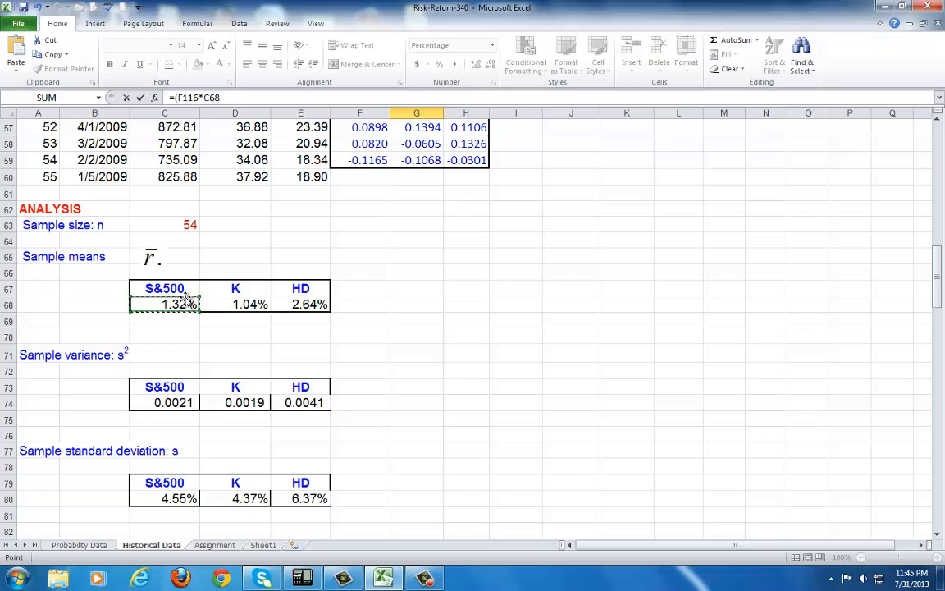
{"action": "type", "text": "+("}
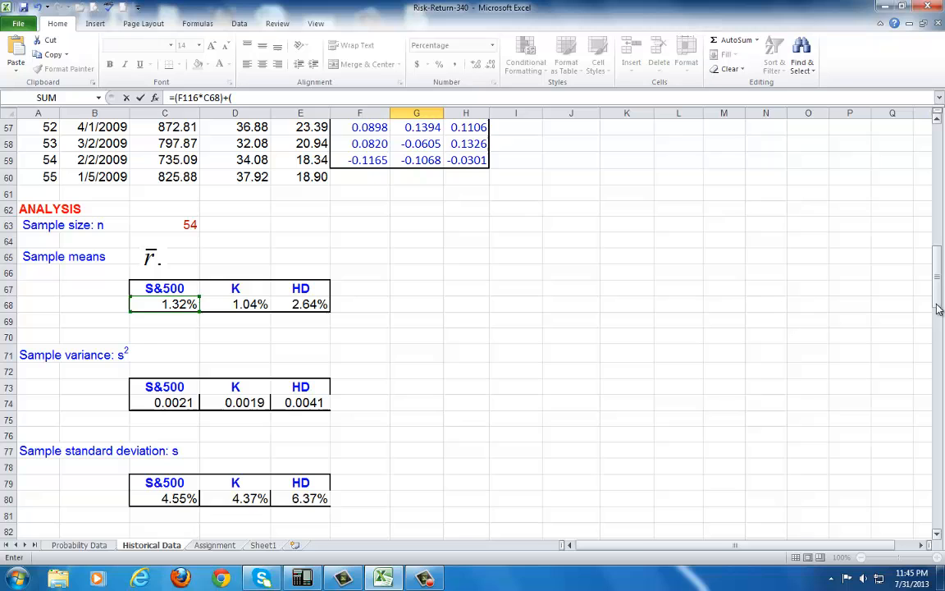
{"action": "scroll", "scroll_direction": "down", "scroll_amount": 3}
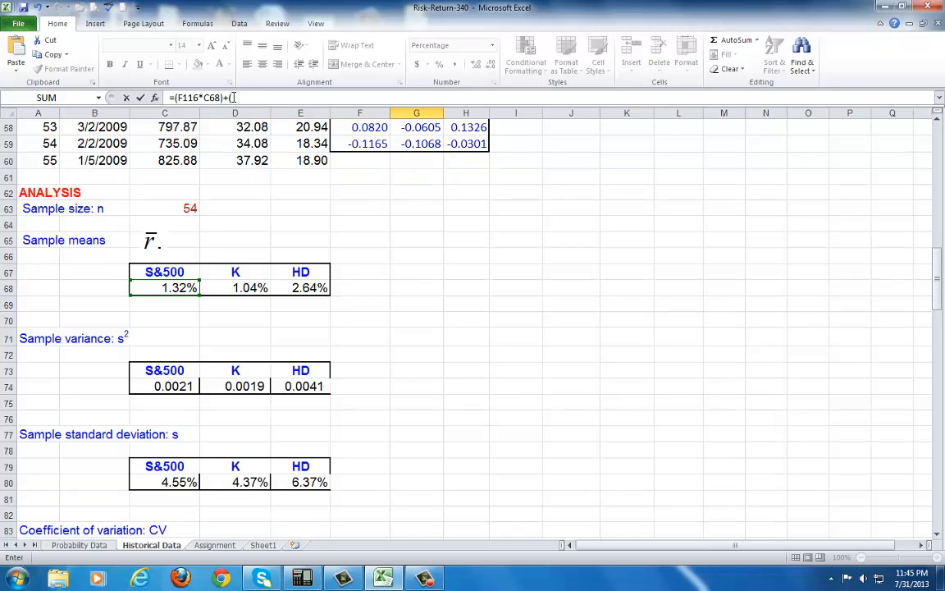
{"action": "scroll", "scroll_direction": "down", "scroll_amount": 3}
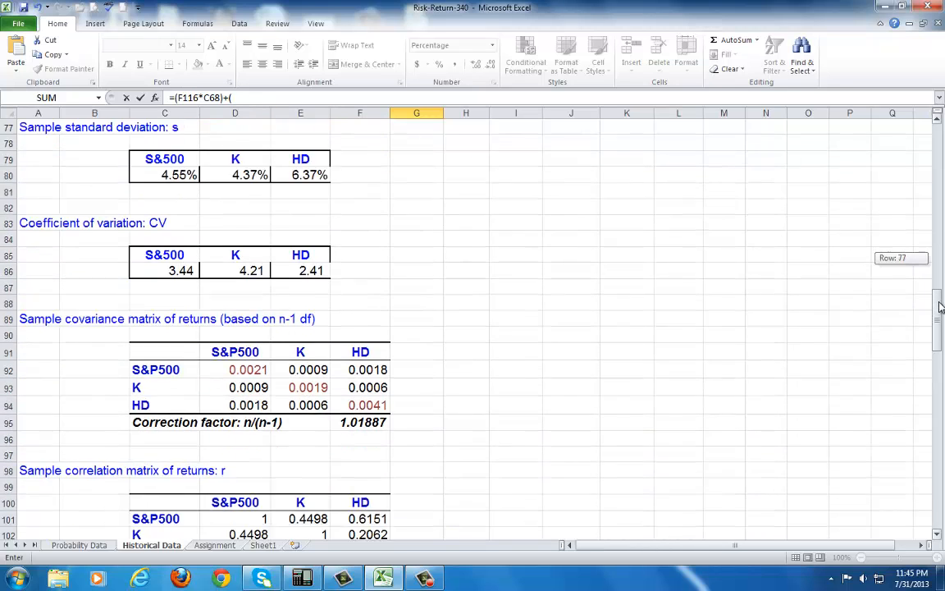
{"action": "scroll", "scroll_direction": "down", "scroll_amount": 3}
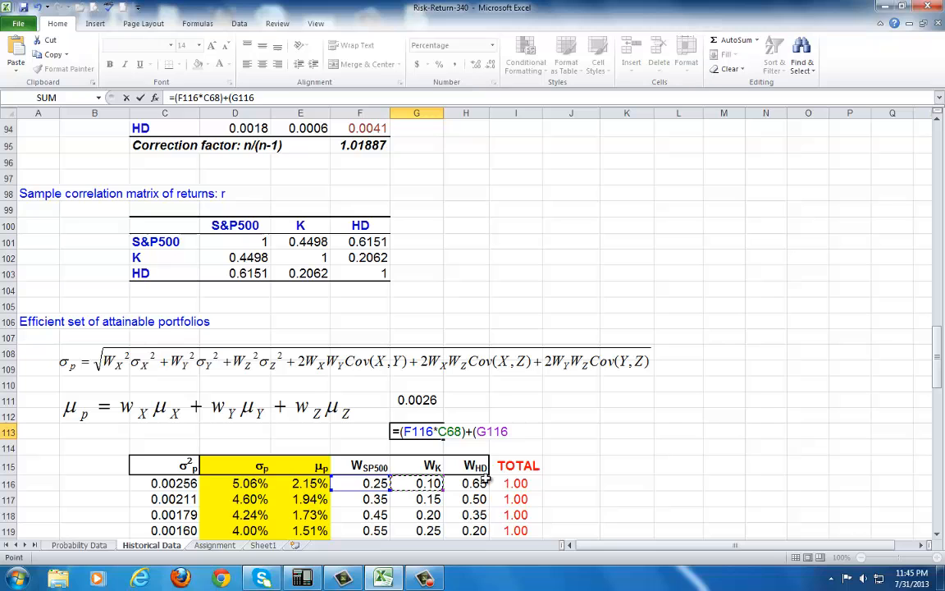
Add the K and HD weight-times-mean terms and commit G113, giving 2.15%
{"action": "type", "text": "*"}
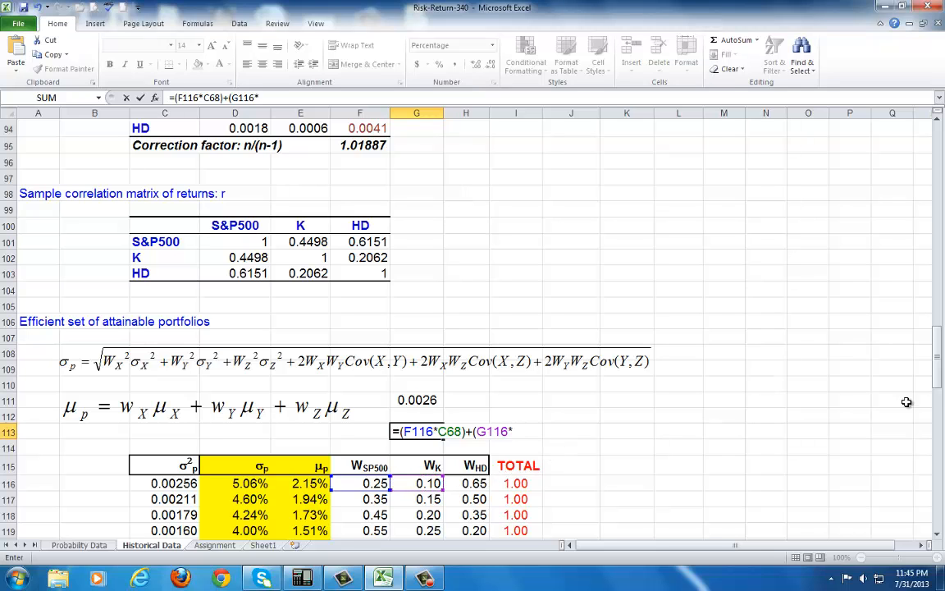
{"action": "scroll", "scroll_direction": "up", "scroll_amount": 3}
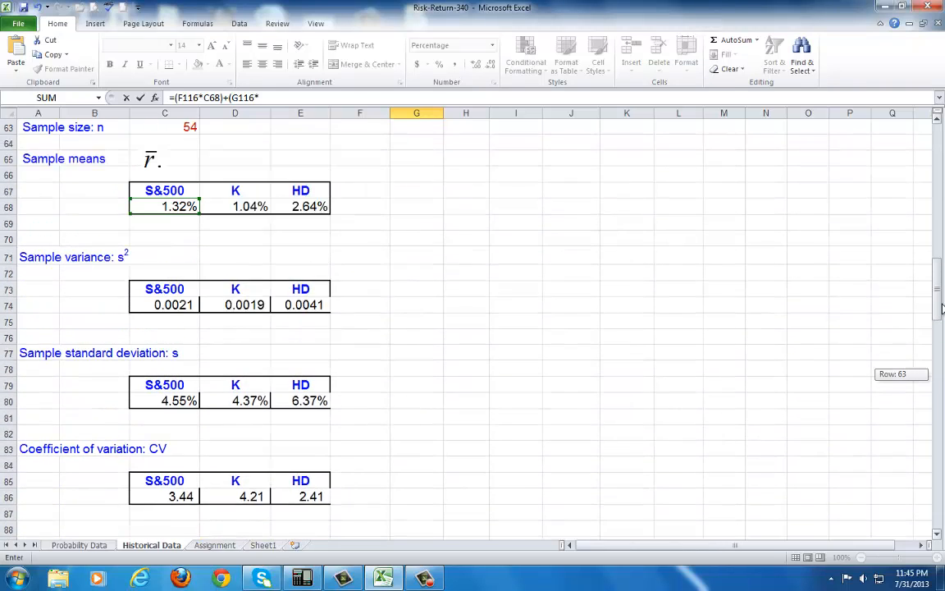
{"action": "left_click", "coordinate": [249, 238]}
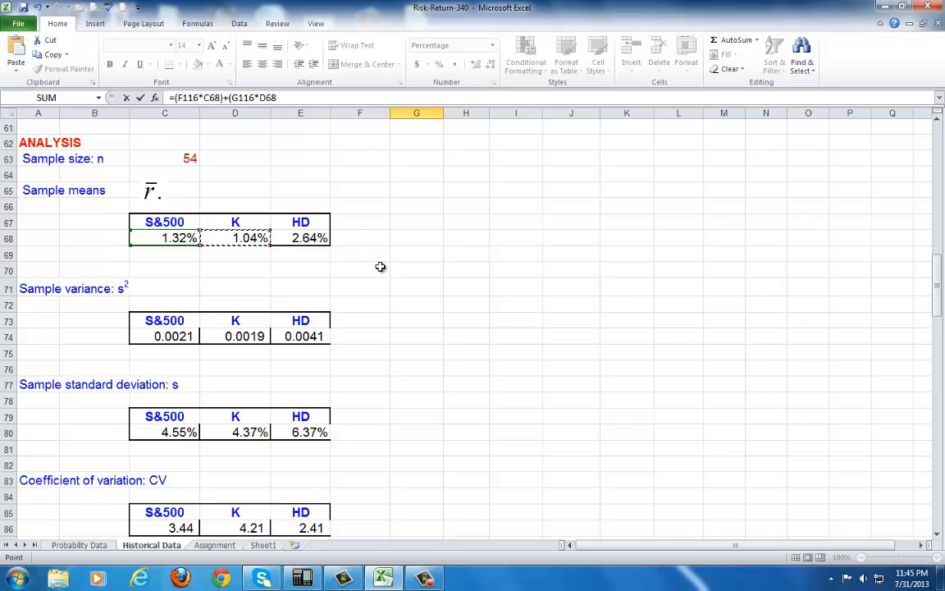
{"action": "type", "text": "+("}
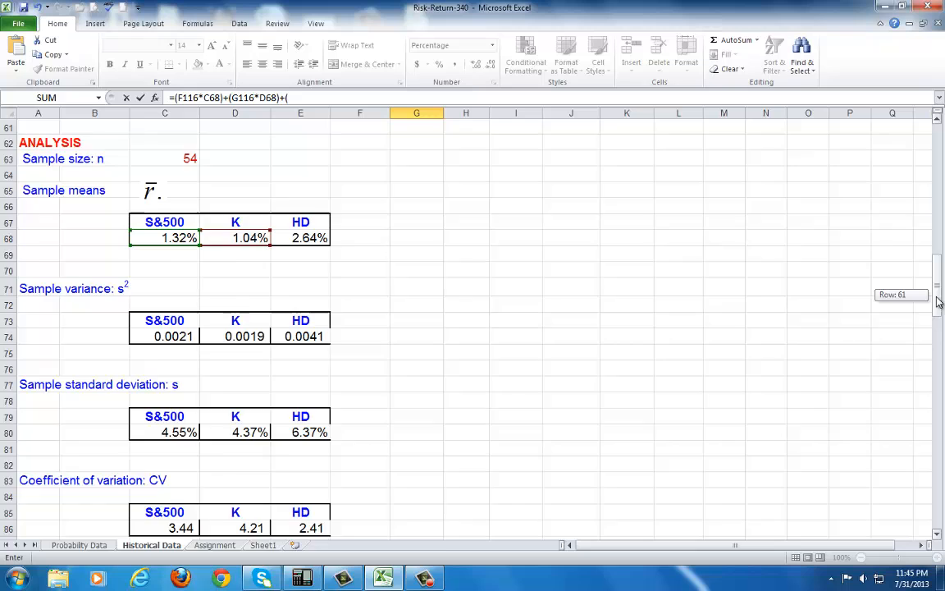
{"action": "scroll", "scroll_direction": "down", "scroll_amount": 3}
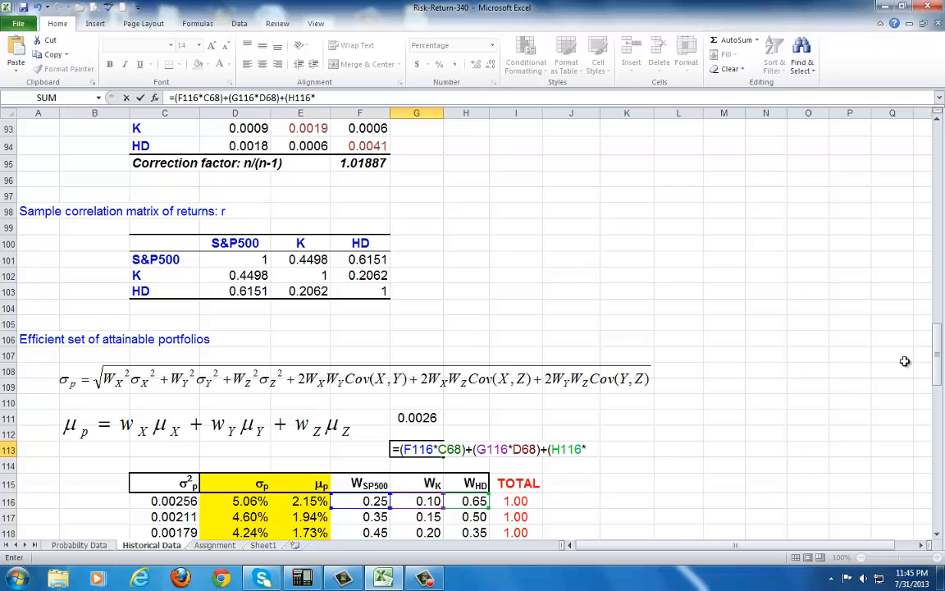
{"action": "scroll", "scroll_direction": "up", "scroll_amount": 3}
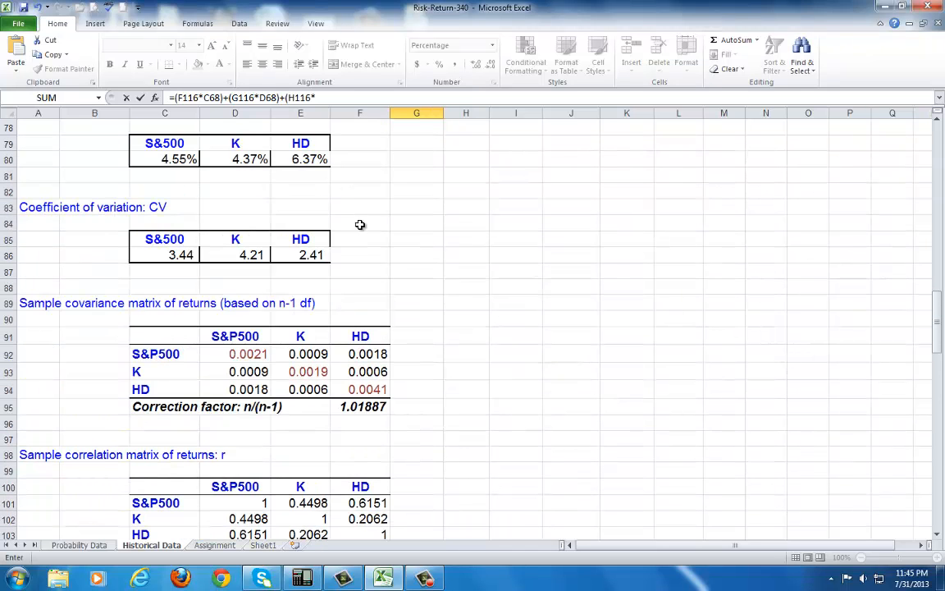
{"action": "scroll", "scroll_direction": "up", "scroll_amount": 3}
{"action": "type", "text": "E68)"}
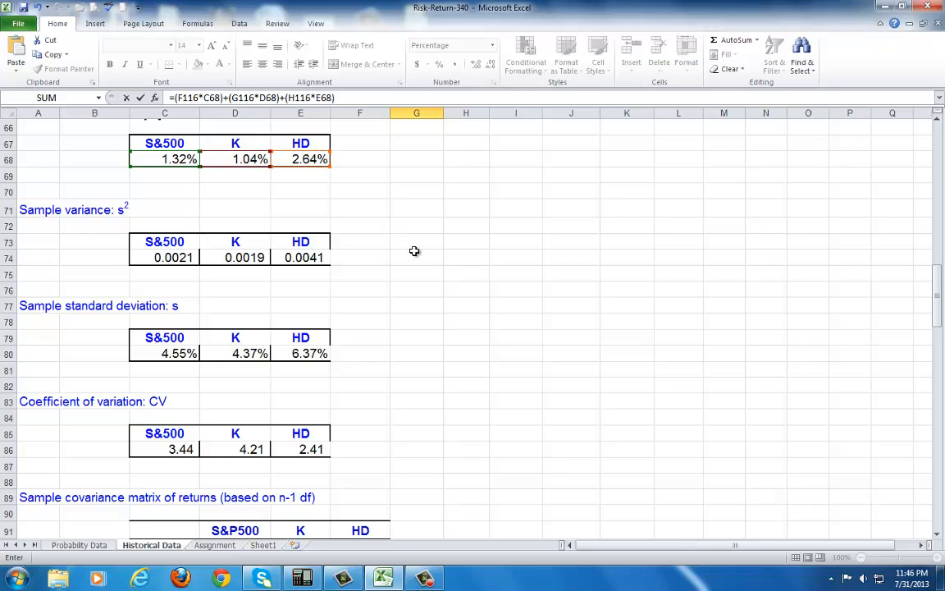
{"action": "scroll", "scroll_direction": "down", "scroll_amount": 3}
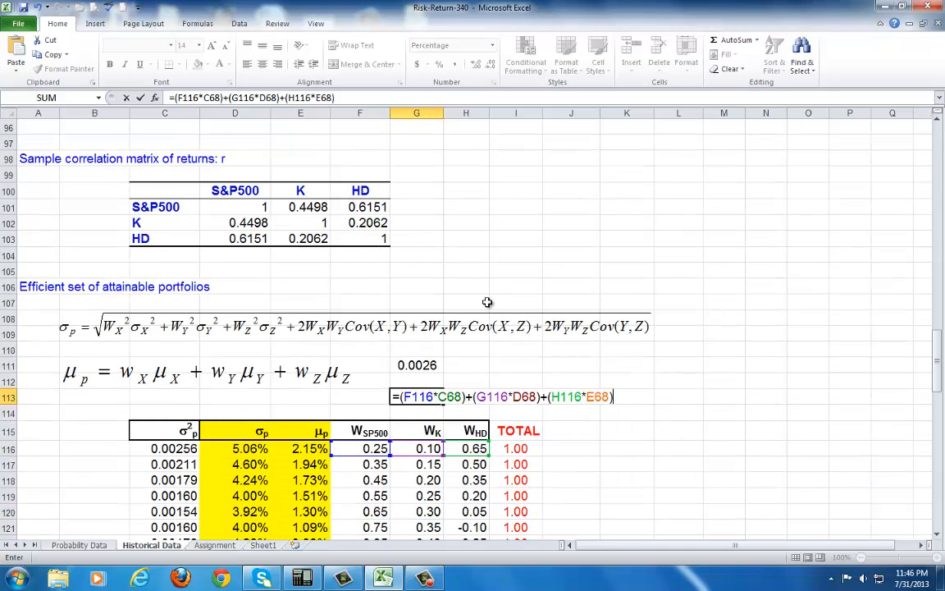
{"action": "key", "text": "Return"}
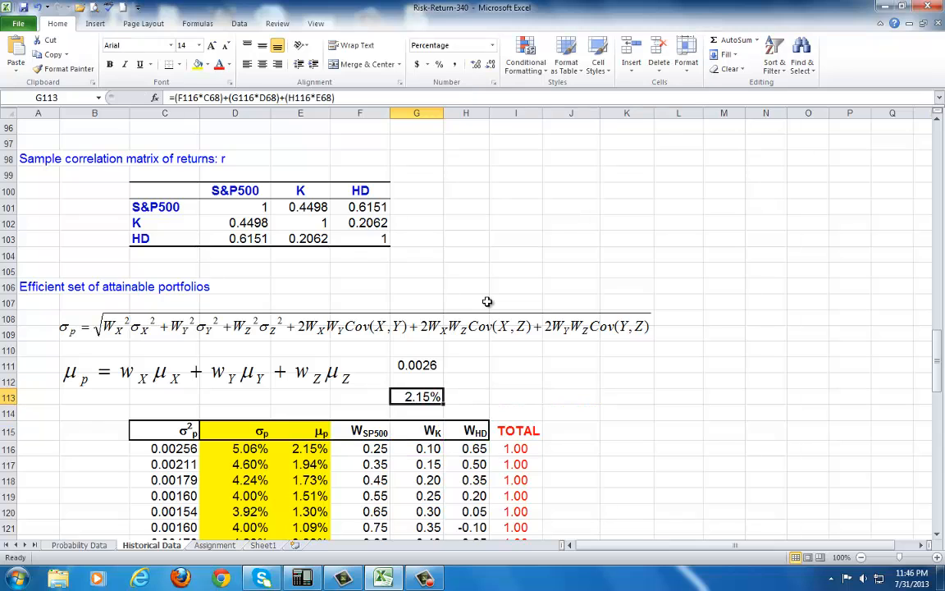
{"action": "left_click", "coordinate": [309, 448]}
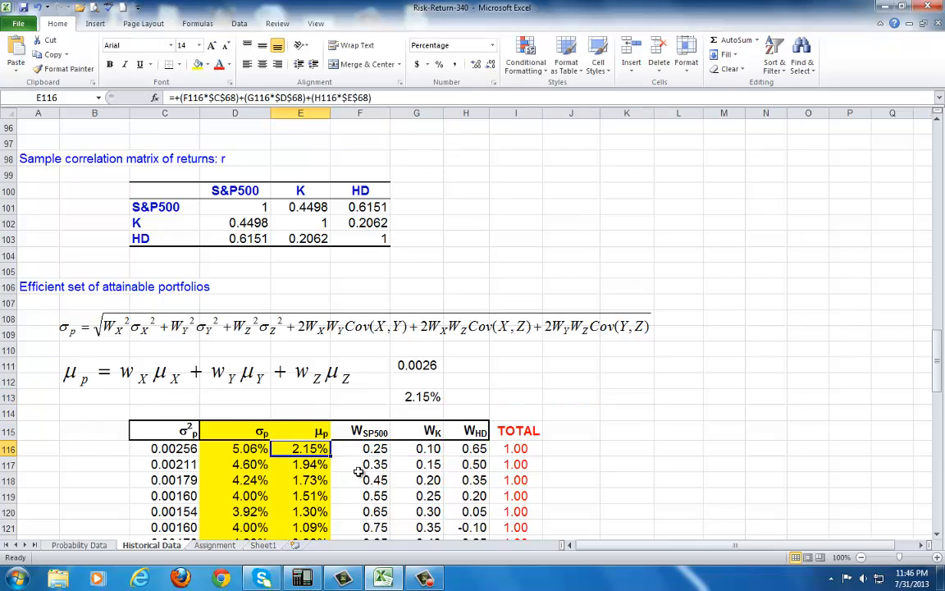
Inspect the first portfolio's μp (E116) and σp² (C116) formulas, leaving them unchanged
{"action": "scroll", "scroll_direction": "down", "scroll_amount": 3}
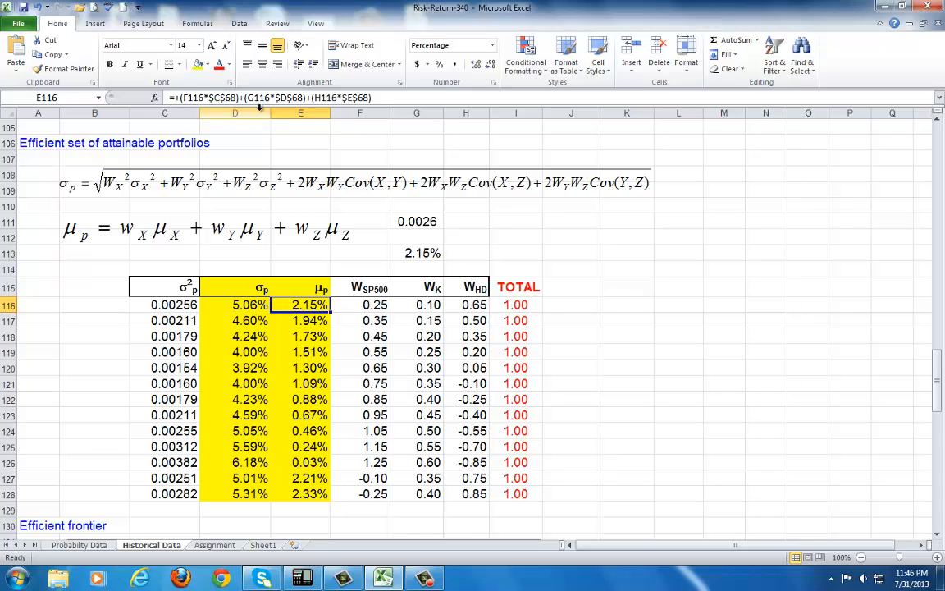
{"action": "double_click", "coordinate": [308, 303]}
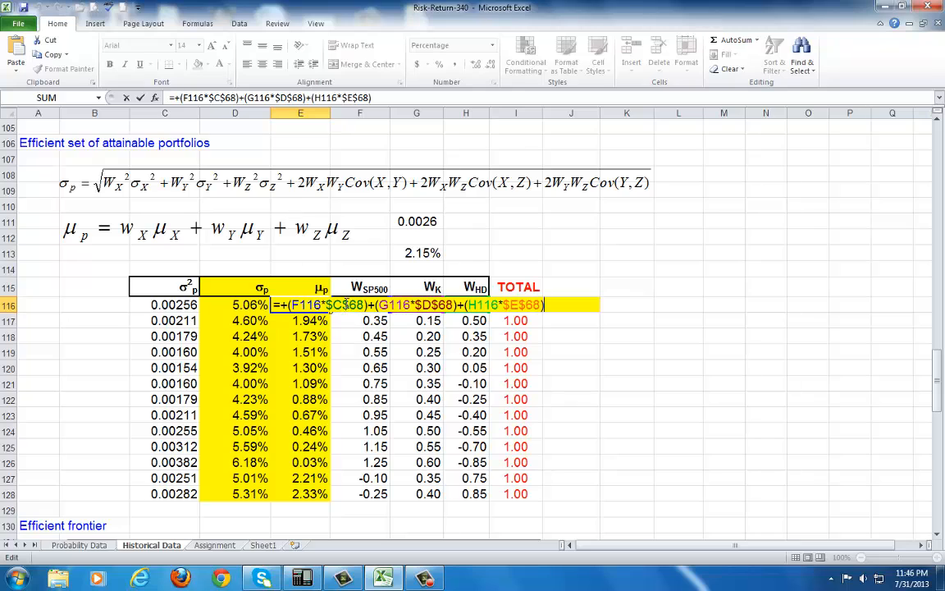
{"action": "mouse_move", "coordinate": [384, 332]}
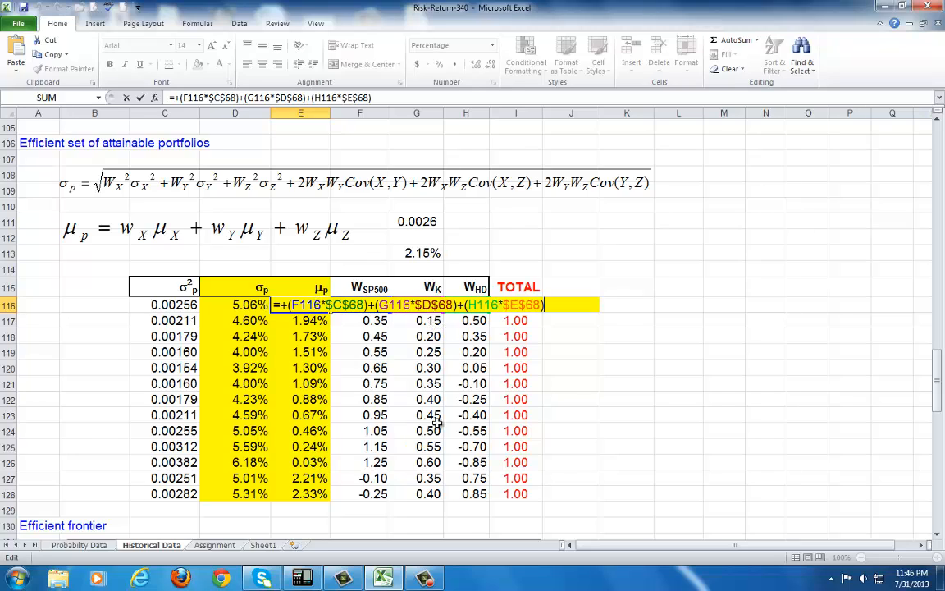
{"action": "key", "text": "Return"}
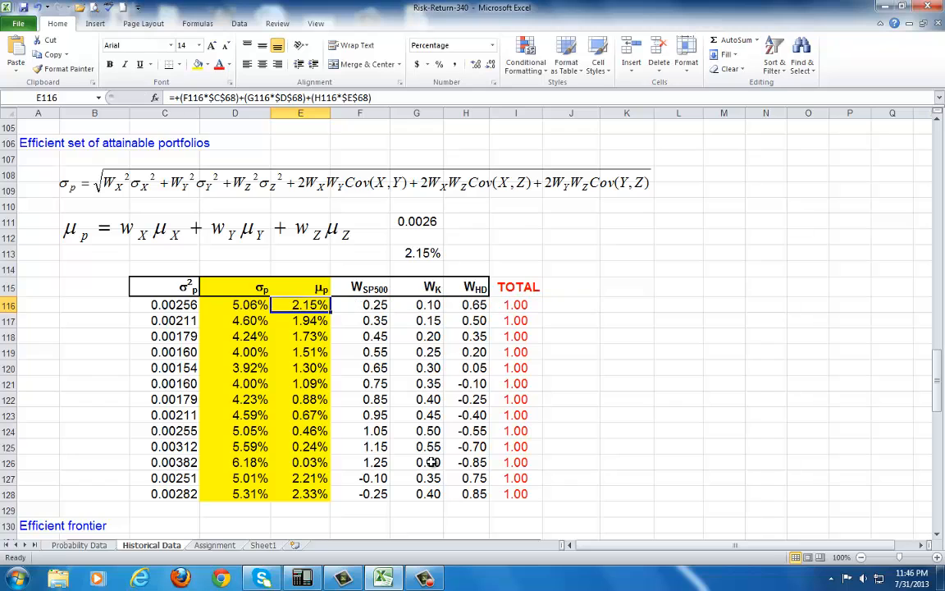
{"action": "left_click", "coordinate": [164, 303]}
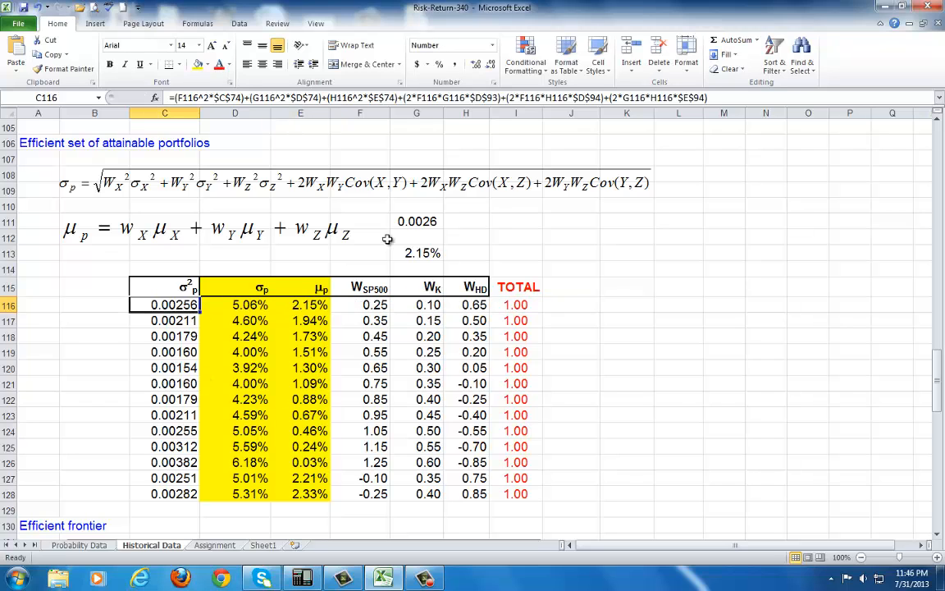
{"action": "double_click", "coordinate": [164, 303]}
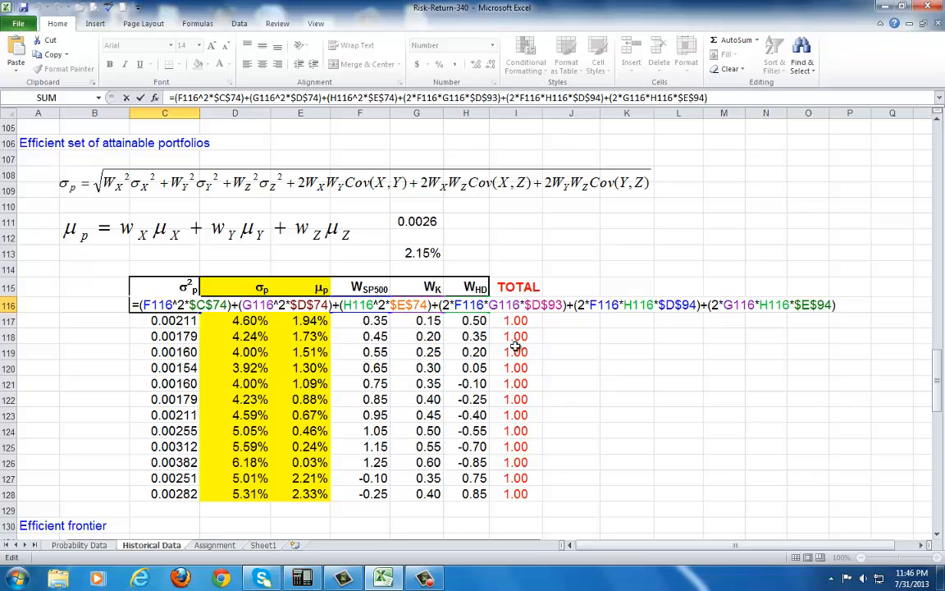
{"action": "mouse_move", "coordinate": [686, 325]}
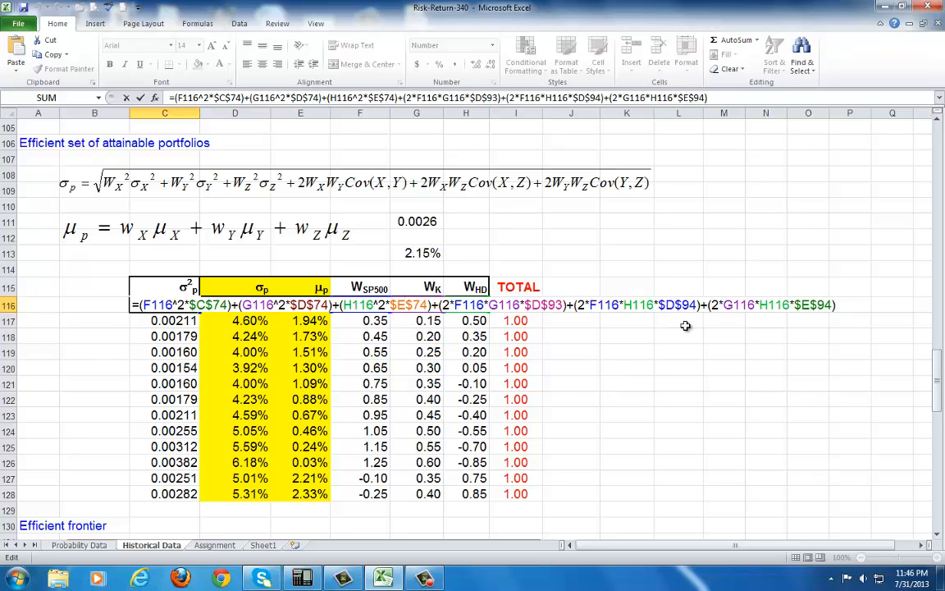
{"action": "mouse_move", "coordinate": [398, 469]}
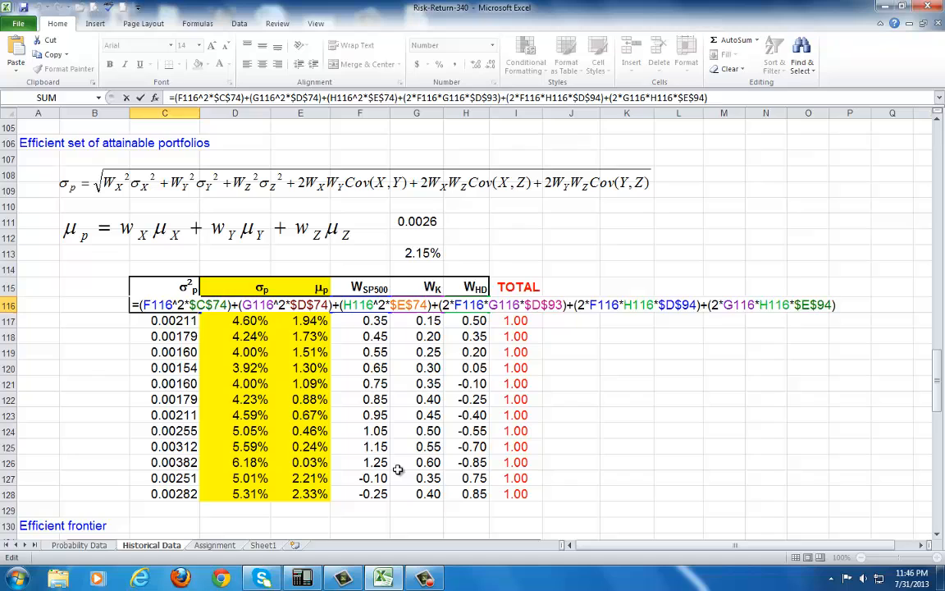
{"action": "key", "text": "Return"}
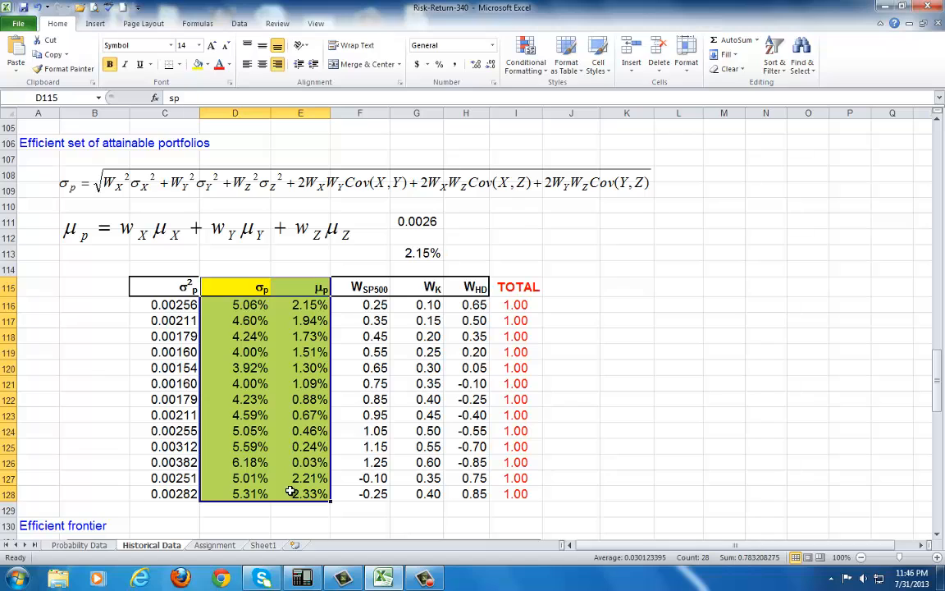
Insert a scatter chart of μp against σp beside the efficient-set table
{"action": "left_click", "coordinate": [96, 23]}
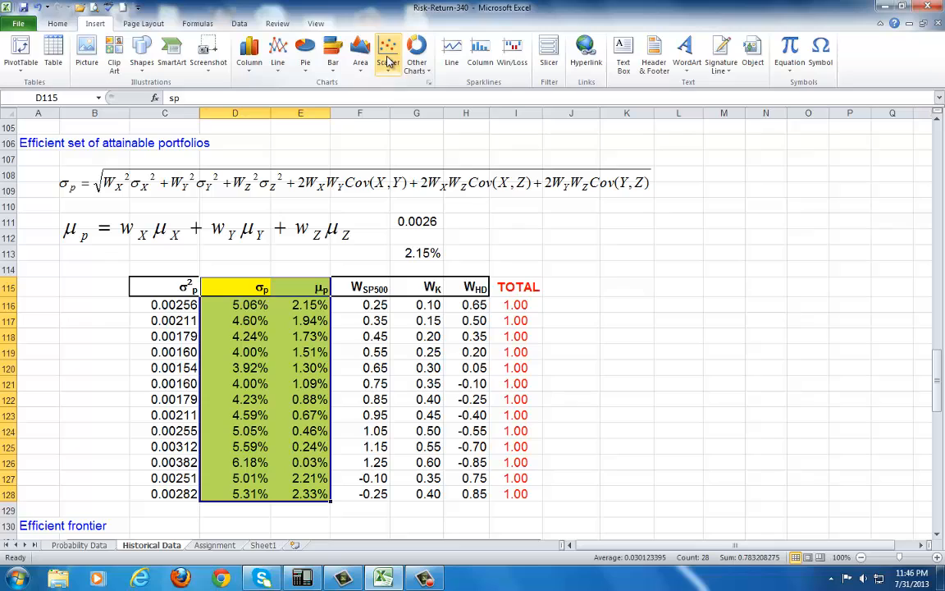
{"action": "mouse_move", "coordinate": [387, 52]}
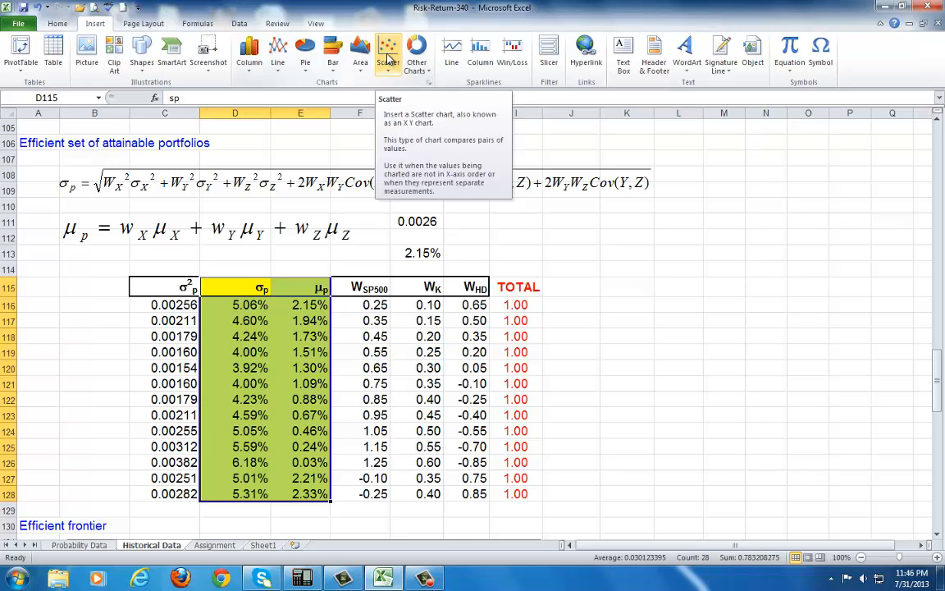
{"action": "left_click", "coordinate": [387, 53]}
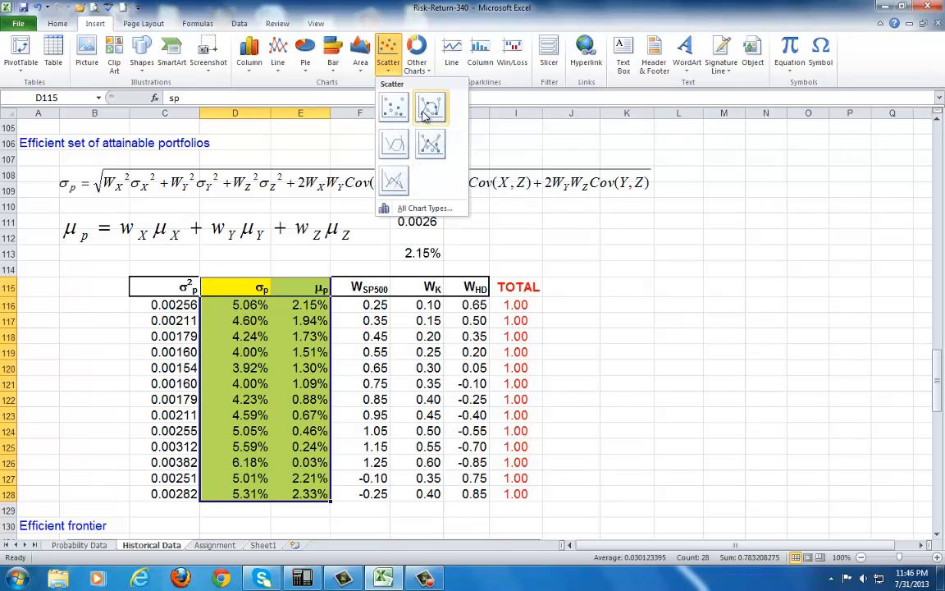
{"action": "left_click", "coordinate": [430, 109]}
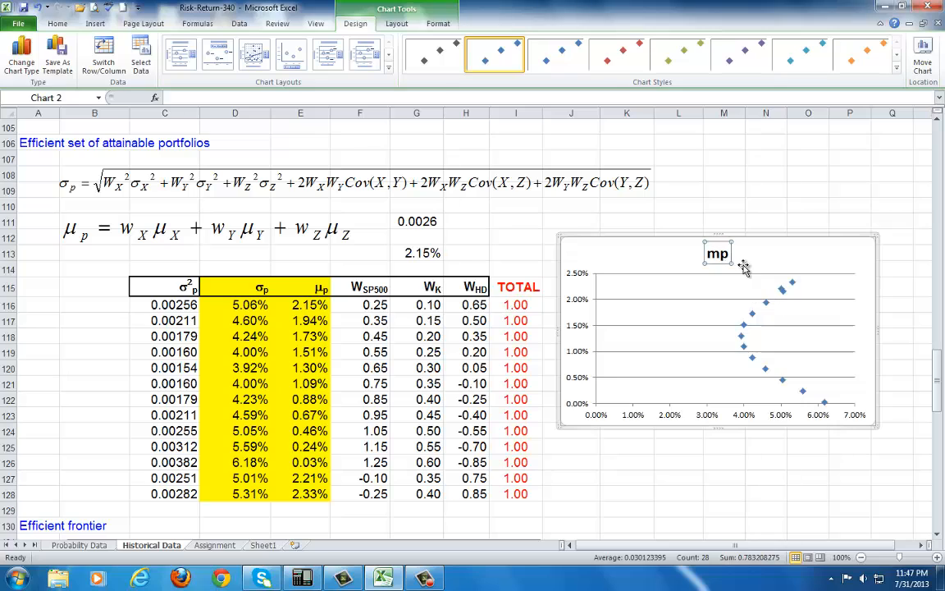
{"action": "mouse_move", "coordinate": [747, 269]}
{"action": "type", "text": "Attai"}
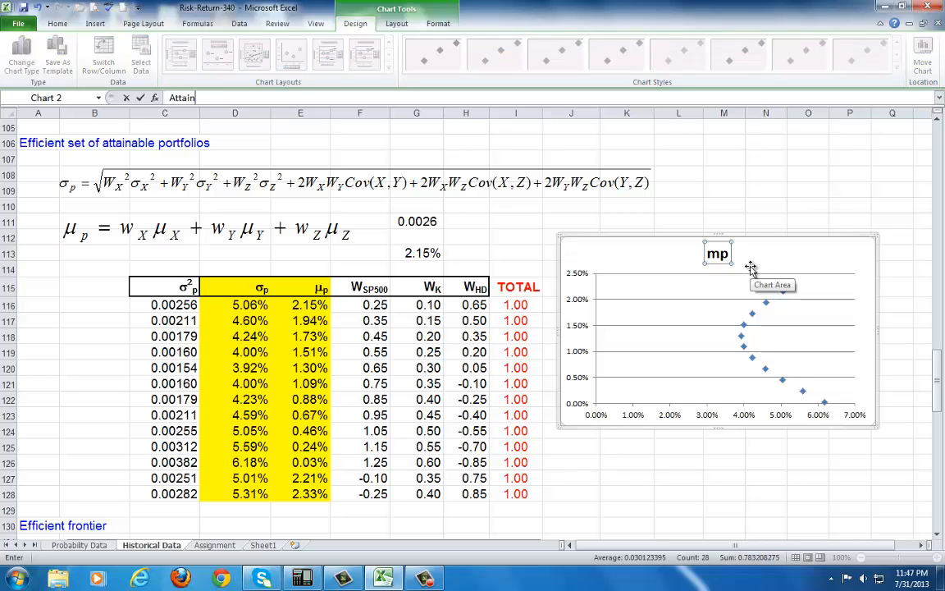
Retitle the scatter chart 'Attainable Set'
{"action": "type", "text": "nable S"}
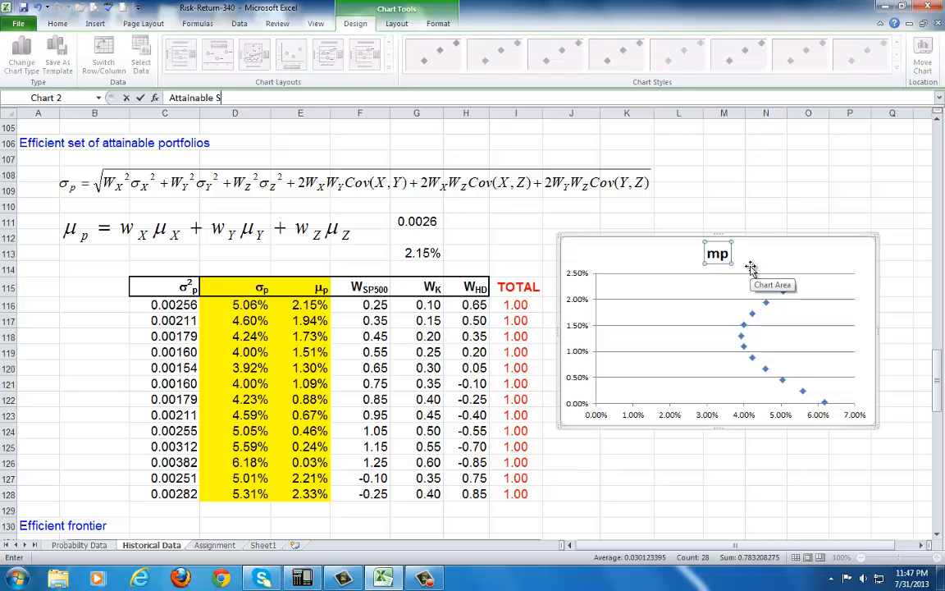
{"action": "type", "text": "et"}
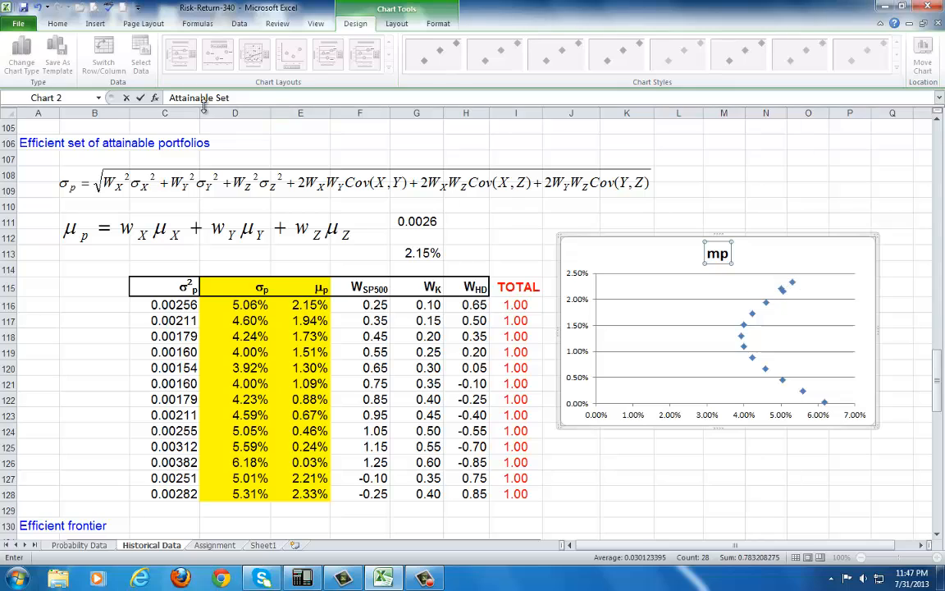
{"action": "key", "text": "Return"}
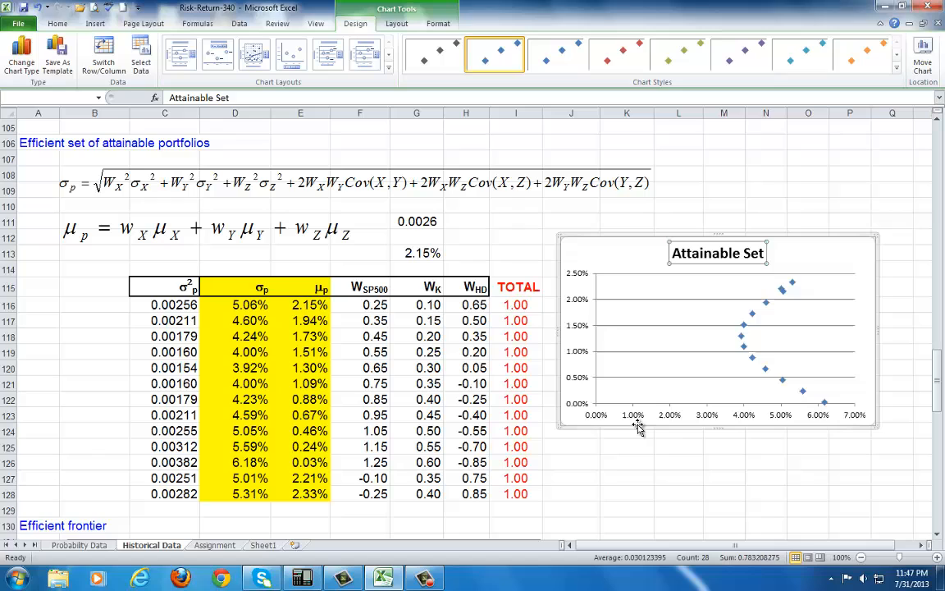
{"action": "mouse_move", "coordinate": [397, 23]}
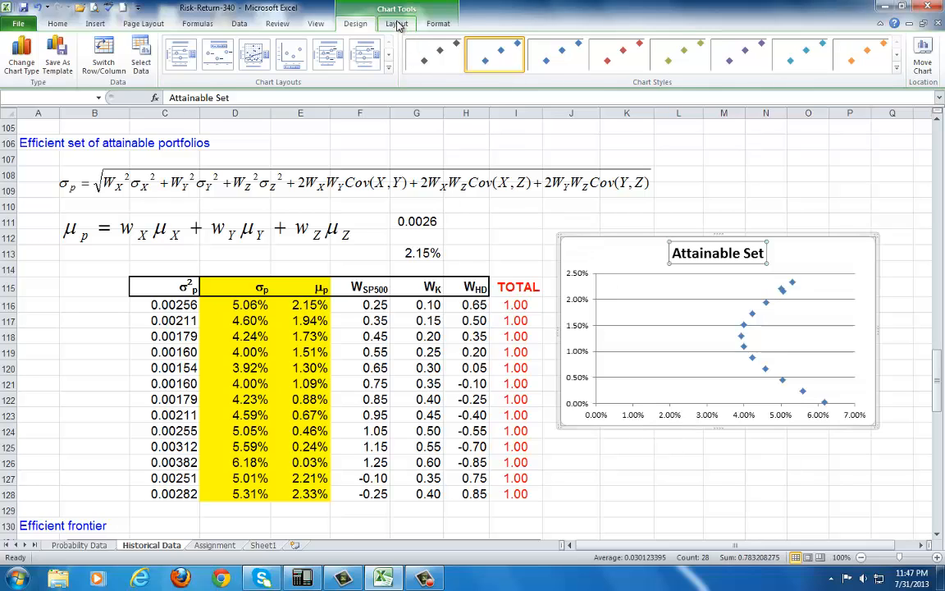
Add a horizontal axis title 'Portfolio Standard Deviation' from Chart Tools Layout
{"action": "left_click", "coordinate": [397, 23]}
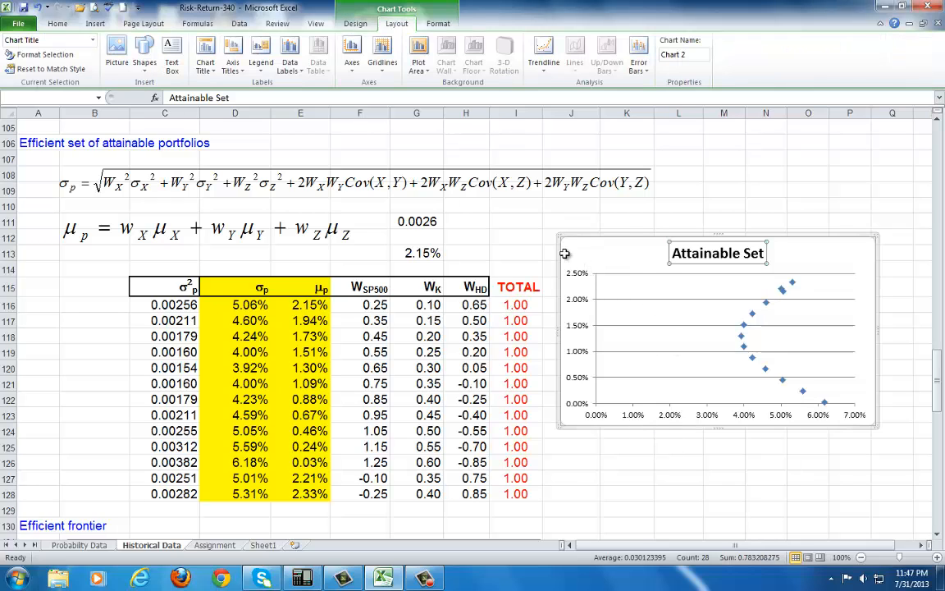
{"action": "left_click", "coordinate": [233, 52]}
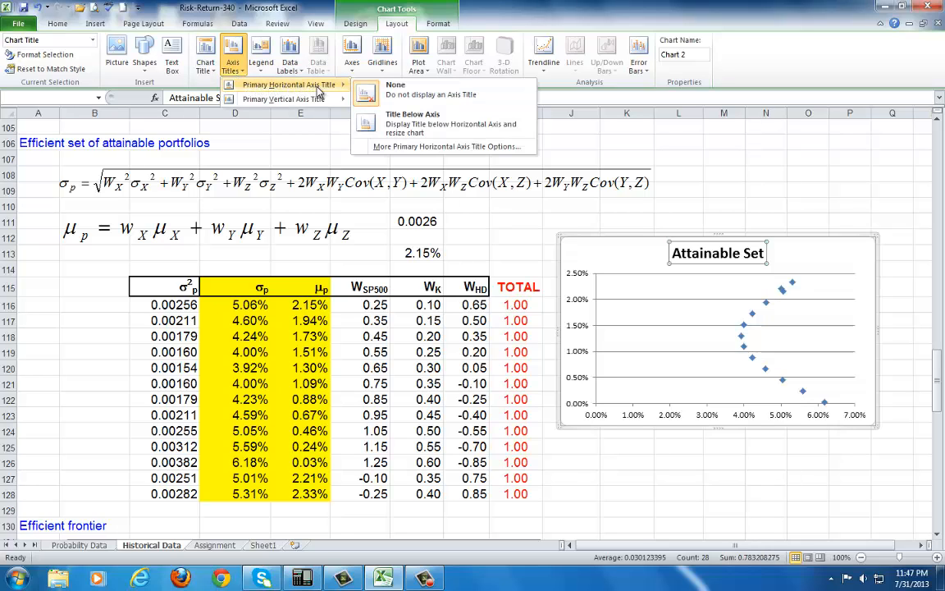
{"action": "mouse_move", "coordinate": [414, 123]}
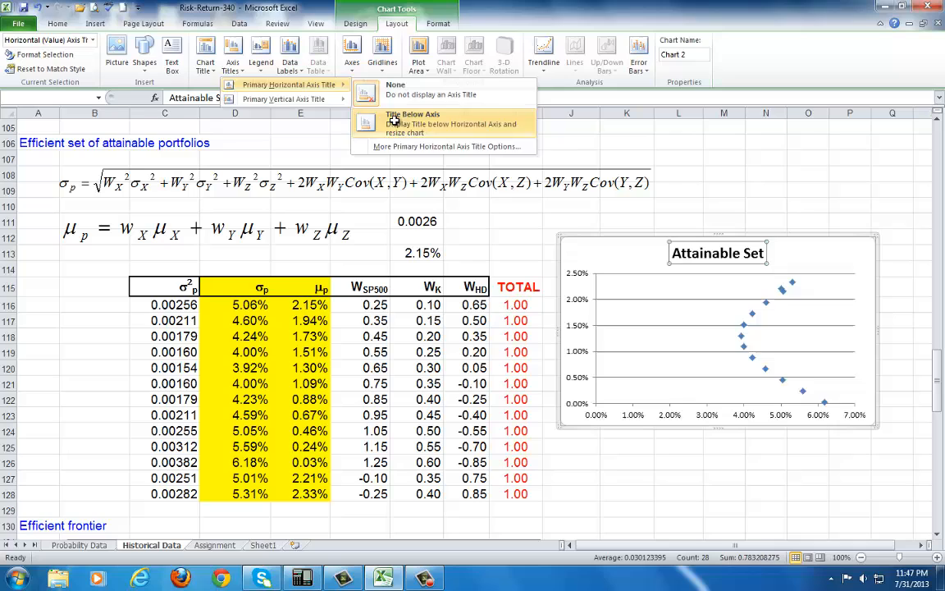
{"action": "left_click", "coordinate": [414, 114]}
{"action": "type", "text": "Portfolio Standard Deviation"}
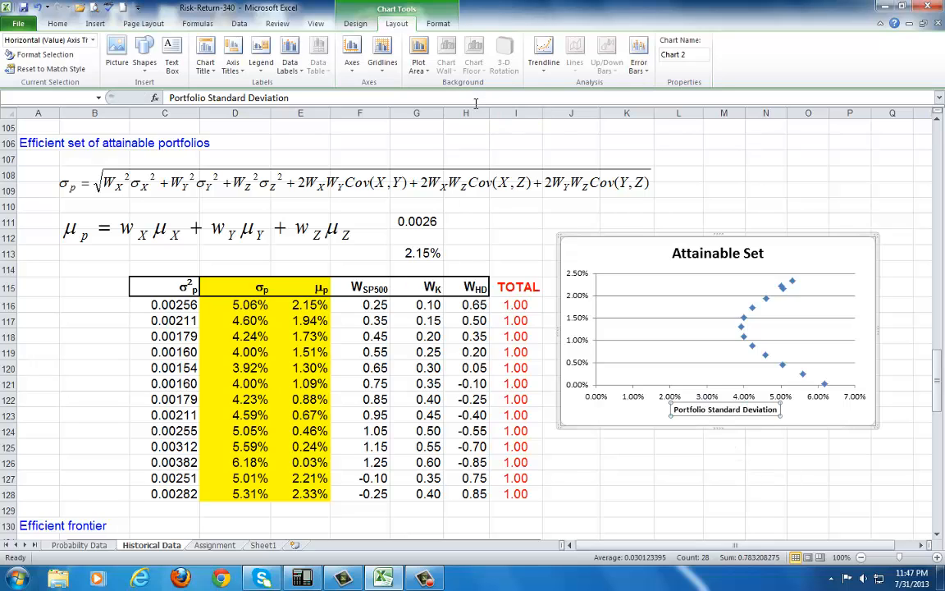
Add a rotated vertical axis title 'Portfolio Mean'
{"action": "left_click", "coordinate": [233, 53]}
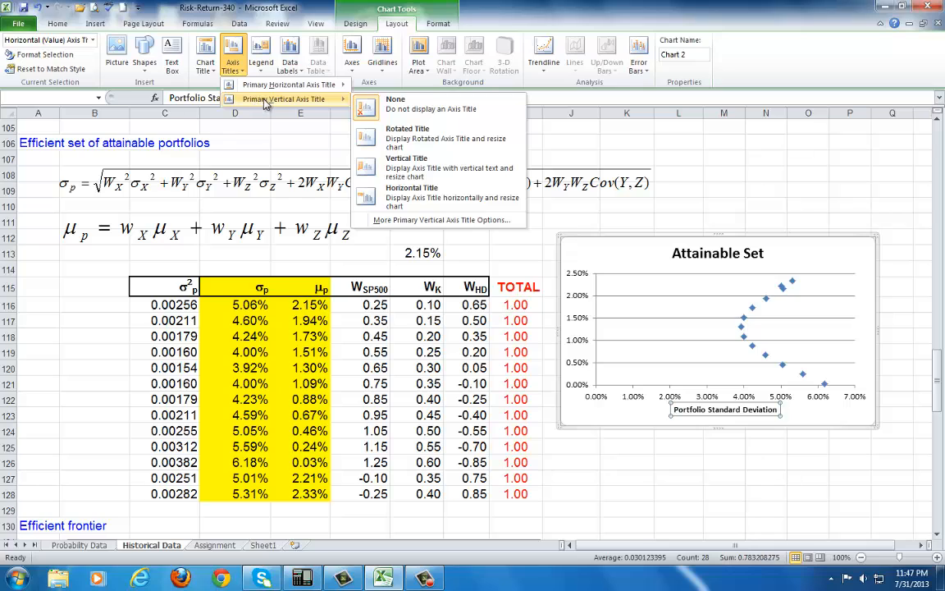
{"action": "left_click", "coordinate": [407, 128]}
{"action": "type", "text": "Po"}
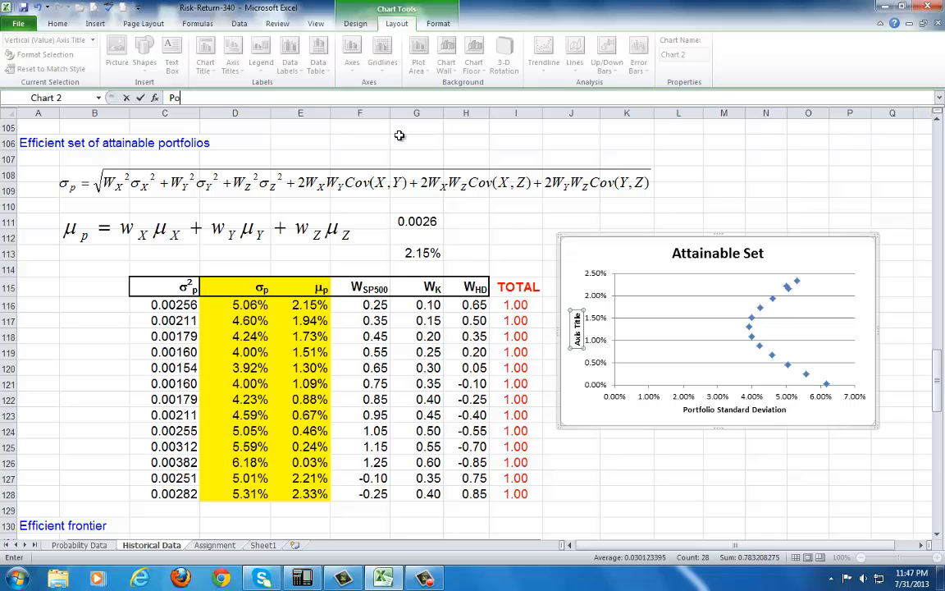
{"action": "type", "text": "rtfolio Mean"}
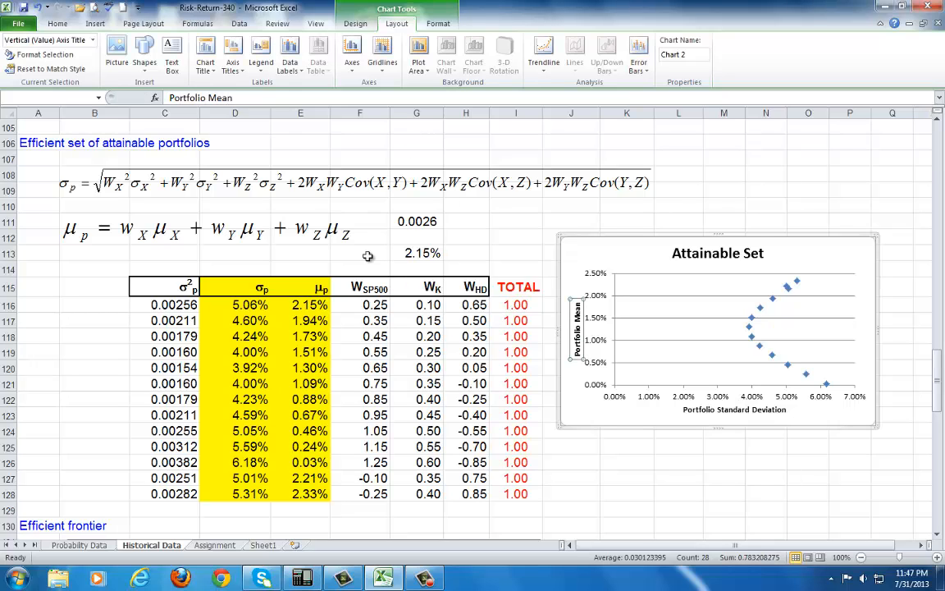
{"action": "scroll", "scroll_direction": "down", "scroll_amount": 3}
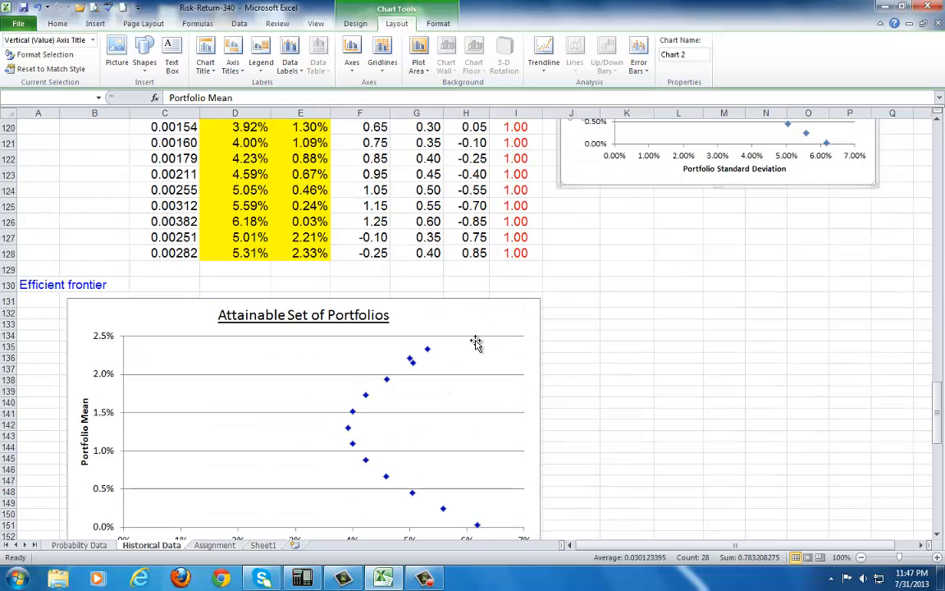
{"action": "scroll", "scroll_direction": "down", "scroll_amount": 3}
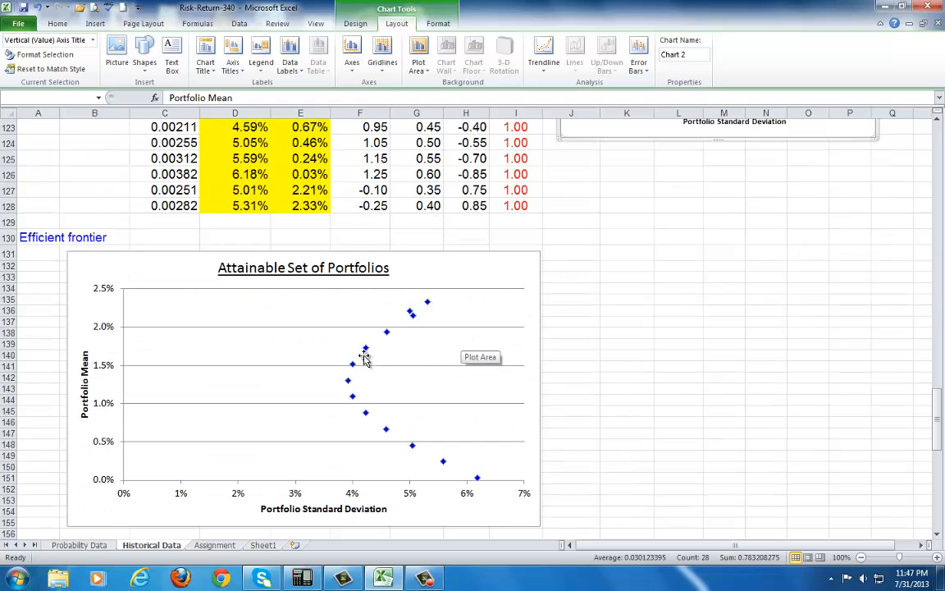
{"action": "mouse_move", "coordinate": [348, 389]}
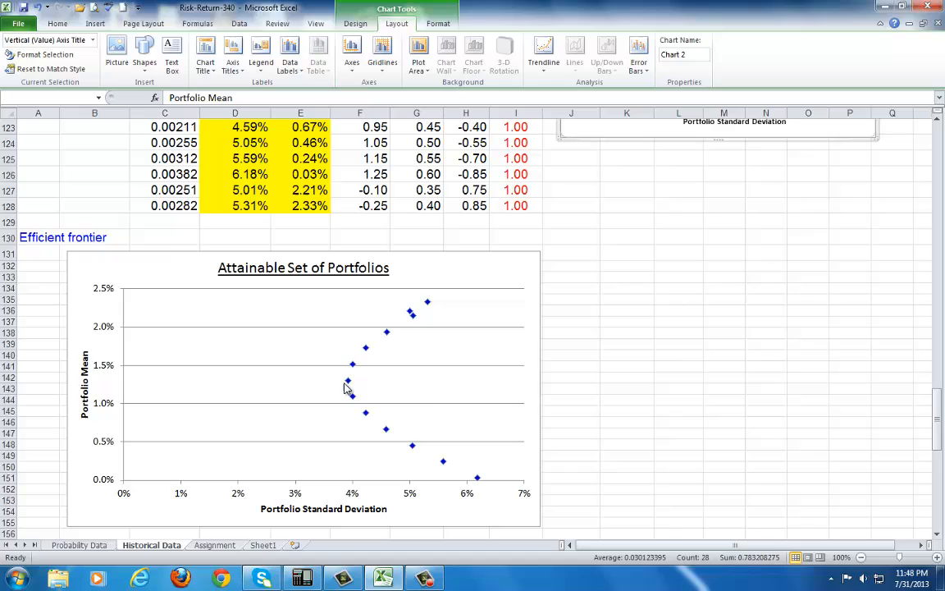
{"action": "mouse_move", "coordinate": [348, 379]}
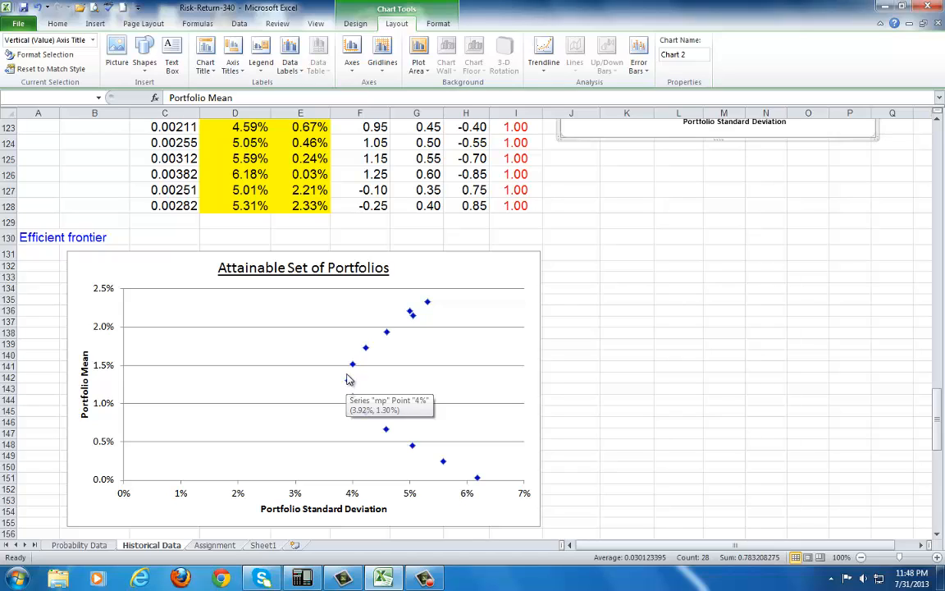
{"action": "mouse_move", "coordinate": [344, 483]}
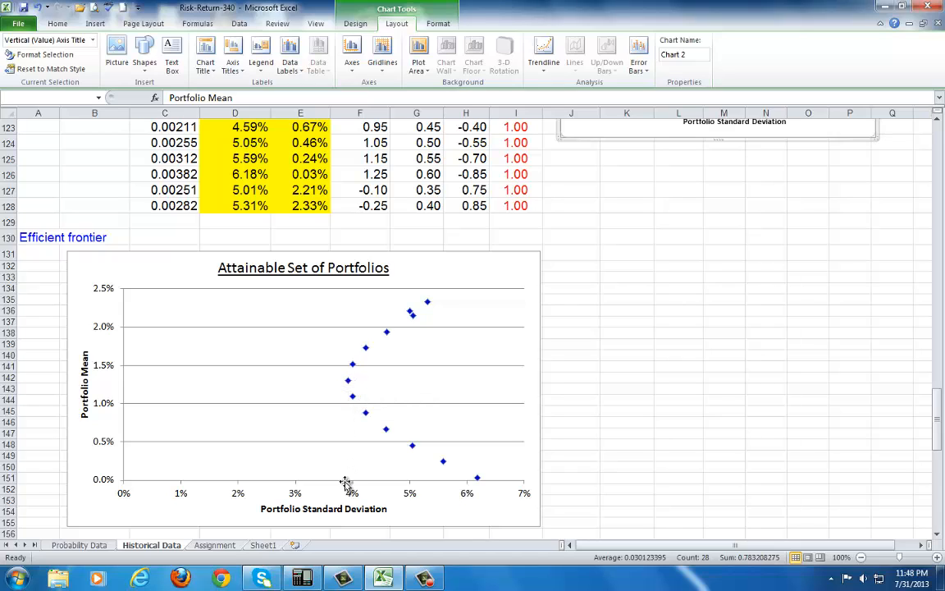
{"action": "mouse_move", "coordinate": [430, 303]}
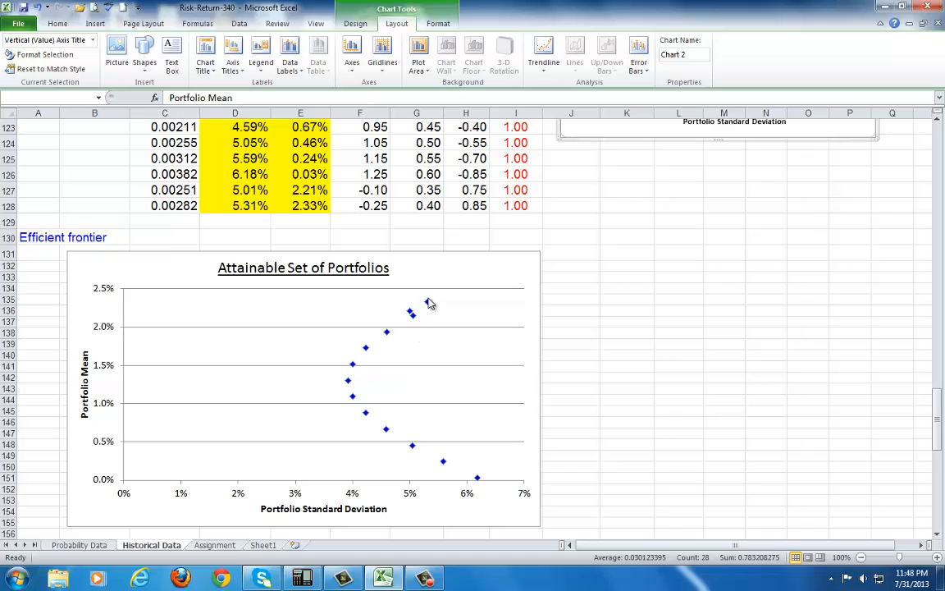
{"action": "mouse_move", "coordinate": [427, 303]}
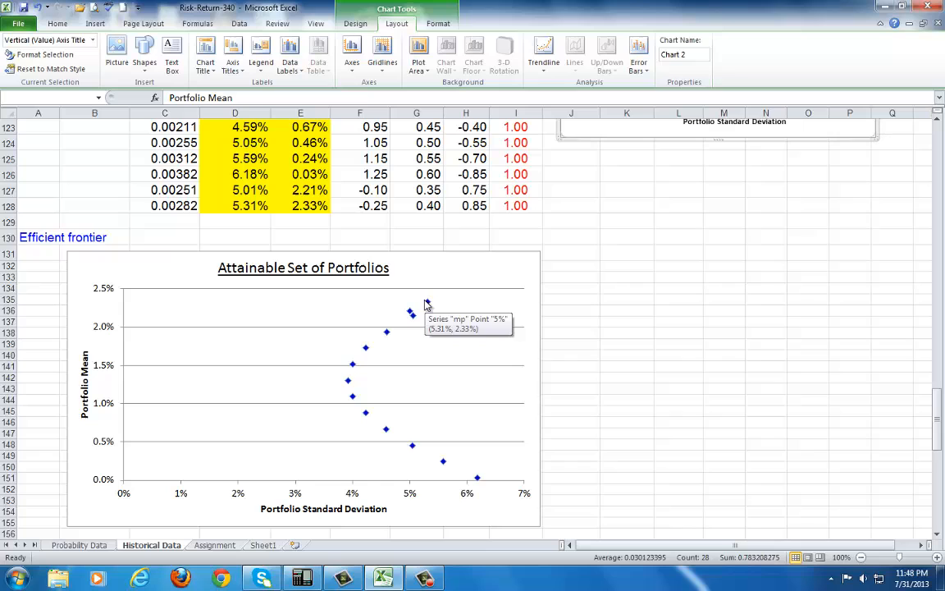
{"action": "mouse_move", "coordinate": [112, 299]}
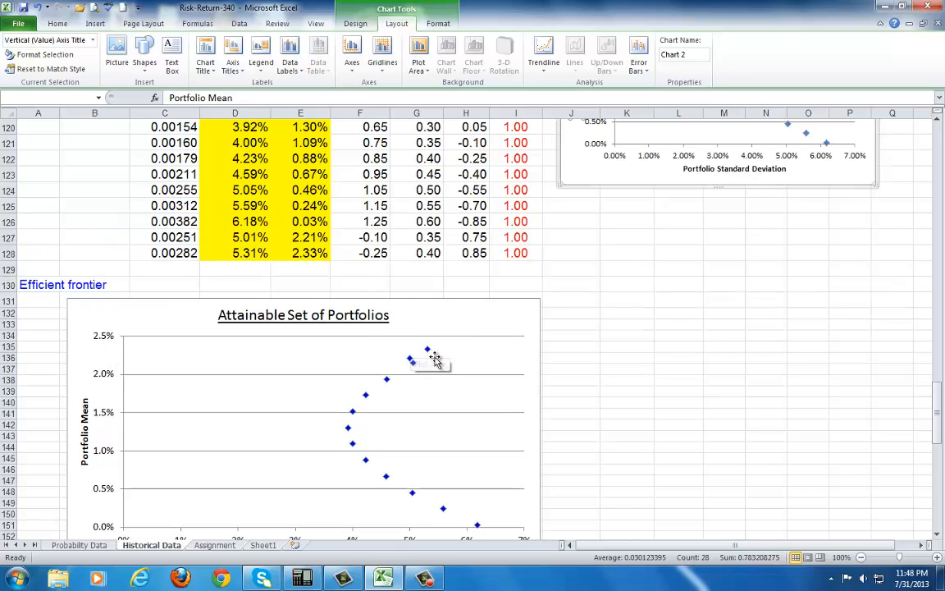
{"action": "mouse_move", "coordinate": [427, 348]}
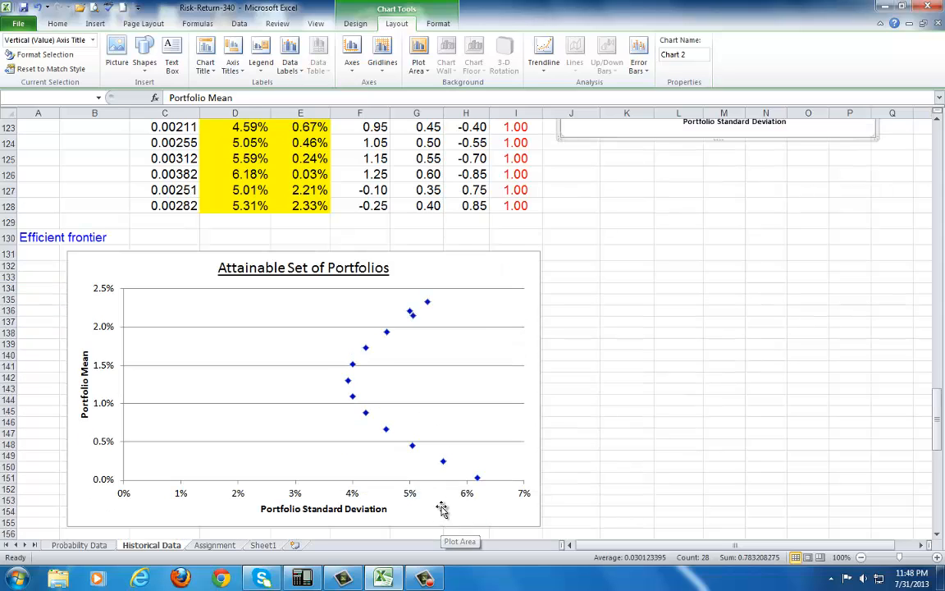
{"action": "mouse_move", "coordinate": [435, 423]}
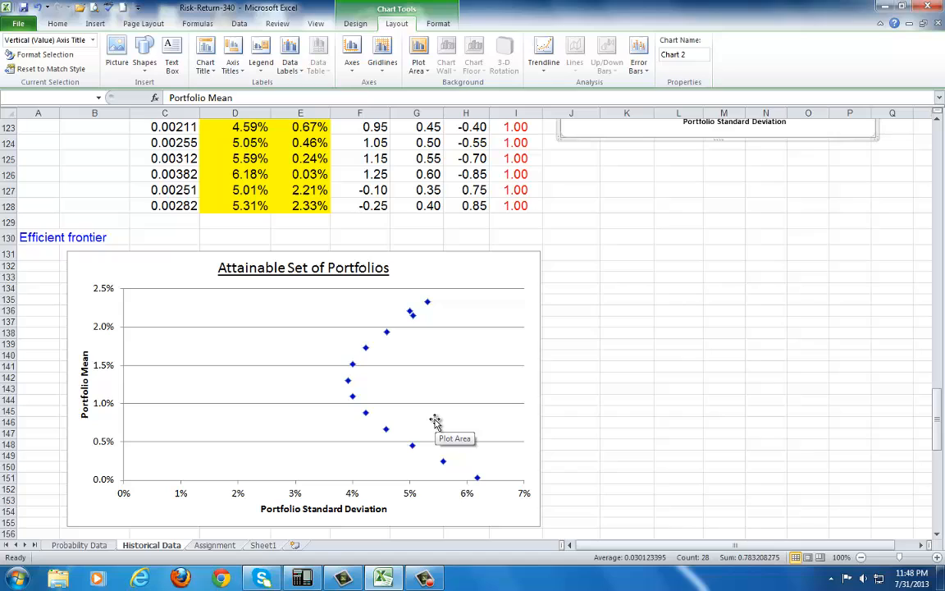
{"action": "mouse_move", "coordinate": [430, 413]}
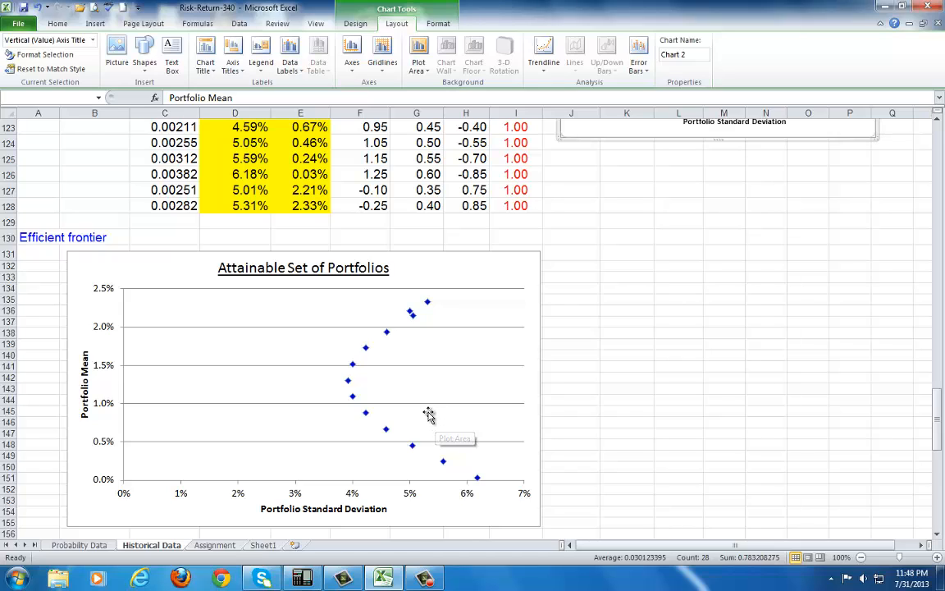
{"action": "mouse_move", "coordinate": [344, 390]}
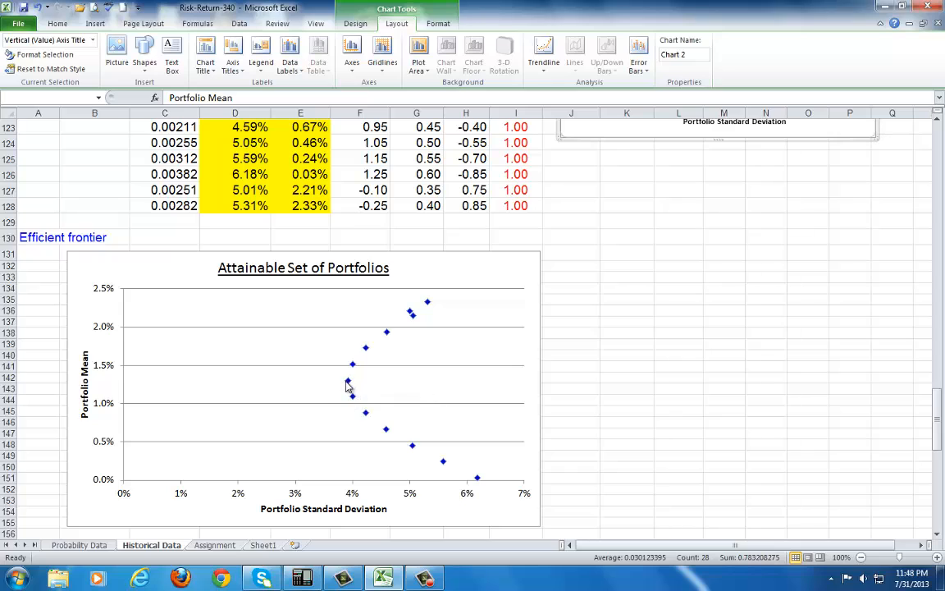
{"action": "mouse_move", "coordinate": [442, 308]}
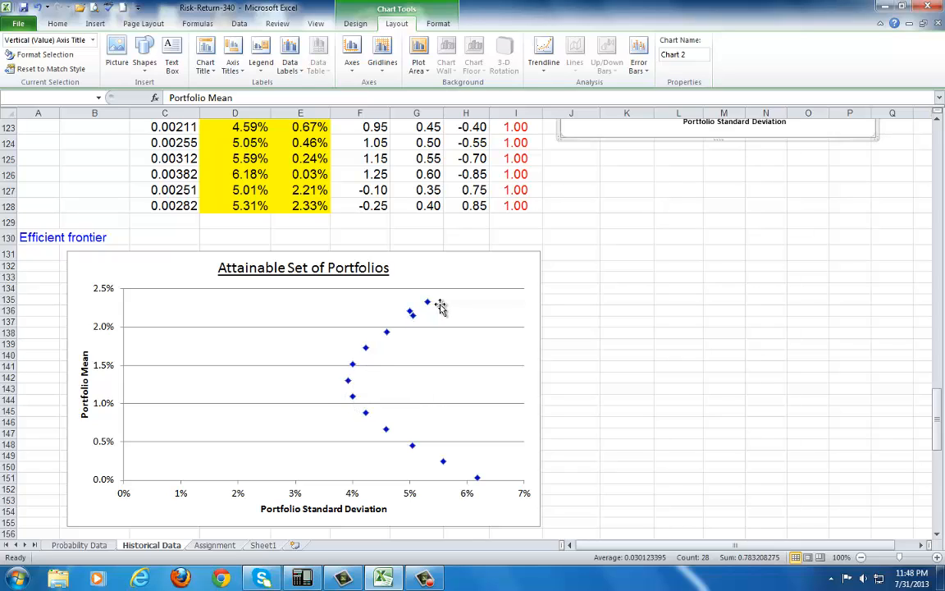
{"action": "mouse_move", "coordinate": [417, 322]}
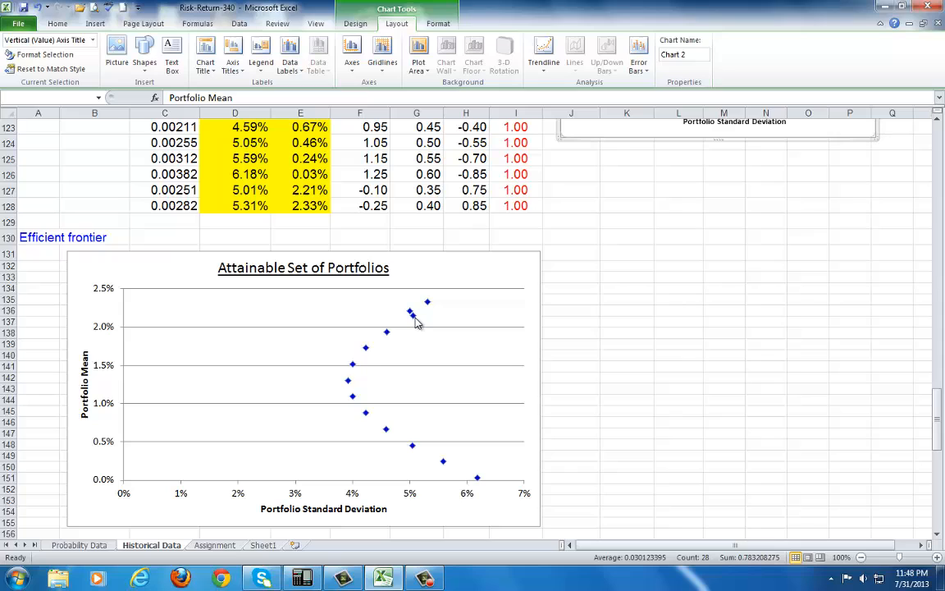
{"action": "mouse_move", "coordinate": [348, 375]}
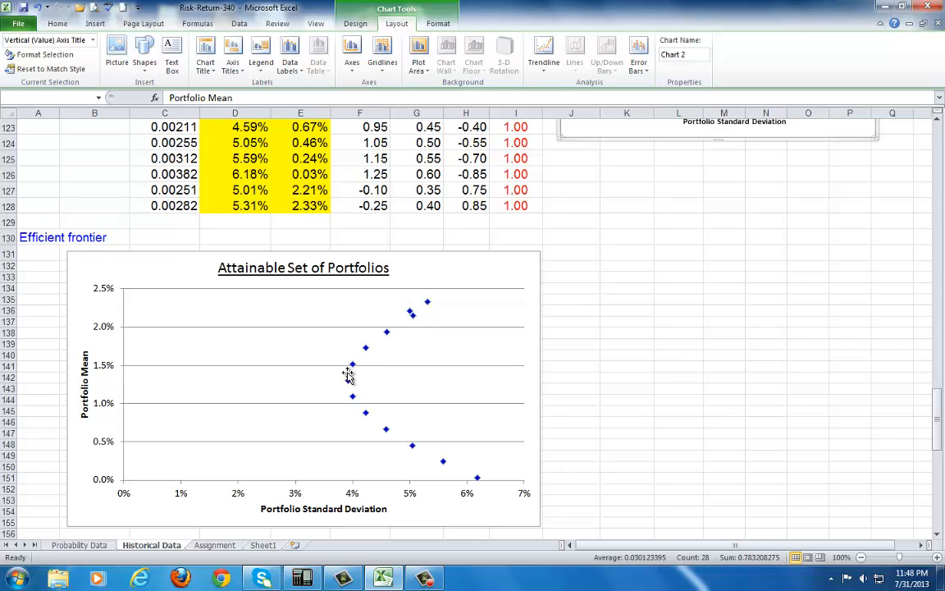
{"action": "mouse_move", "coordinate": [355, 376]}
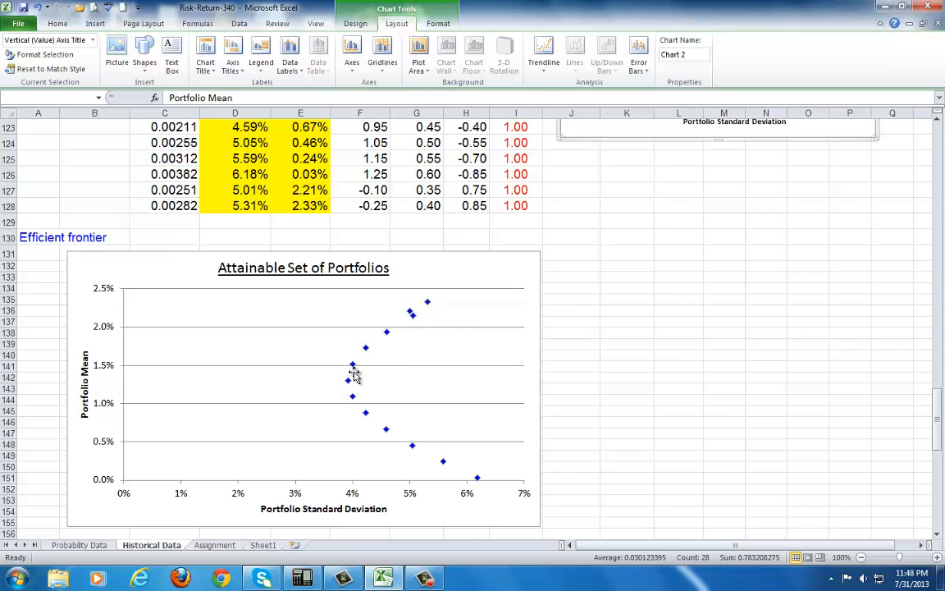
{"action": "mouse_move", "coordinate": [349, 371]}
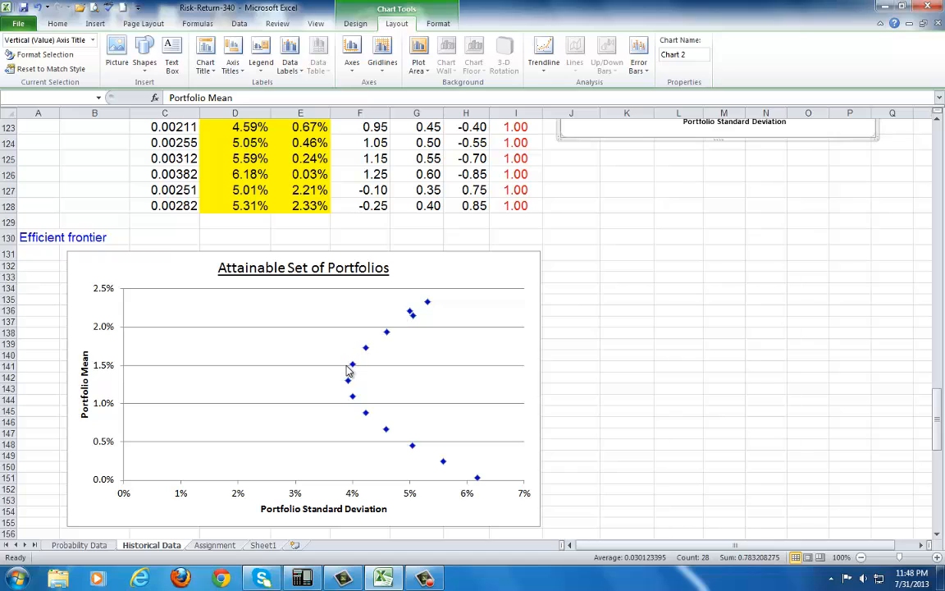
{"action": "mouse_move", "coordinate": [348, 370]}
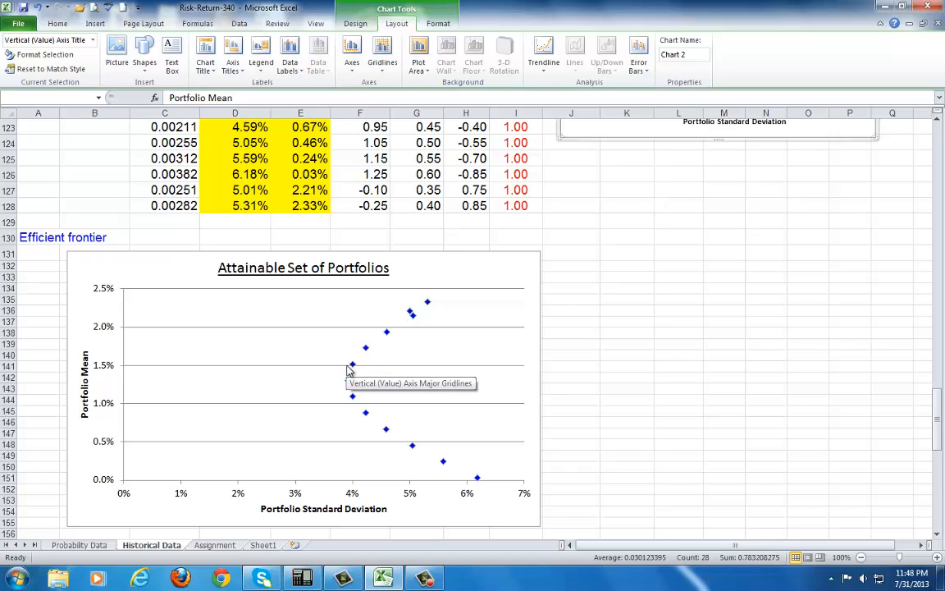
{"action": "mouse_move", "coordinate": [351, 364]}
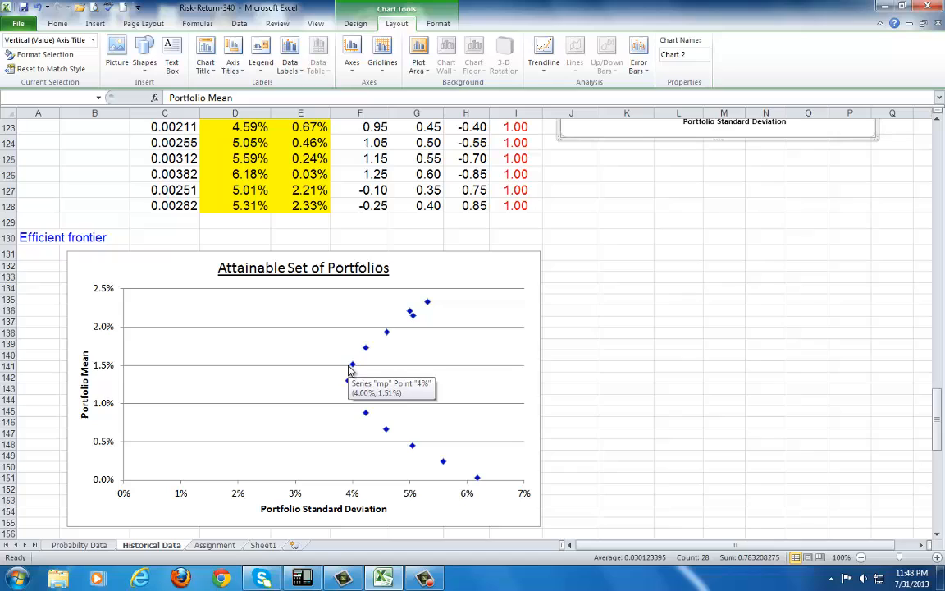
{"action": "mouse_move", "coordinate": [371, 402]}
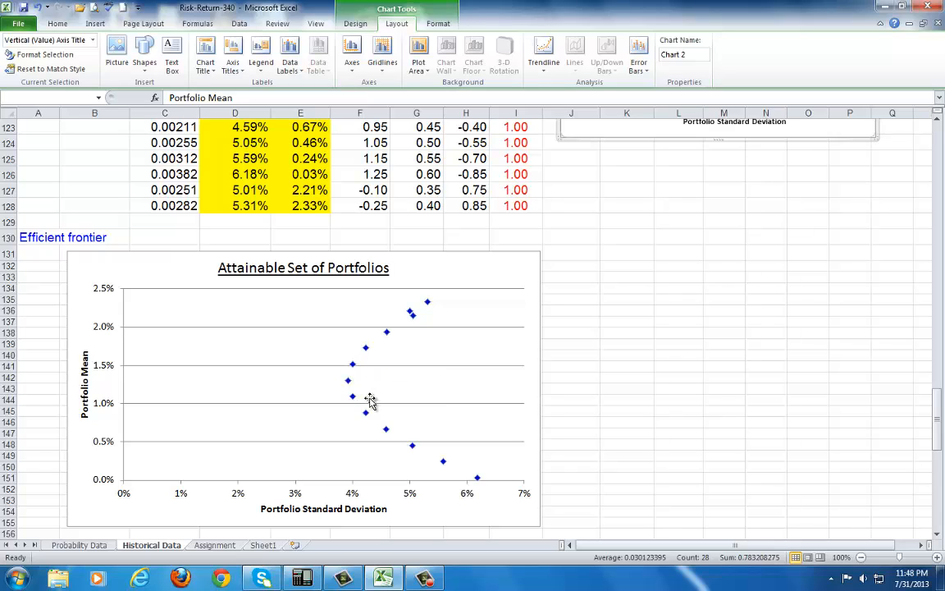
{"action": "mouse_move", "coordinate": [443, 461]}
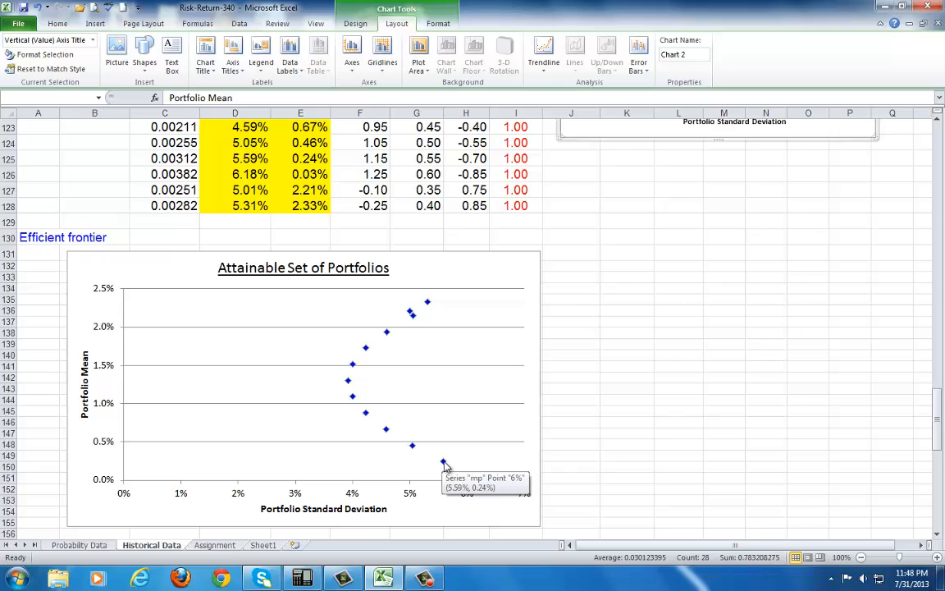
{"action": "mouse_move", "coordinate": [433, 312]}
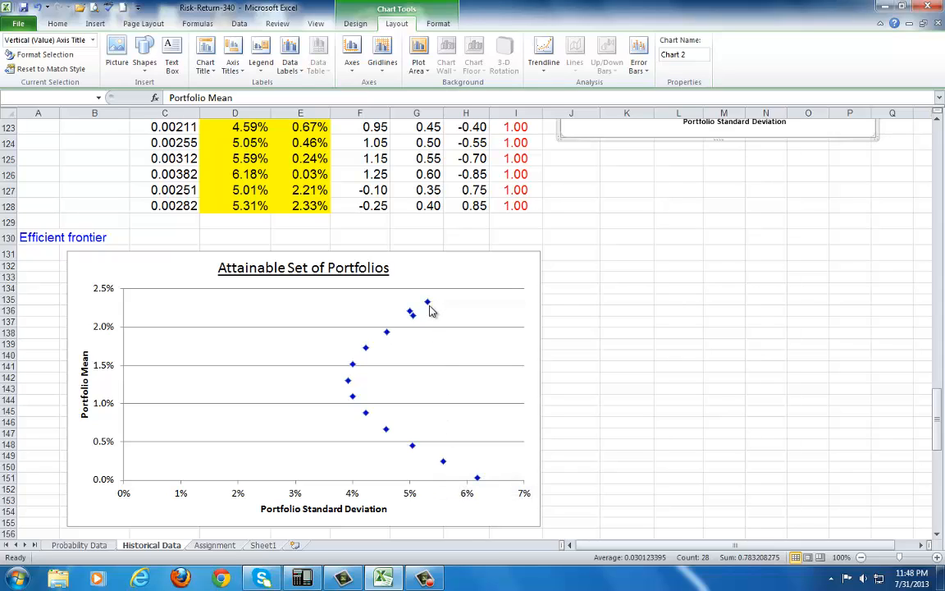
{"action": "left_click", "coordinate": [440, 364]}
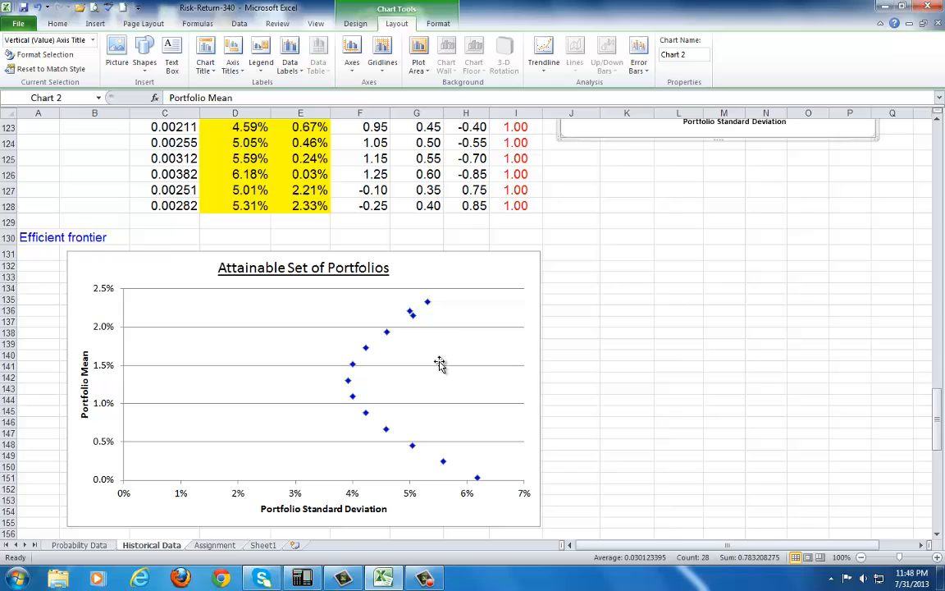
{"action": "mouse_move", "coordinate": [433, 489]}
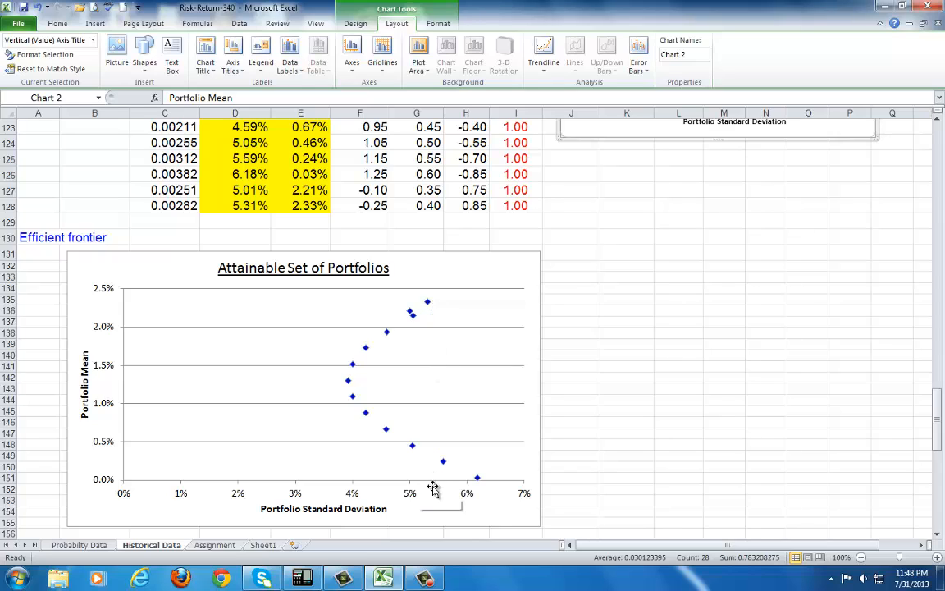
{"action": "mouse_move", "coordinate": [430, 307]}
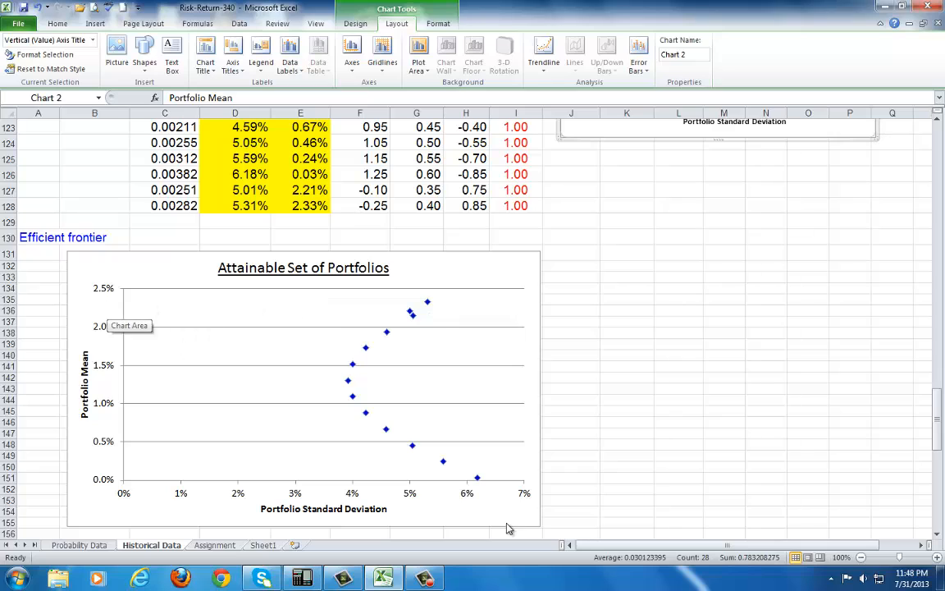
{"action": "mouse_move", "coordinate": [108, 466]}
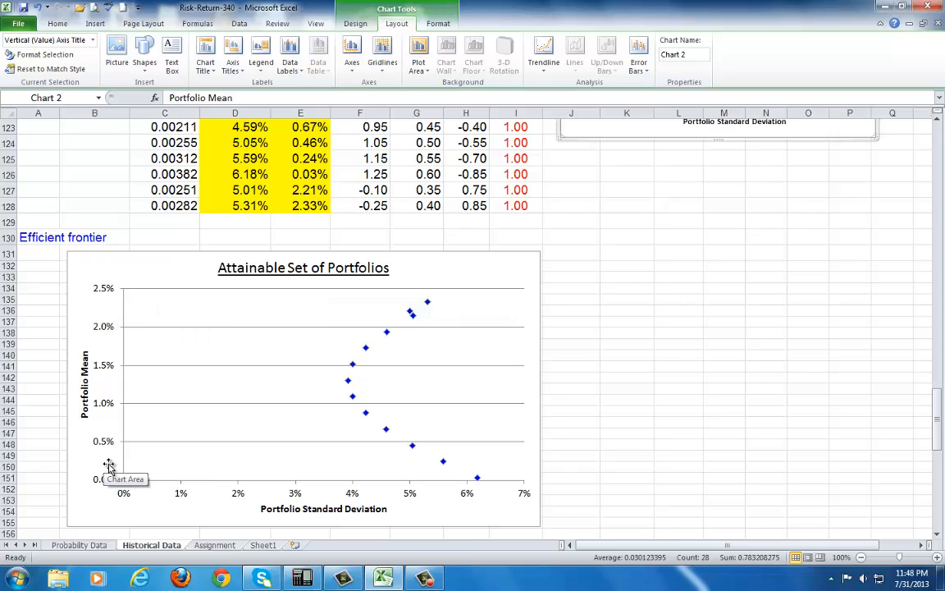
{"action": "mouse_move", "coordinate": [463, 469]}
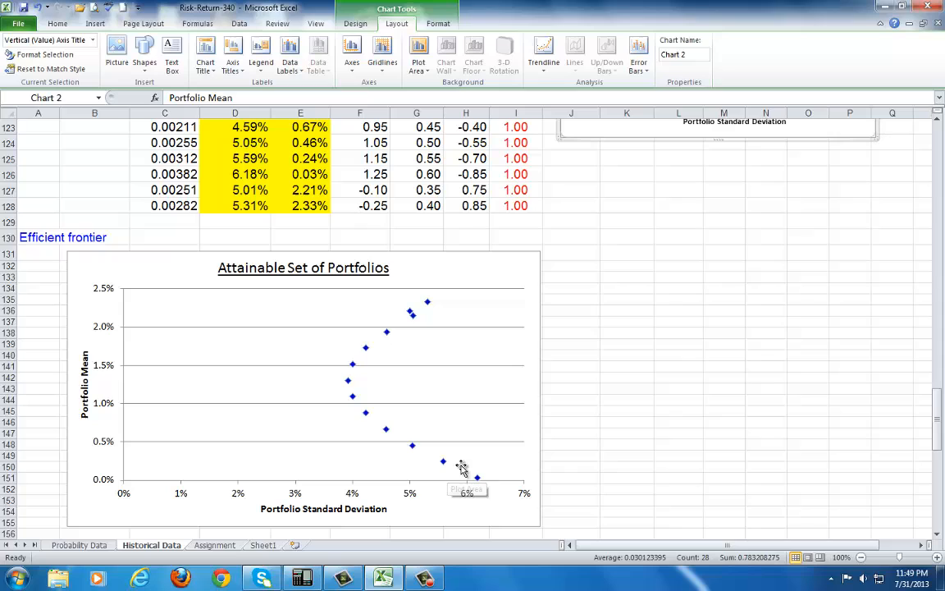
{"action": "mouse_move", "coordinate": [437, 308]}
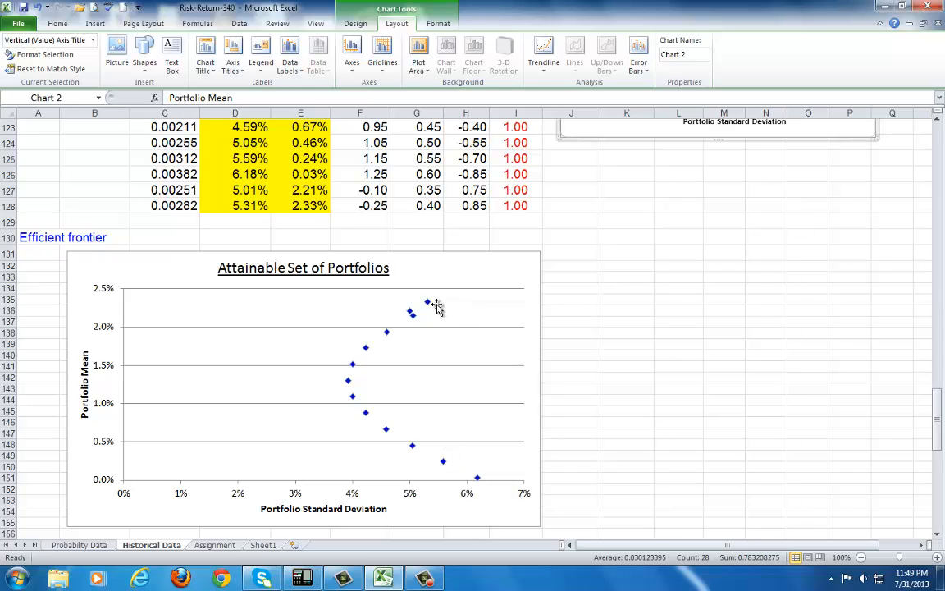
{"action": "mouse_move", "coordinate": [349, 400]}
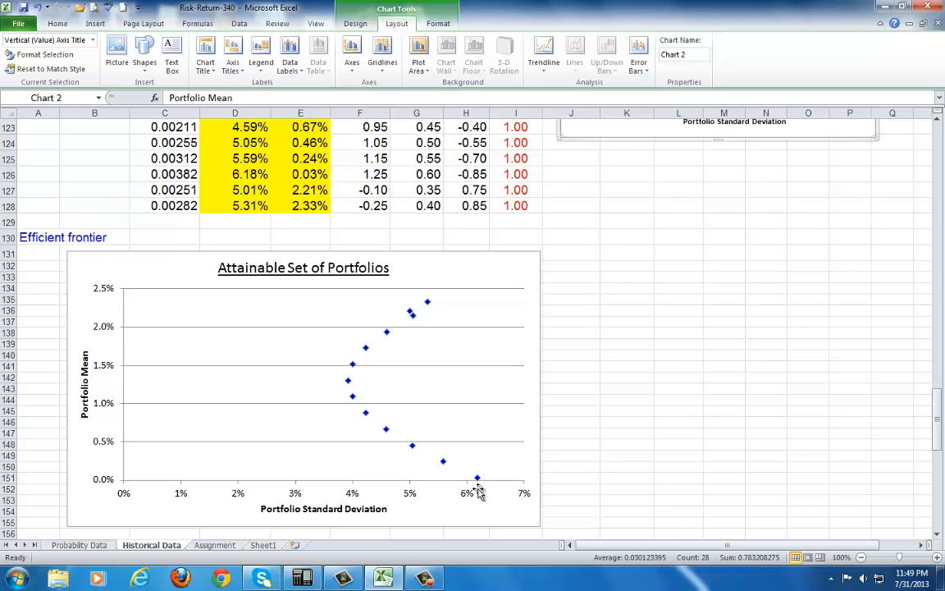
{"action": "mouse_move", "coordinate": [403, 417]}
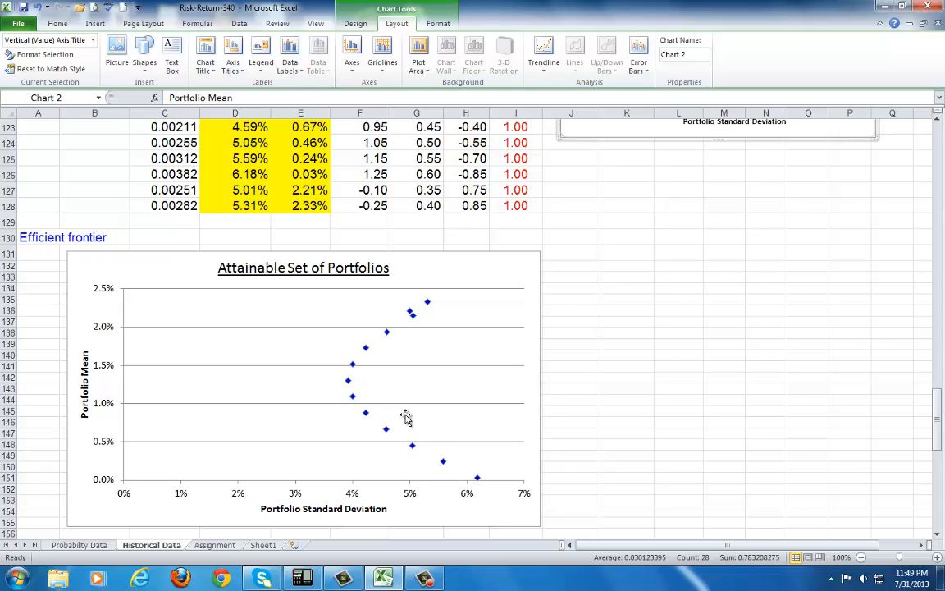
{"action": "mouse_move", "coordinate": [346, 375]}
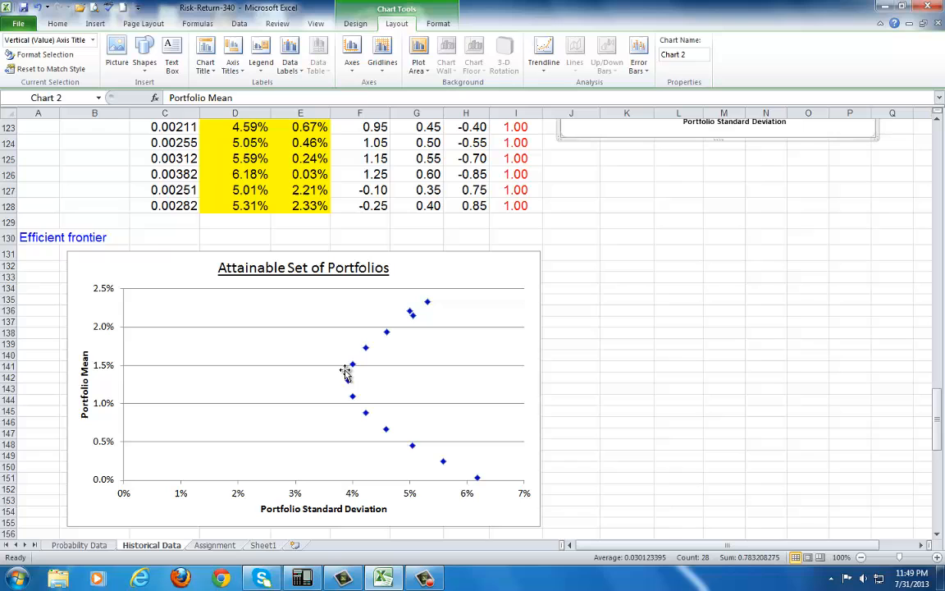
{"action": "mouse_move", "coordinate": [437, 315]}
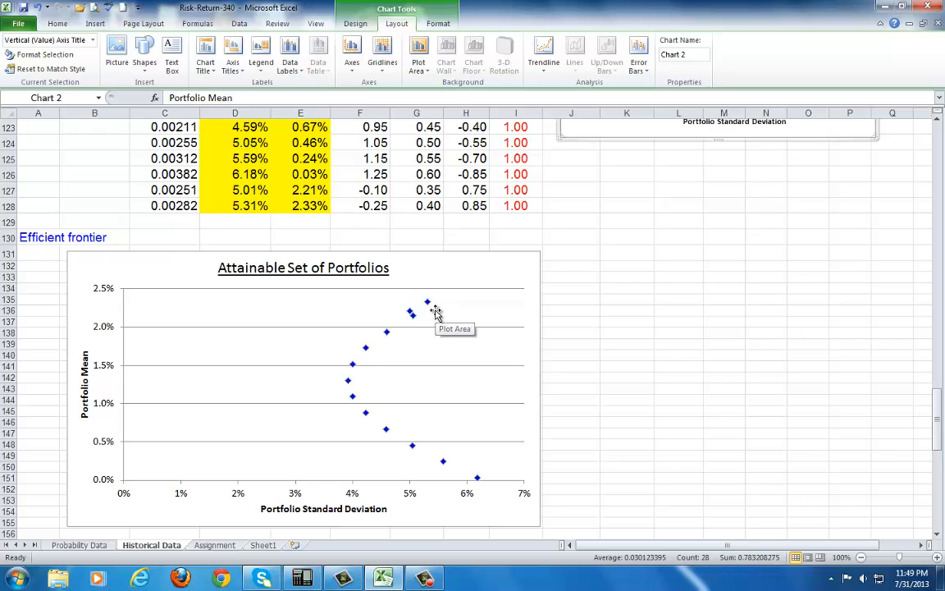
{"action": "scroll", "scroll_direction": "up", "scroll_amount": 3}
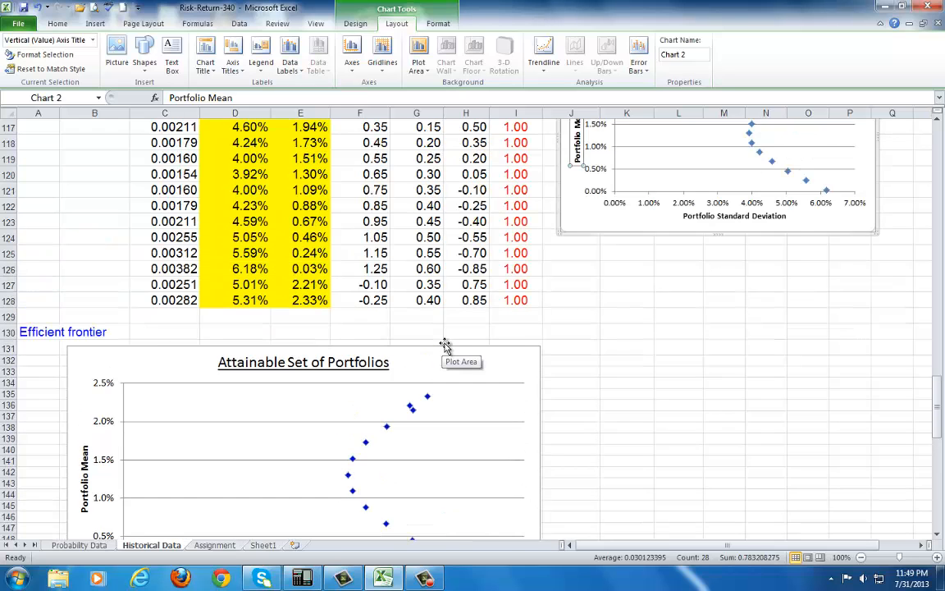
{"action": "scroll", "scroll_direction": "up", "scroll_amount": 3}
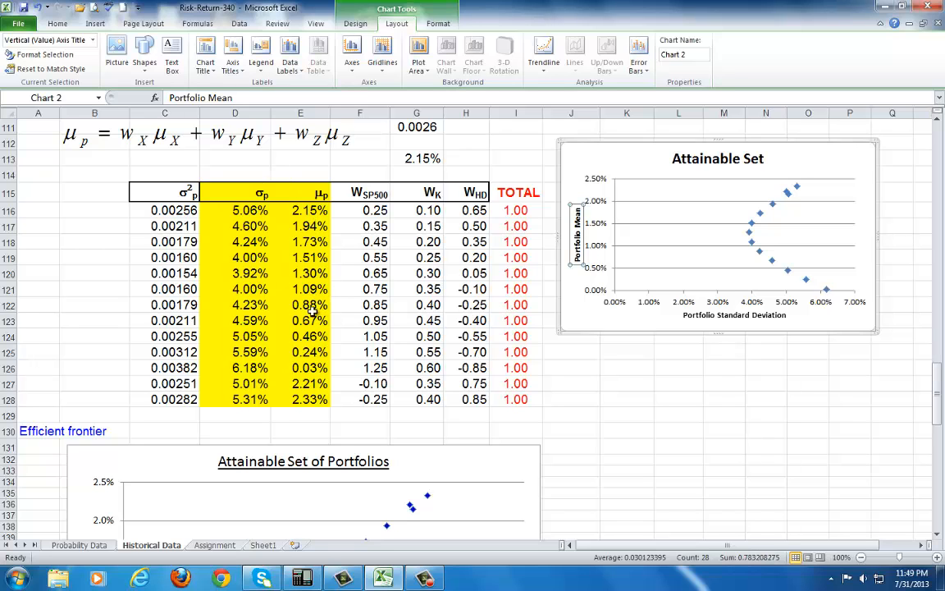
{"action": "scroll", "scroll_direction": "down", "scroll_amount": 3}
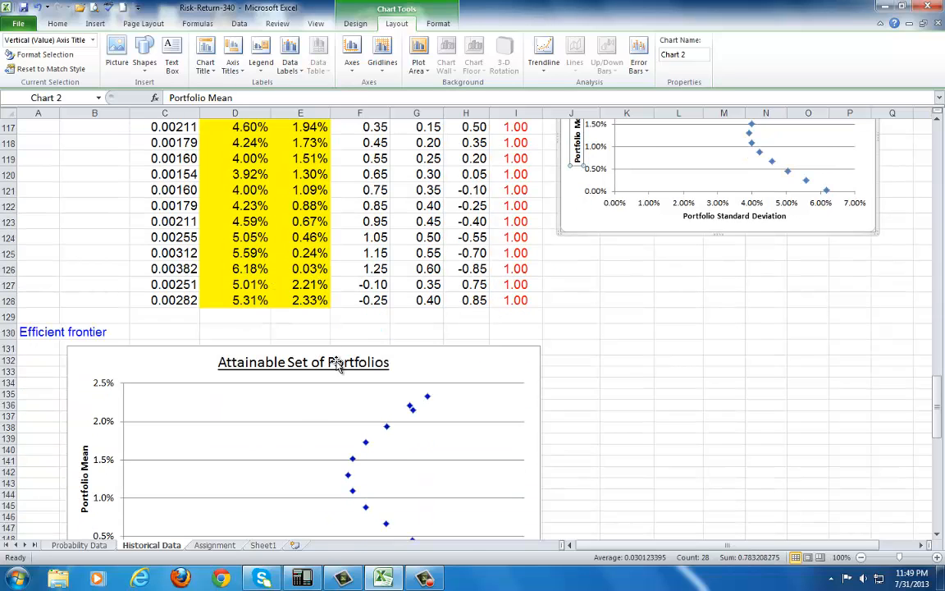
{"action": "scroll", "scroll_direction": "down", "scroll_amount": 3}
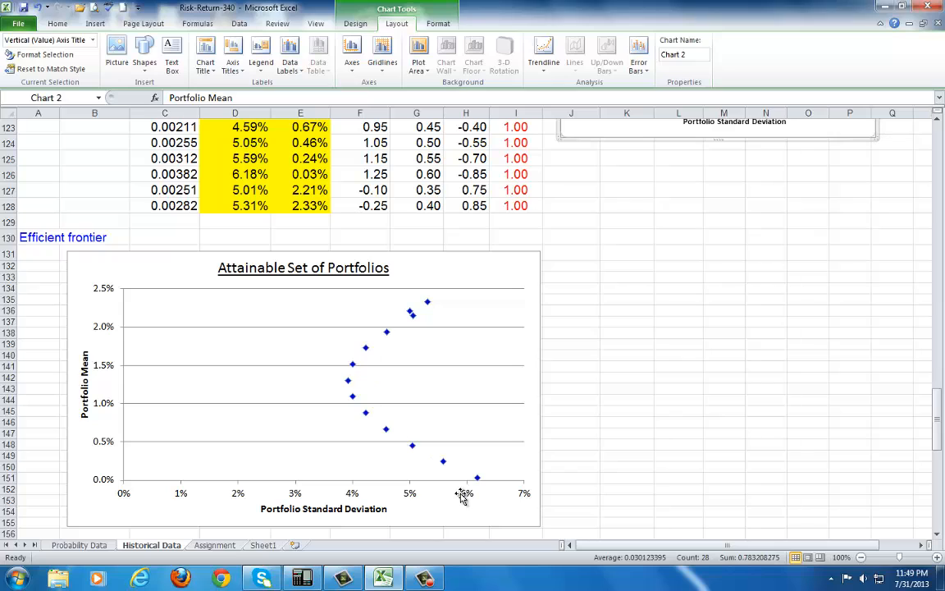
{"action": "mouse_move", "coordinate": [425, 370]}
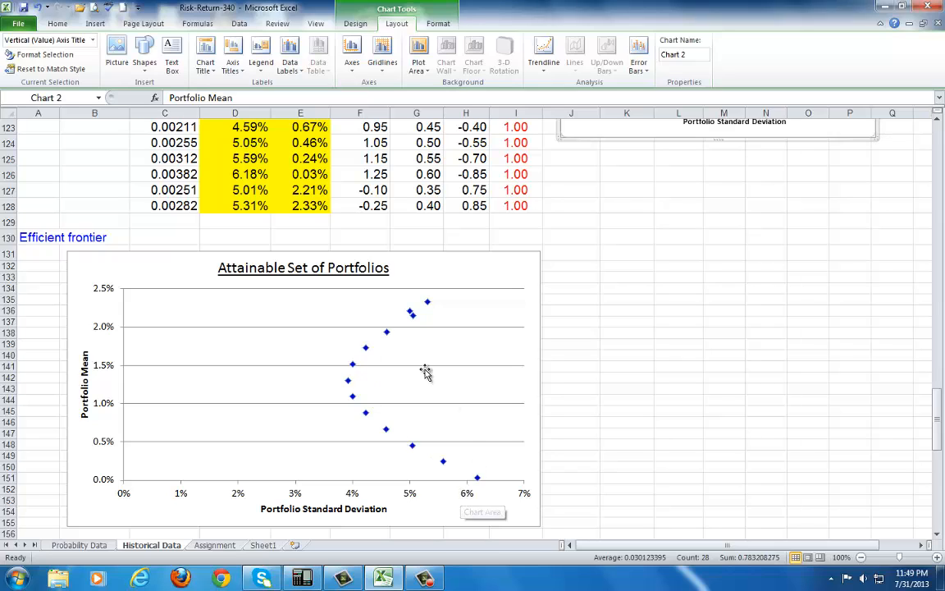
{"action": "mouse_move", "coordinate": [233, 355]}
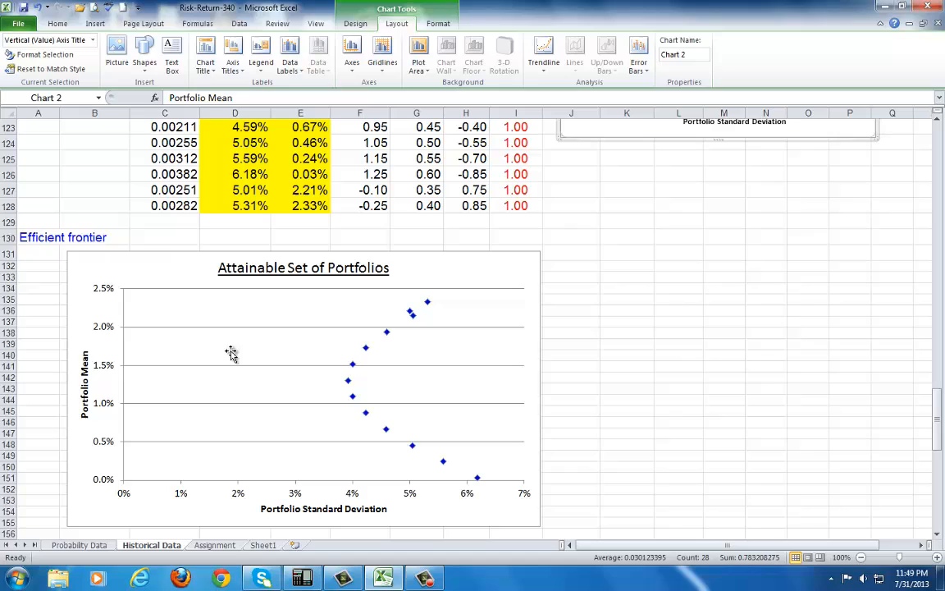
{"action": "mouse_move", "coordinate": [355, 453]}
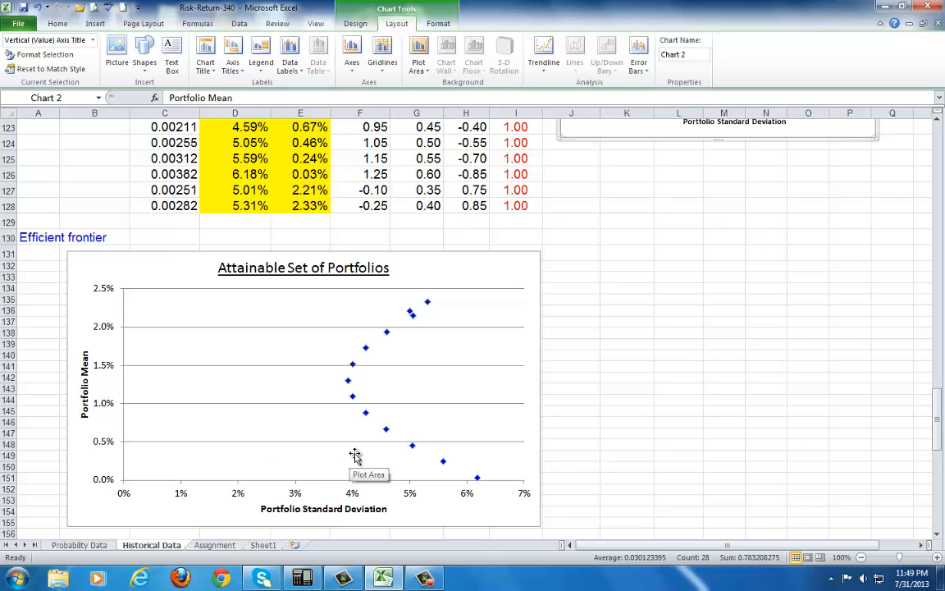
{"action": "mouse_move", "coordinate": [355, 457]}
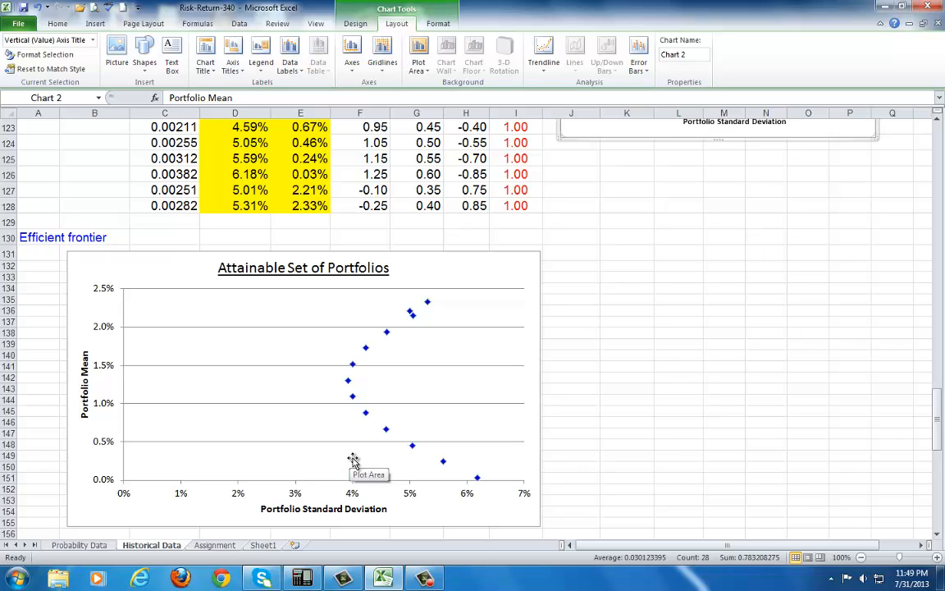
{"action": "mouse_move", "coordinate": [410, 402]}
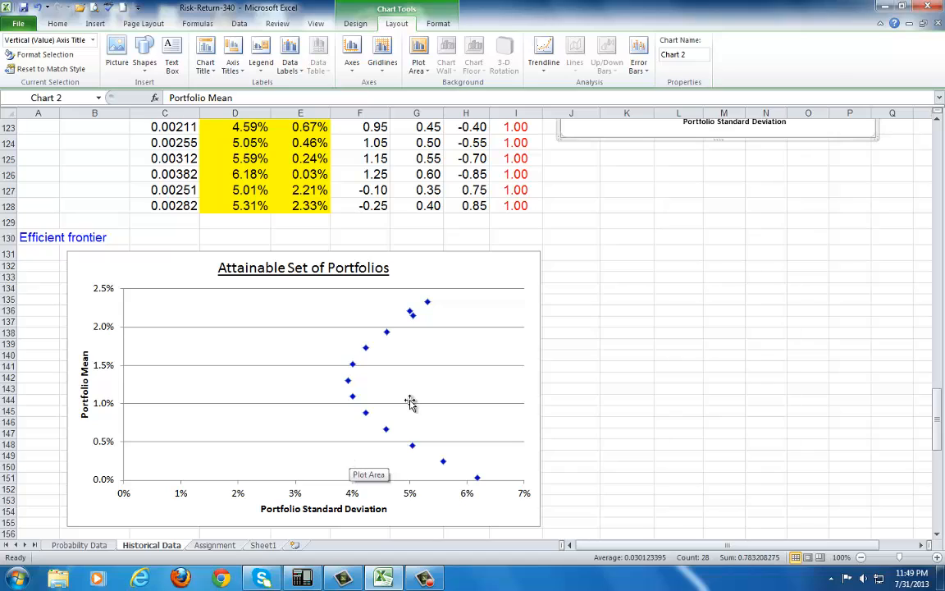
{"action": "mouse_move", "coordinate": [299, 489]}
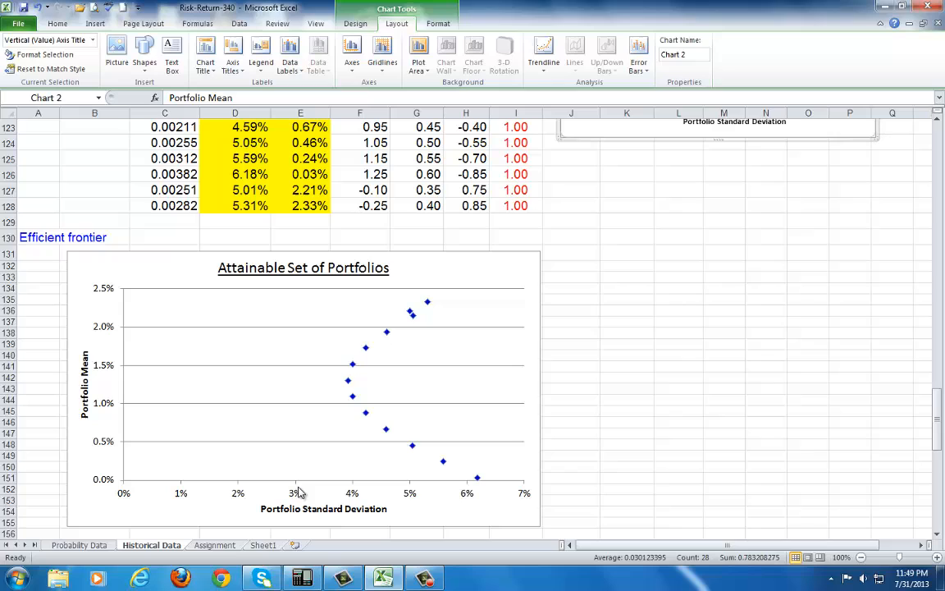
{"action": "mouse_move", "coordinate": [315, 489]}
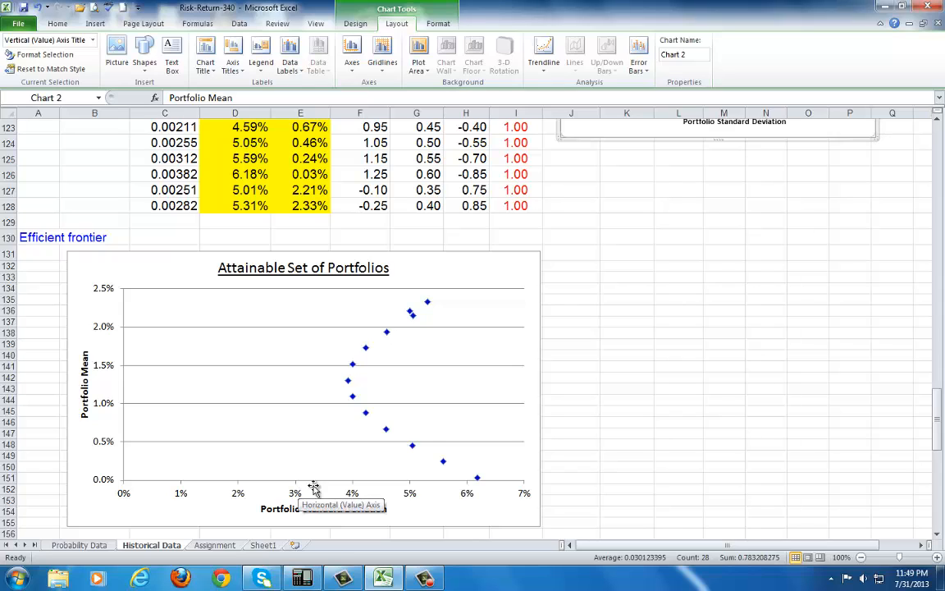
{"action": "mouse_move", "coordinate": [414, 462]}
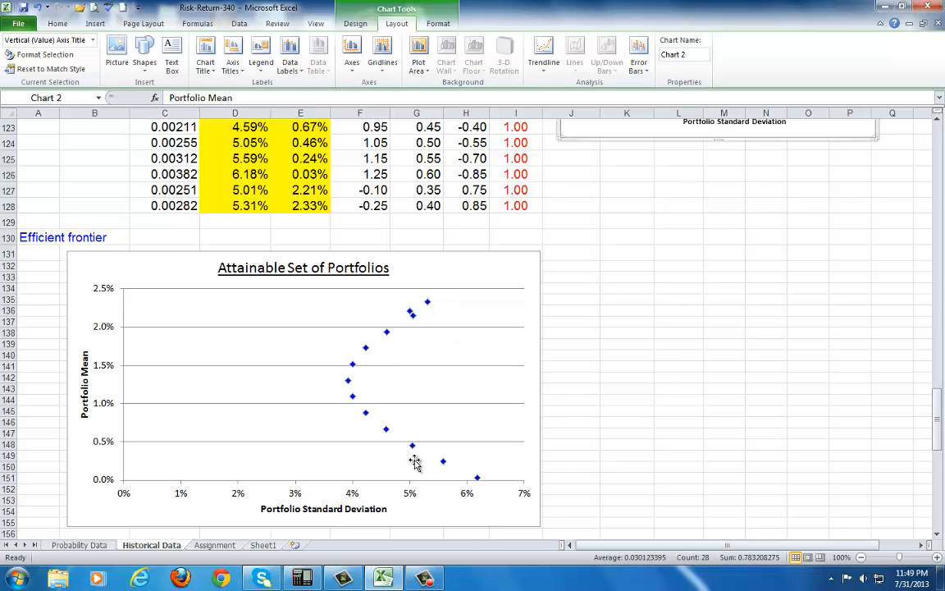
{"action": "scroll", "scroll_direction": "up", "scroll_amount": 3}
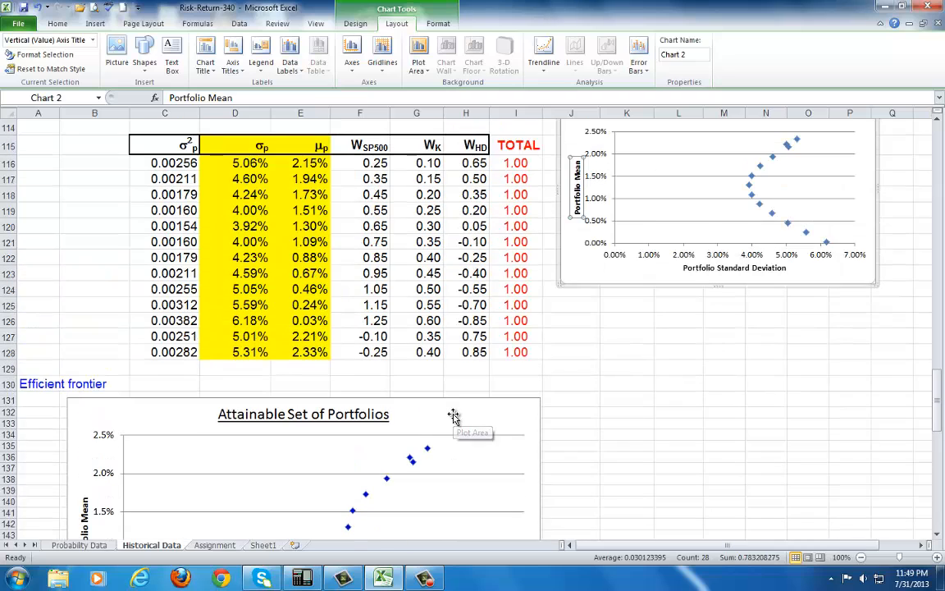
{"action": "mouse_move", "coordinate": [377, 200]}
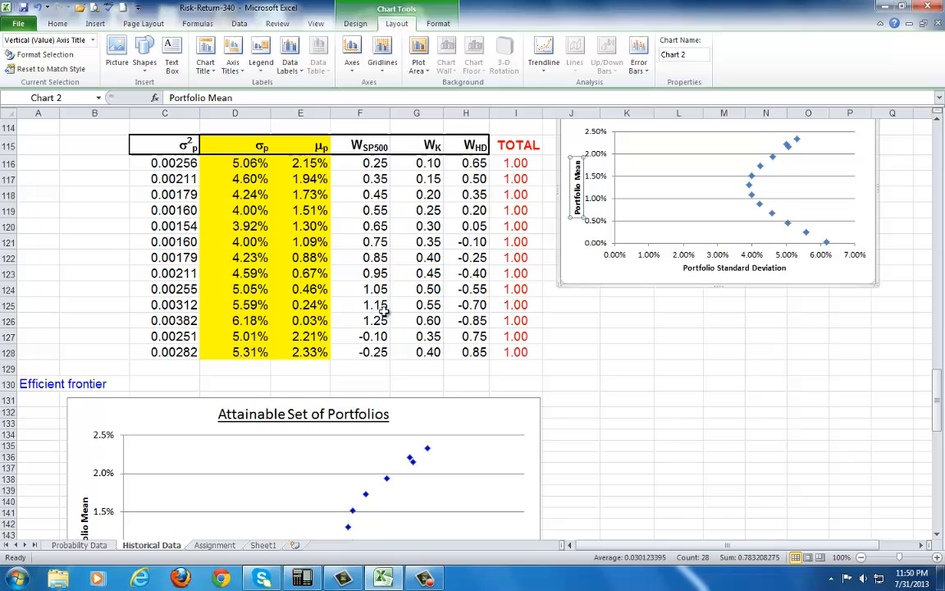
{"action": "scroll", "scroll_direction": "down", "scroll_amount": 3}
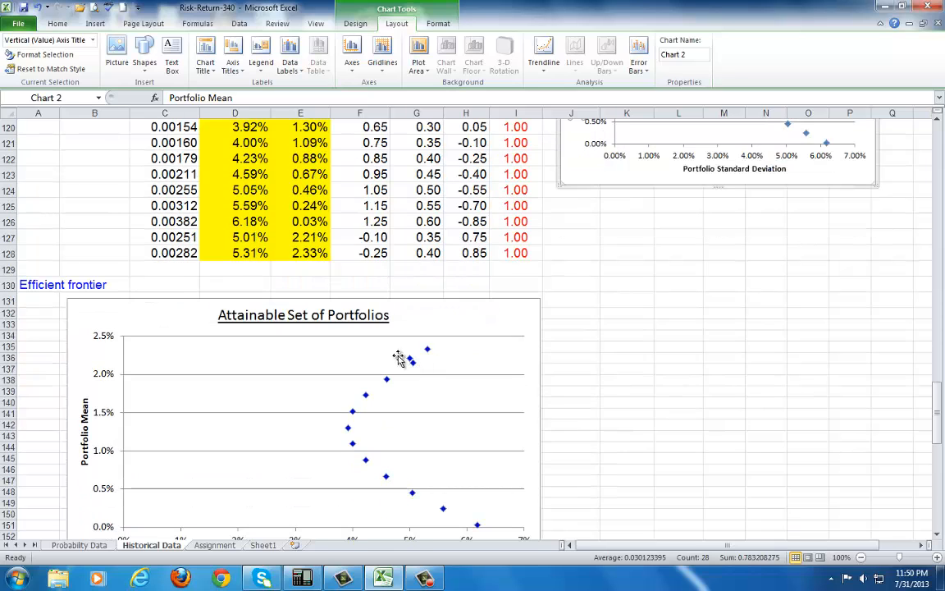
{"action": "mouse_move", "coordinate": [440, 502]}
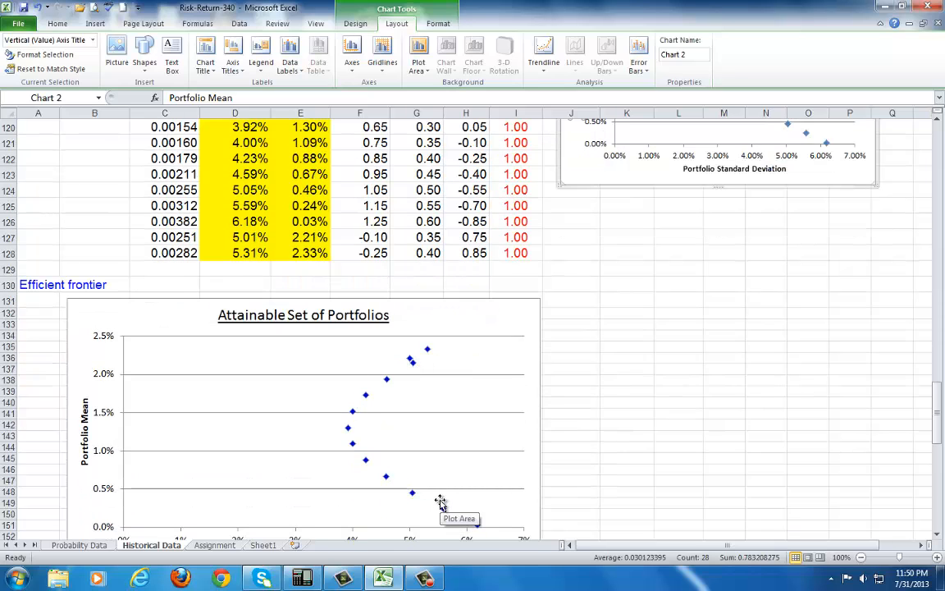
{"action": "mouse_move", "coordinate": [428, 492]}
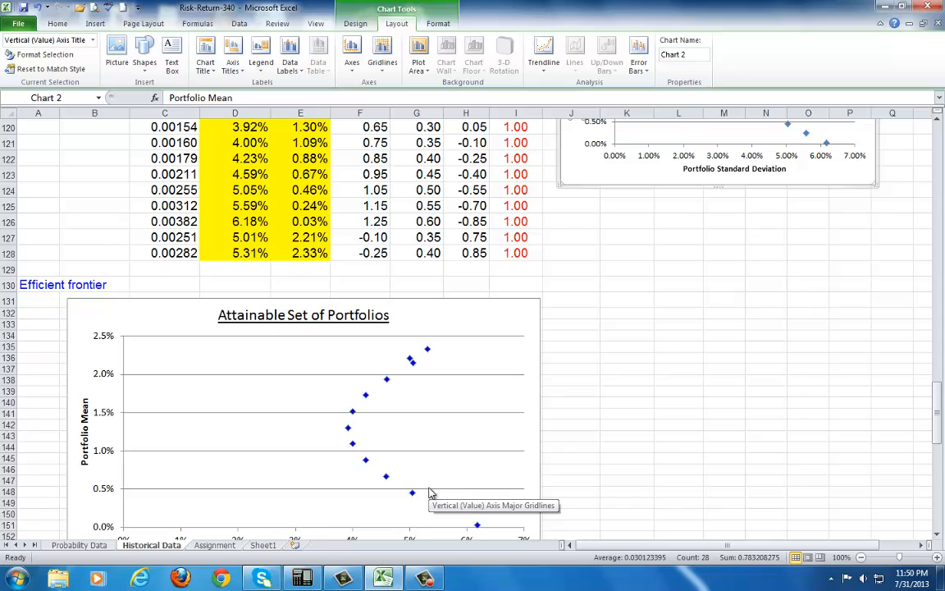
{"action": "scroll", "scroll_direction": "down", "scroll_amount": 3}
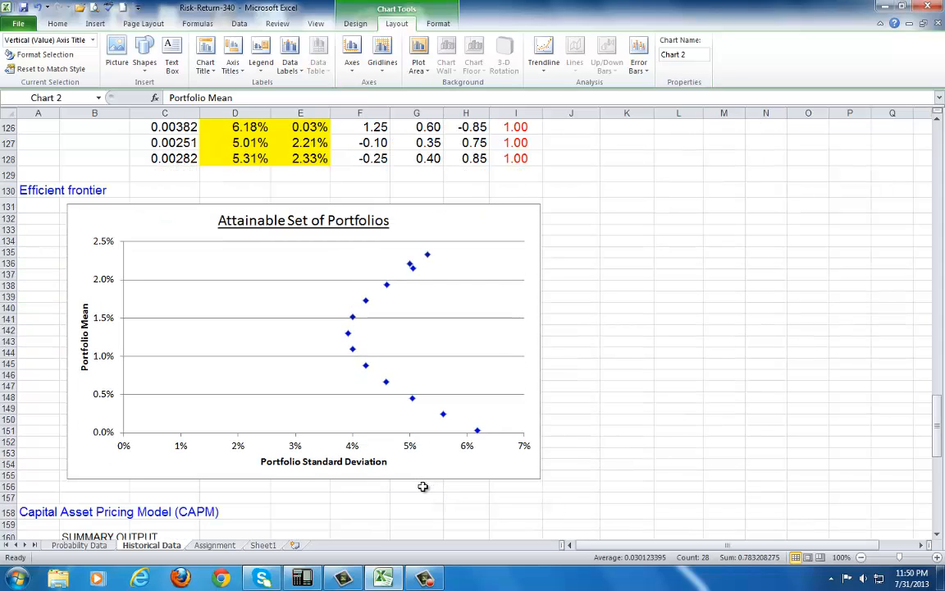
{"action": "mouse_move", "coordinate": [402, 479]}
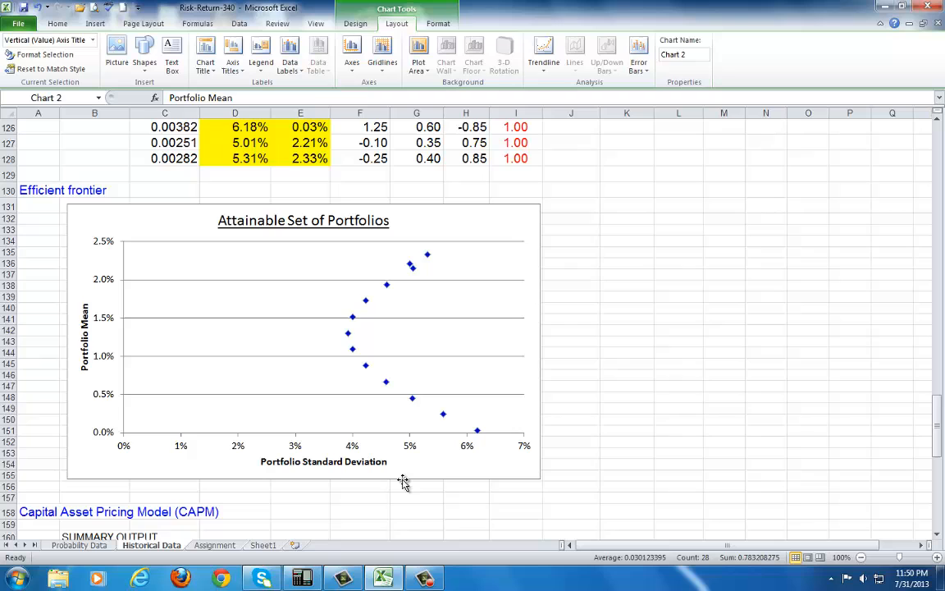
{"action": "scroll", "scroll_direction": "down", "scroll_amount": 3}
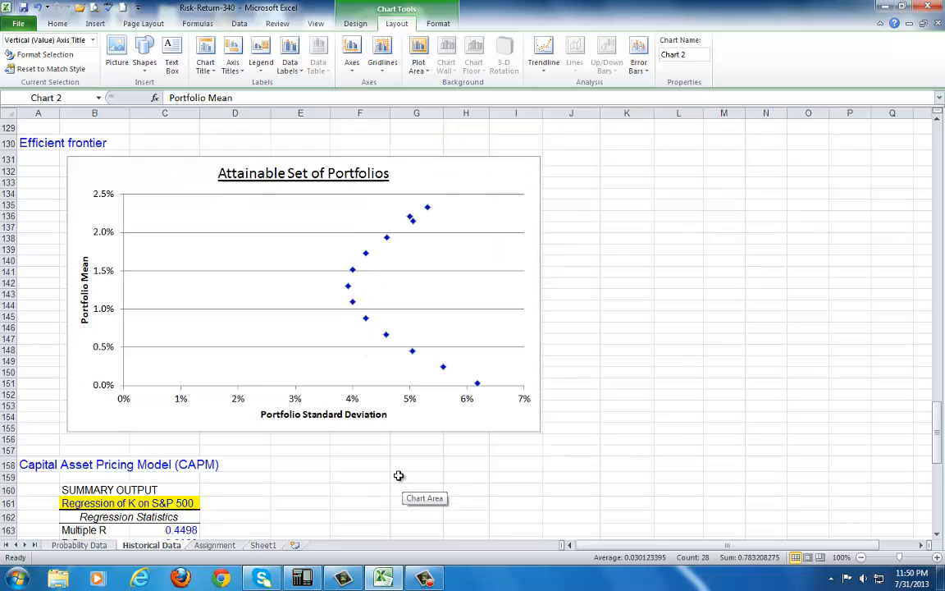
Leave the chart, return to the worksheet and switch to the Data ribbon tools
{"action": "scroll", "scroll_direction": "down", "scroll_amount": 3}
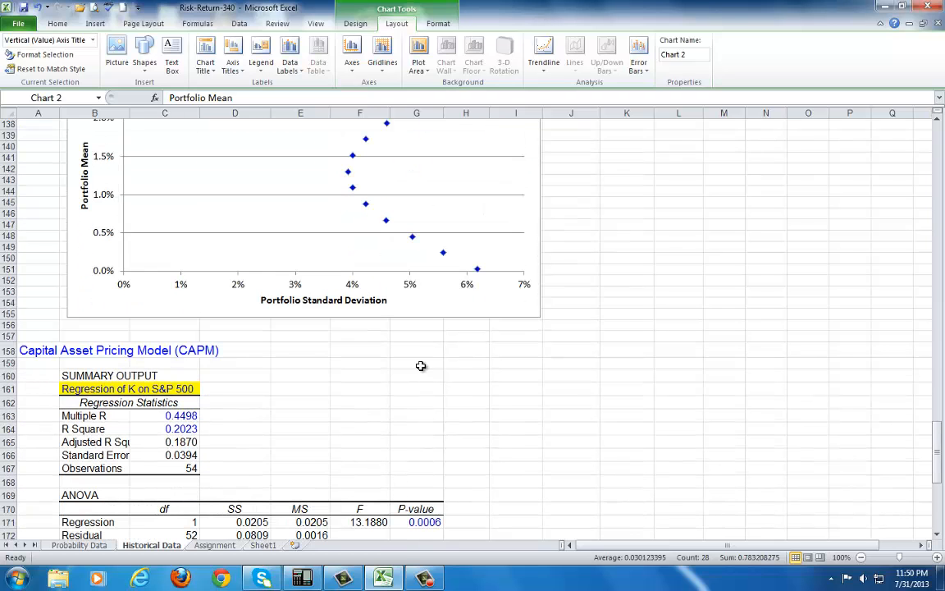
{"action": "left_click", "coordinate": [417, 351]}
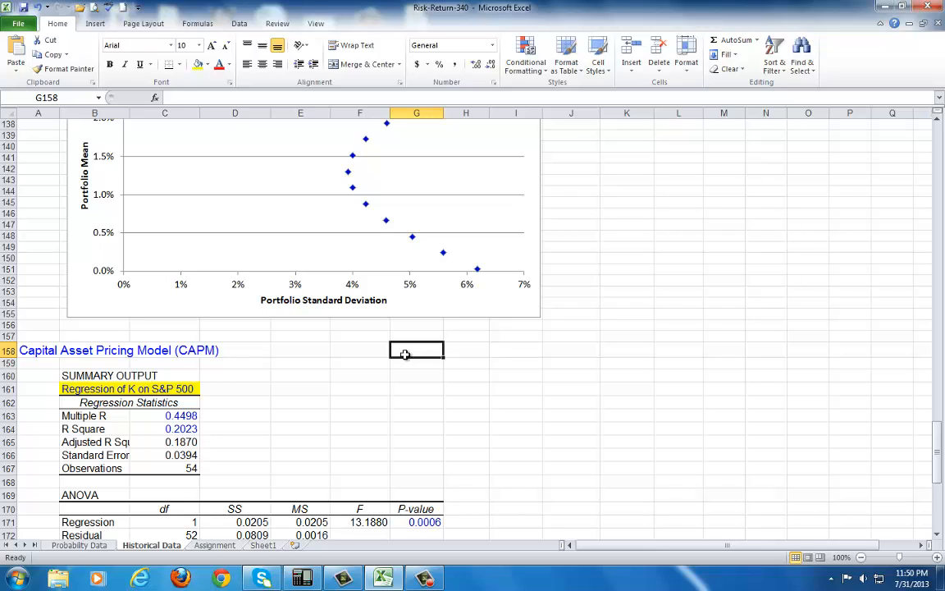
{"action": "mouse_move", "coordinate": [413, 387]}
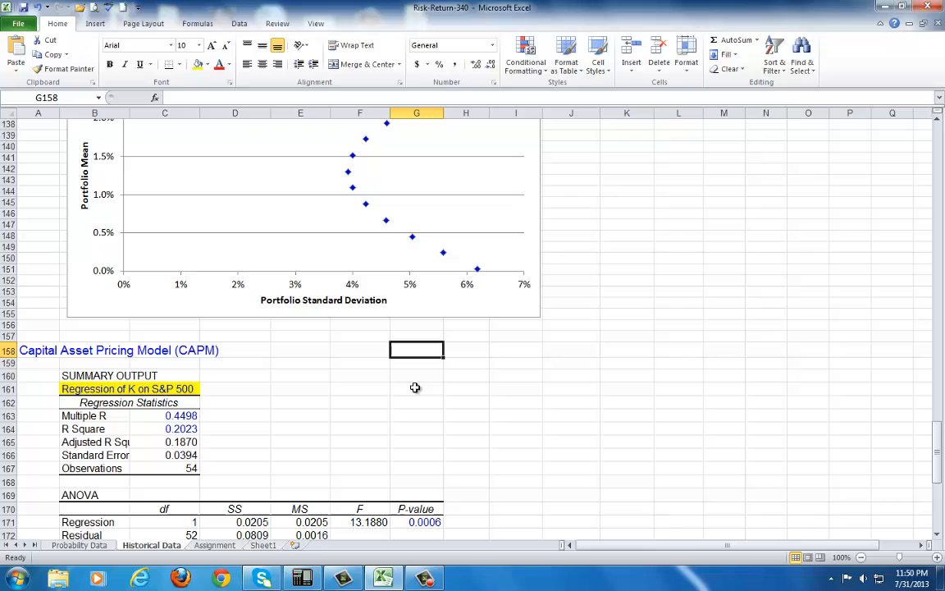
{"action": "mouse_move", "coordinate": [332, 222]}
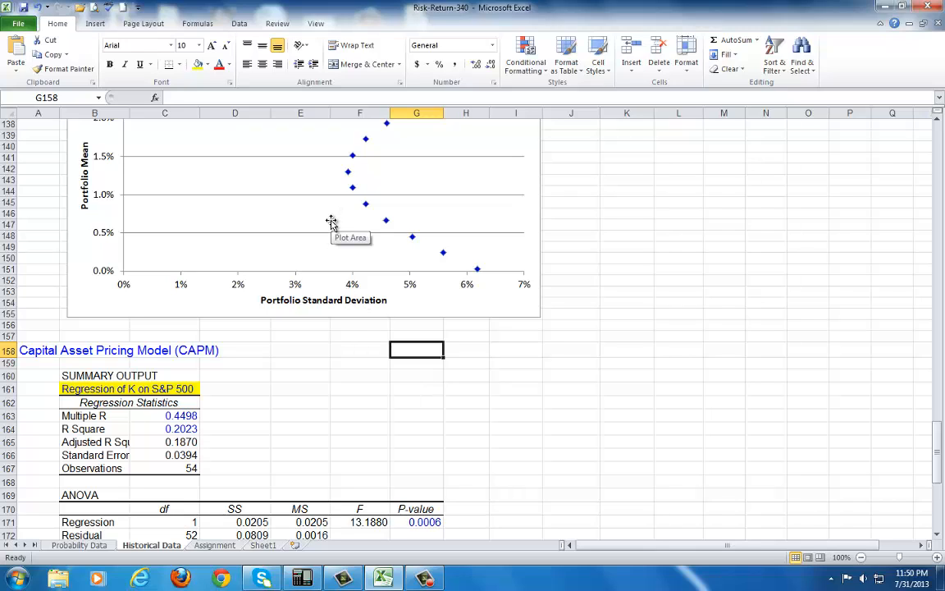
{"action": "mouse_move", "coordinate": [333, 263]}
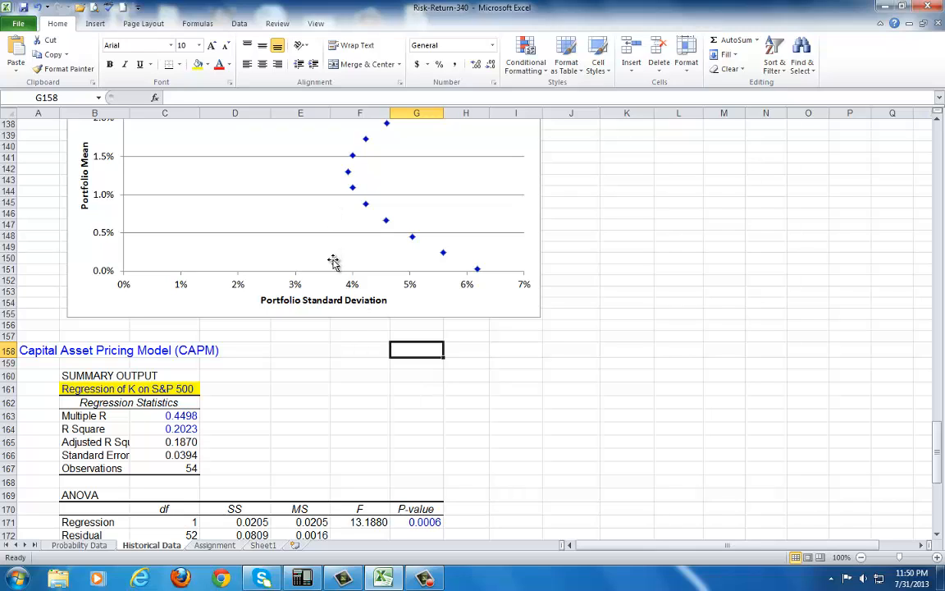
{"action": "left_click", "coordinate": [240, 23]}
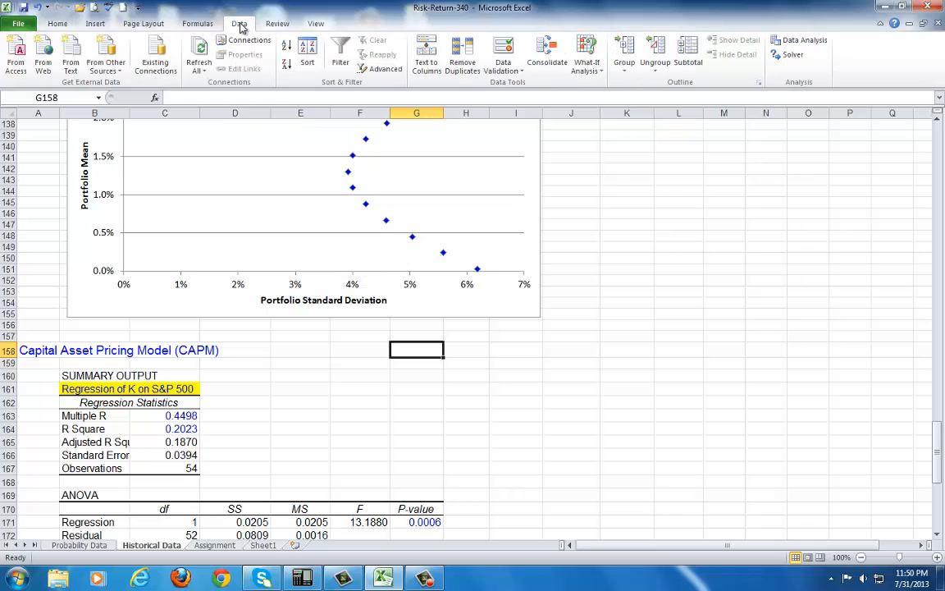
Start a Regression analysis from the Data Analysis tool list
{"action": "left_click", "coordinate": [804, 39]}
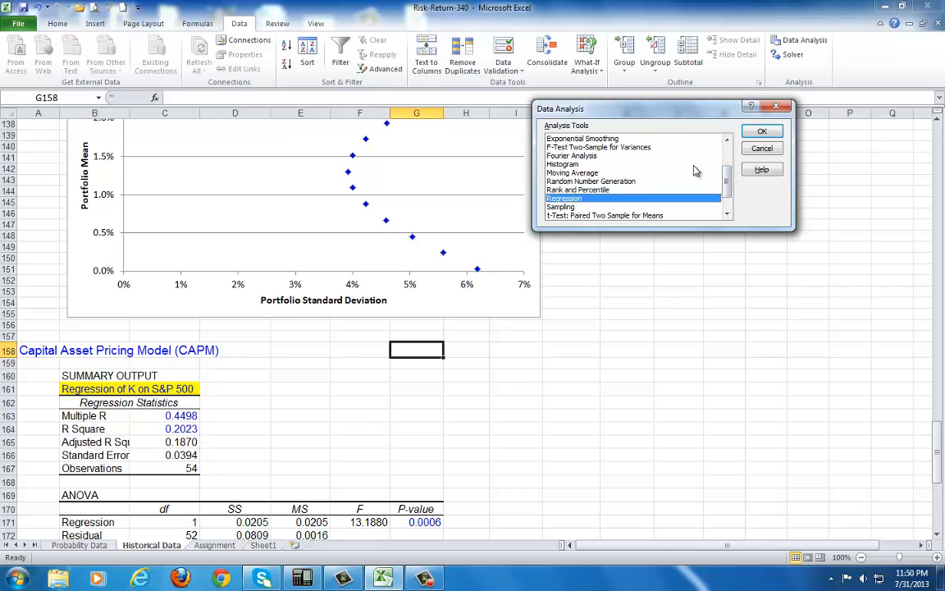
{"action": "left_click", "coordinate": [761, 132]}
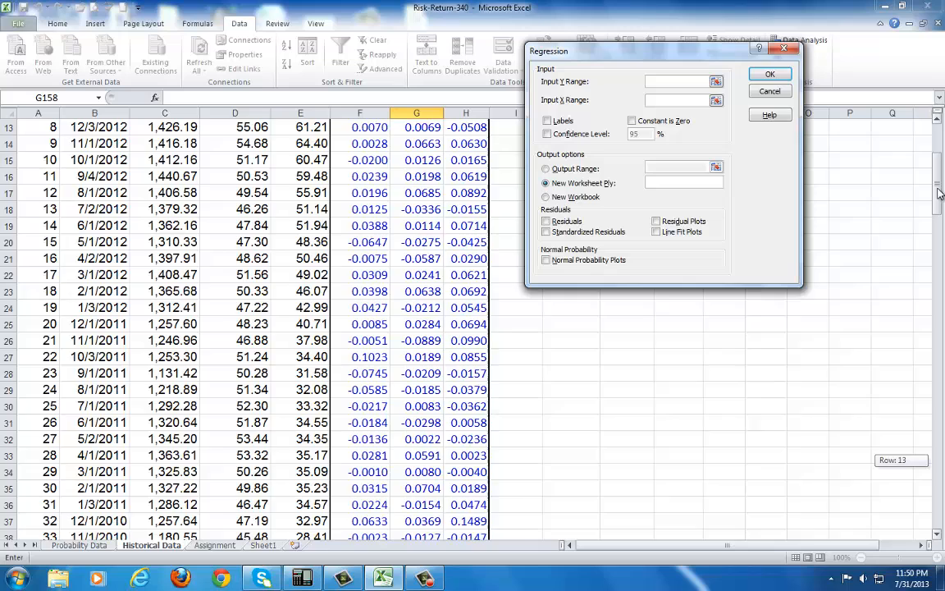
Enter the Y and X return ranges from Historical Data and enable Labels
{"action": "scroll", "scroll_direction": "up", "scroll_amount": 3}
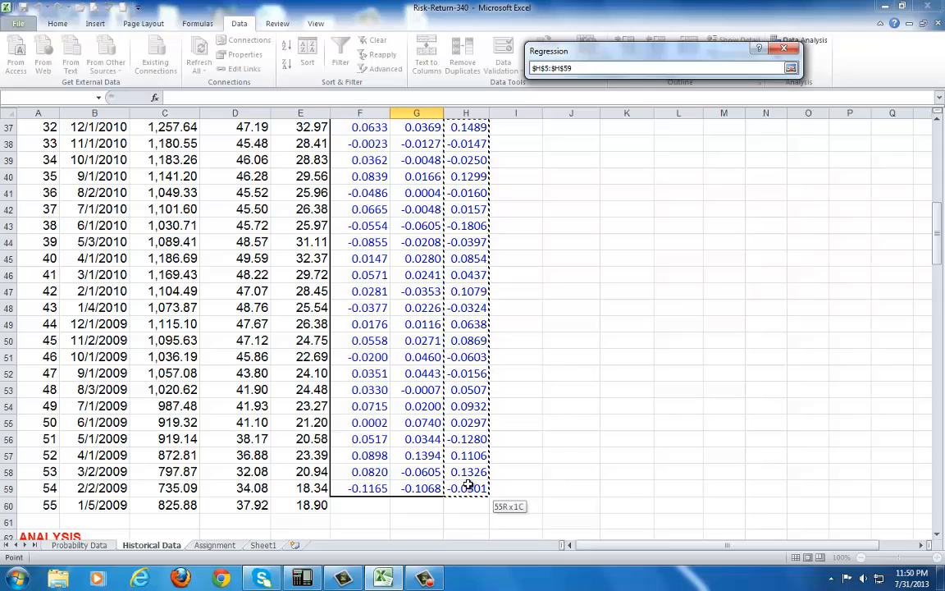
{"action": "left_click", "coordinate": [791, 68]}
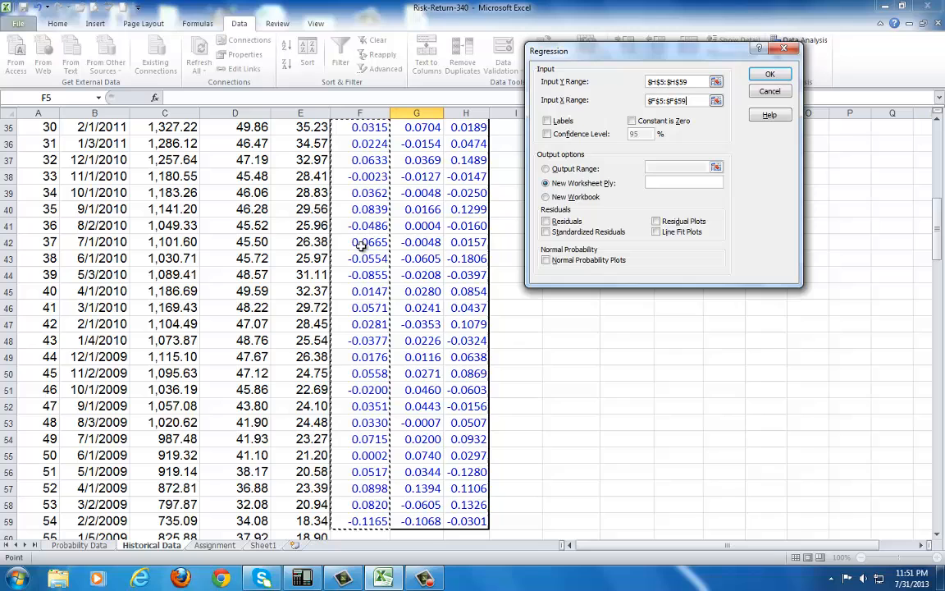
{"action": "left_click", "coordinate": [548, 121]}
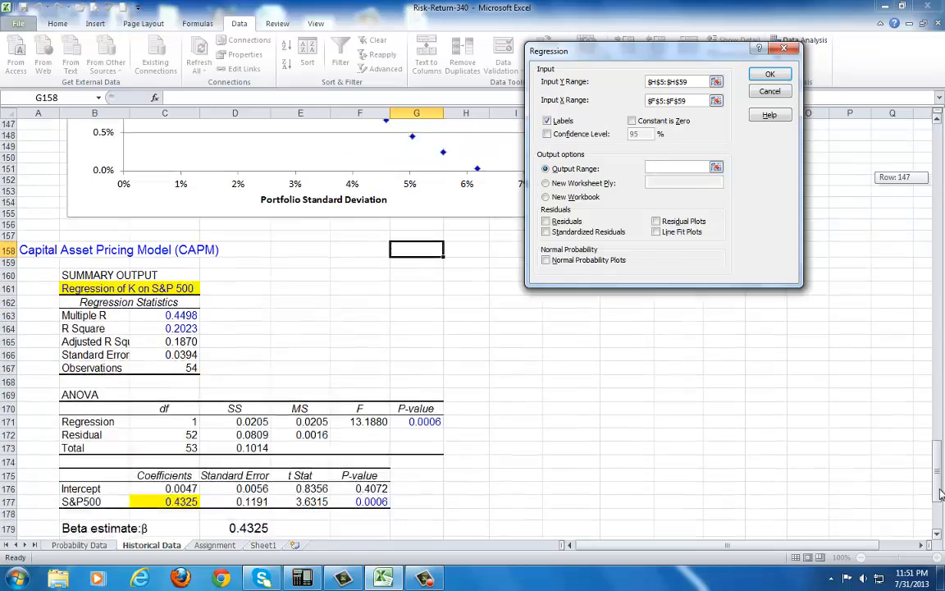
Run the regression with its summary output placed at cell I158
{"action": "scroll", "scroll_direction": "down", "scroll_amount": 3}
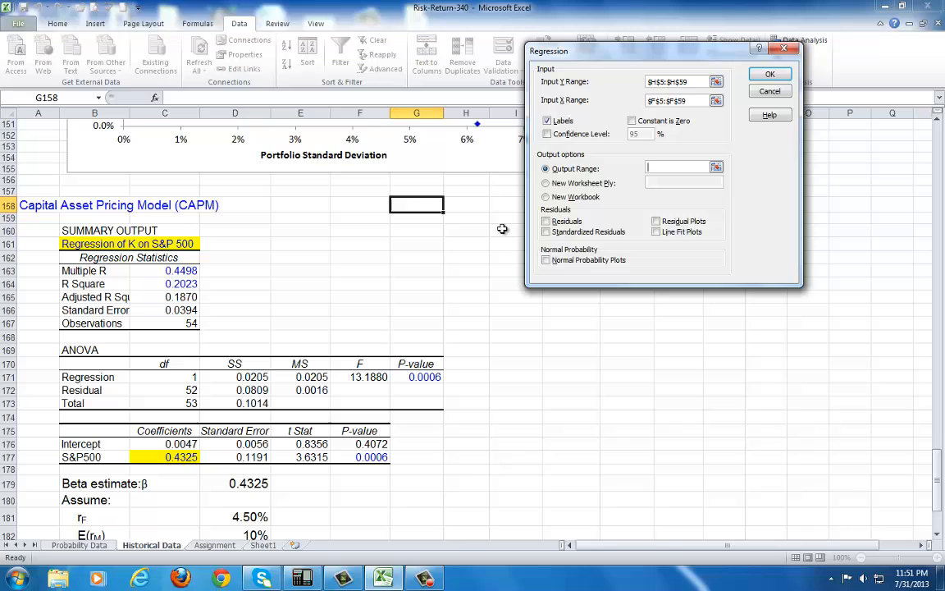
{"action": "left_click", "coordinate": [507, 203]}
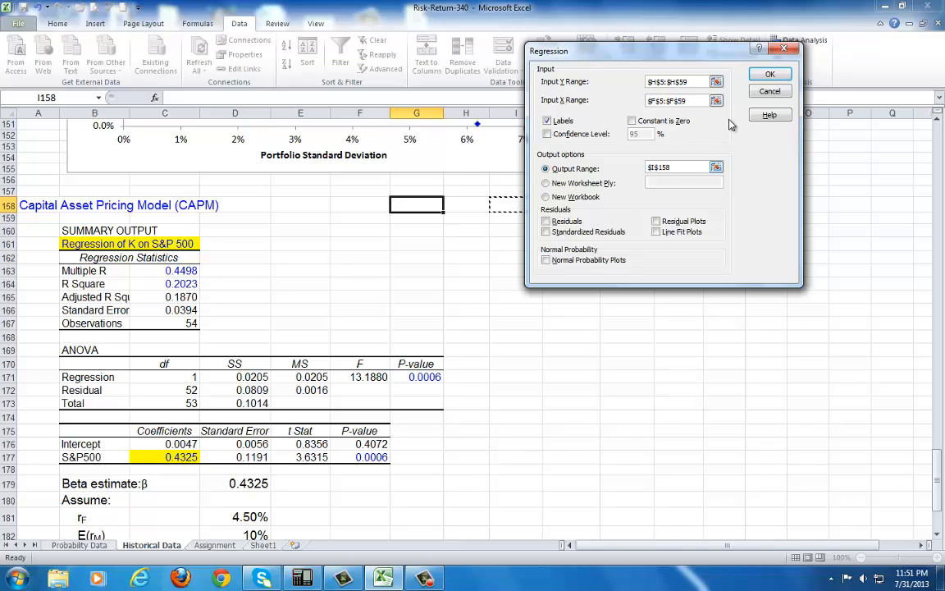
{"action": "left_click", "coordinate": [770, 74]}
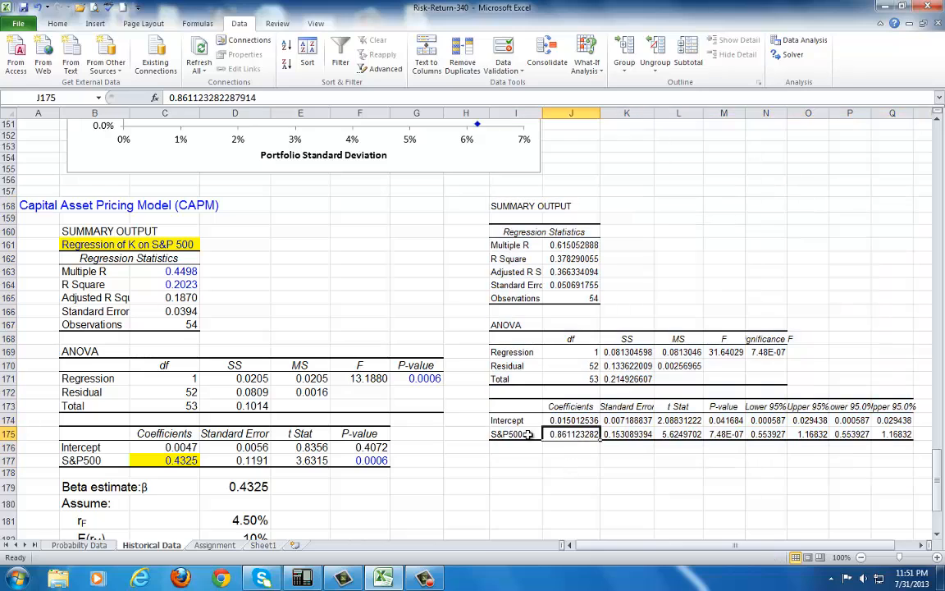
Compare the new S&P500 slope of about 0.861 against the original CAPM beta of 0.4325
{"action": "left_click", "coordinate": [56, 23]}
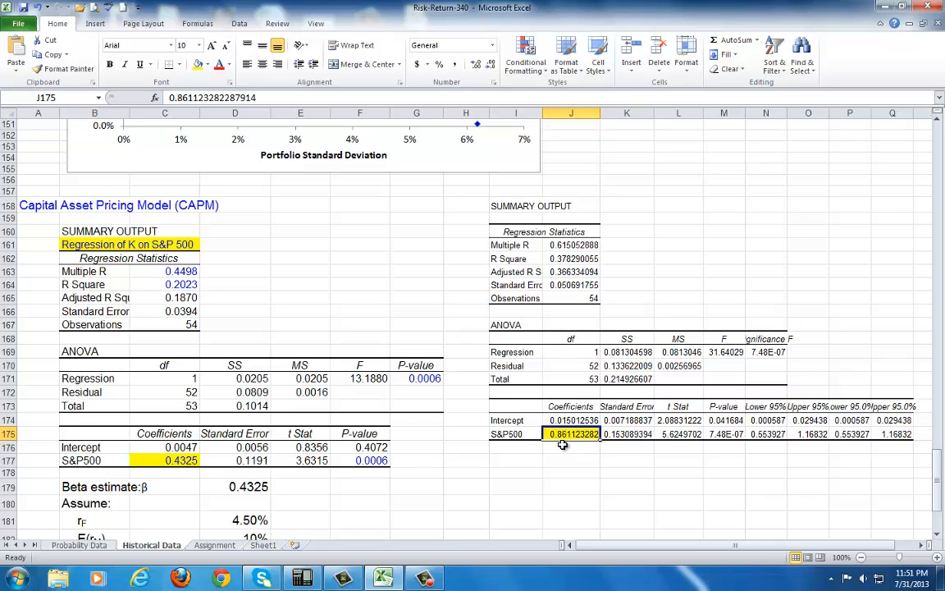
{"action": "mouse_move", "coordinate": [509, 386]}
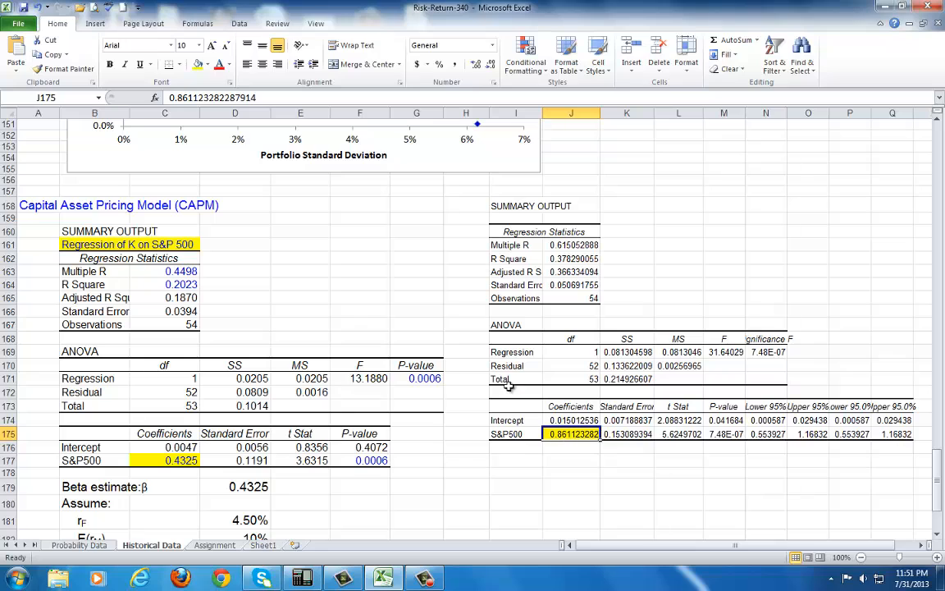
{"action": "left_click", "coordinate": [128, 245]}
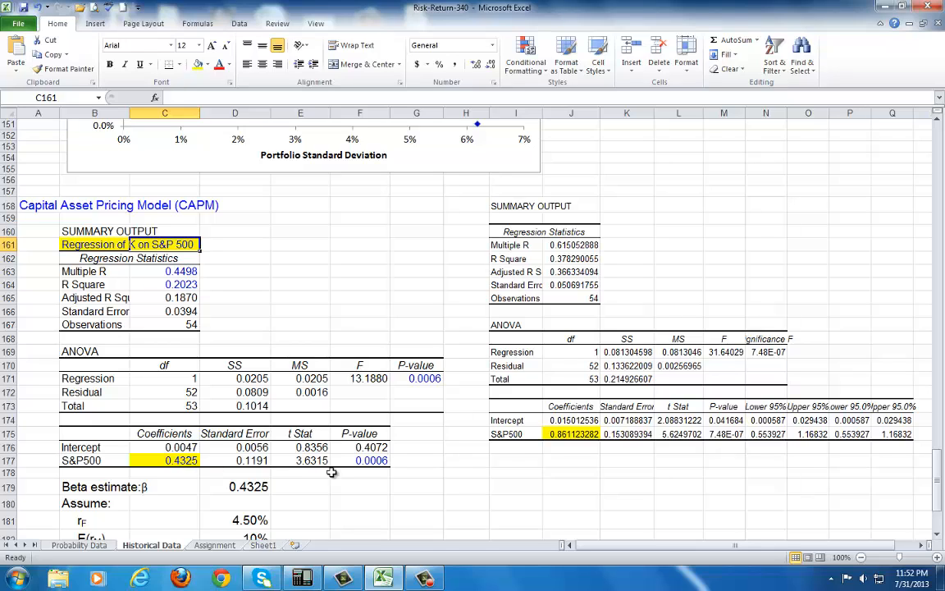
{"action": "left_click", "coordinate": [359, 460]}
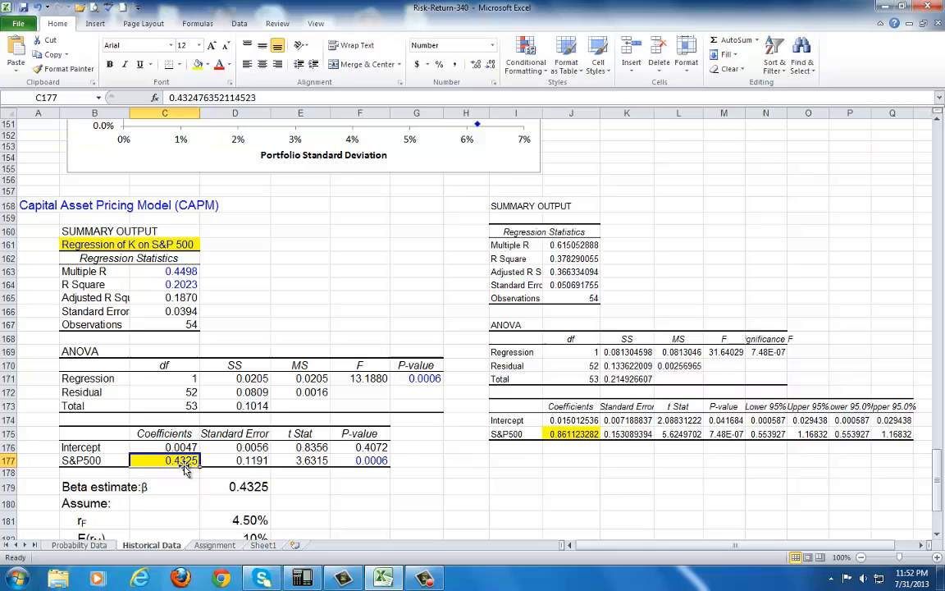
{"action": "mouse_move", "coordinate": [172, 467]}
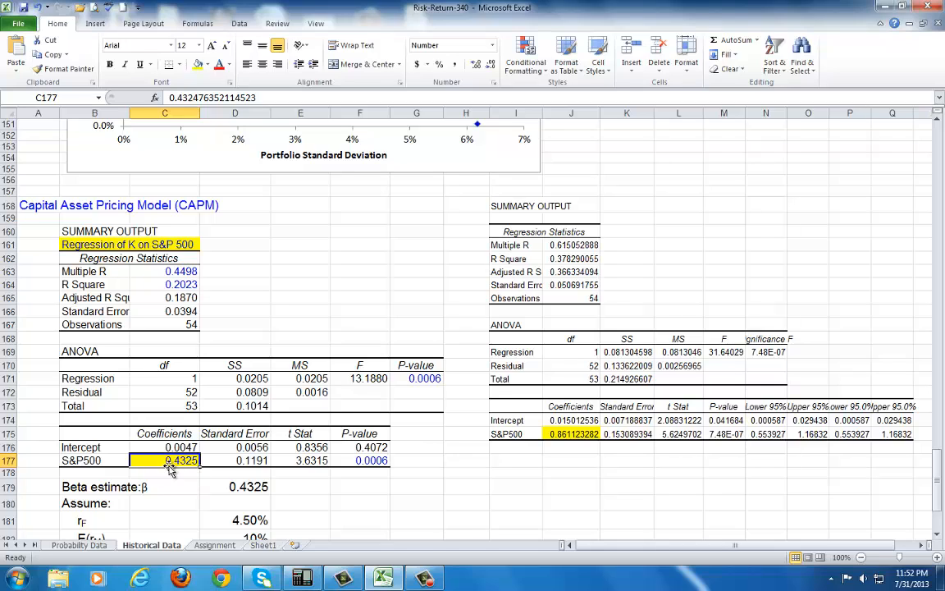
{"action": "mouse_move", "coordinate": [233, 470]}
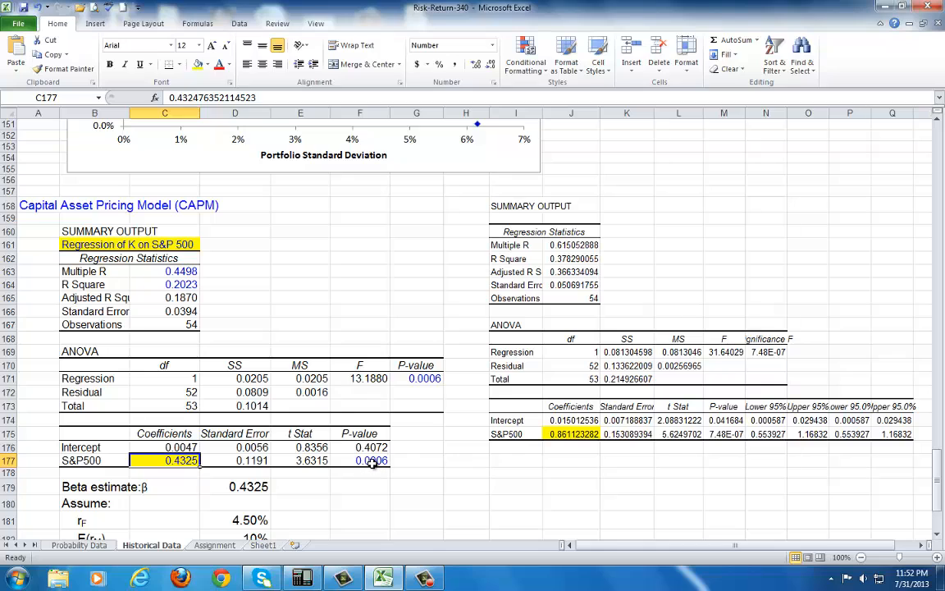
{"action": "left_click", "coordinate": [359, 460]}
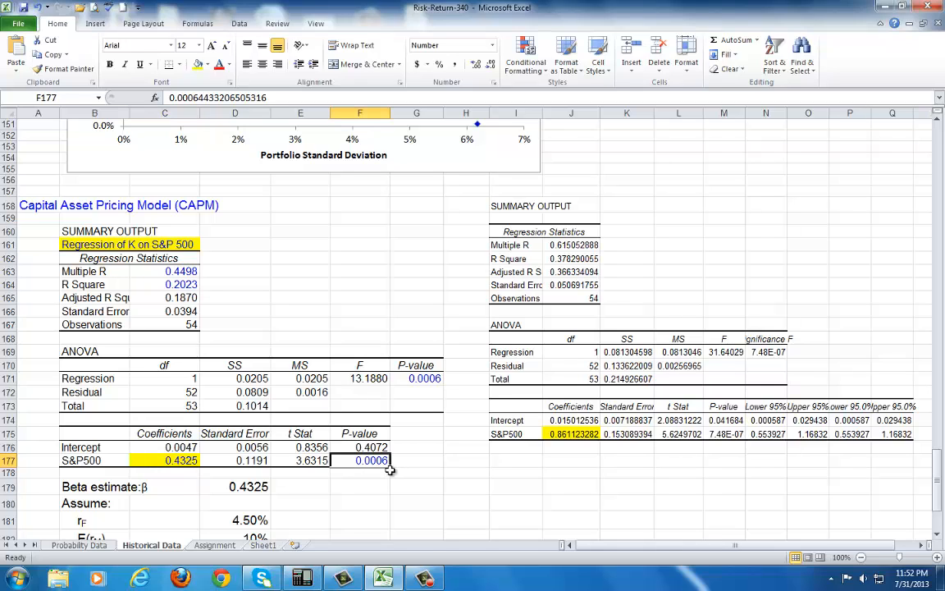
{"action": "mouse_move", "coordinate": [184, 473]}
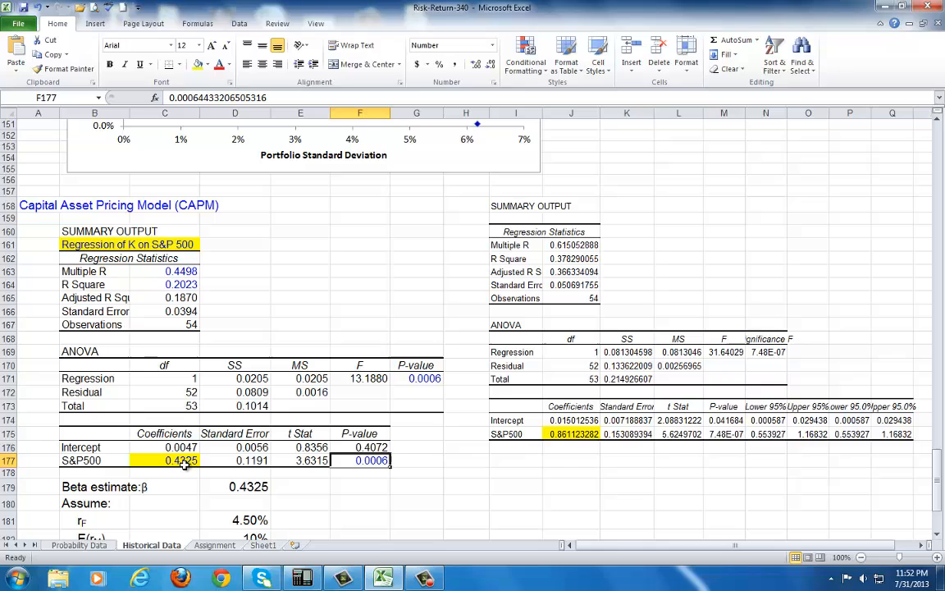
{"action": "left_click", "coordinate": [181, 460]}
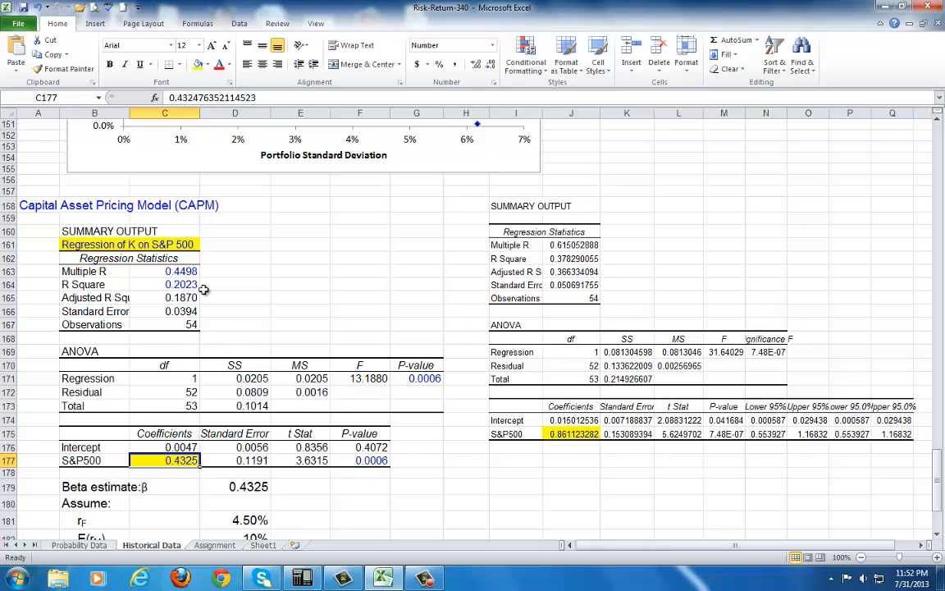
{"action": "left_click", "coordinate": [180, 271]}
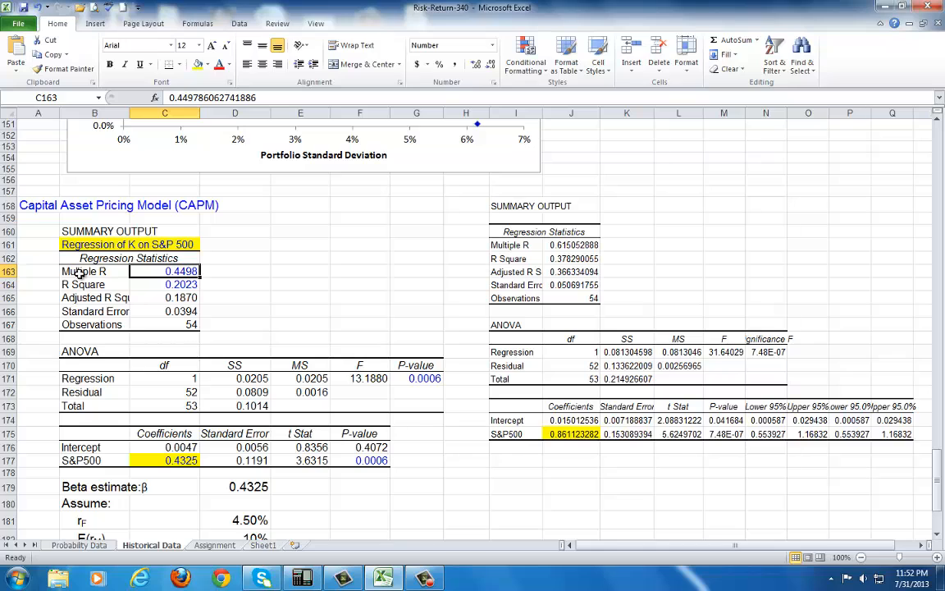
Enter 'Correlation coefficient' in D163 beside the Multiple R value
{"action": "left_click", "coordinate": [237, 271]}
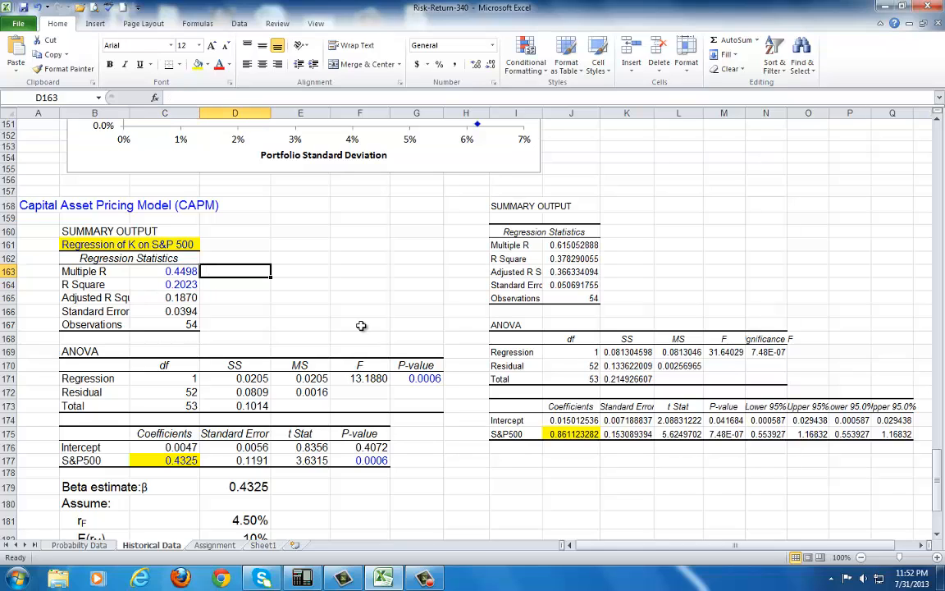
{"action": "type", "text": "Corr"}
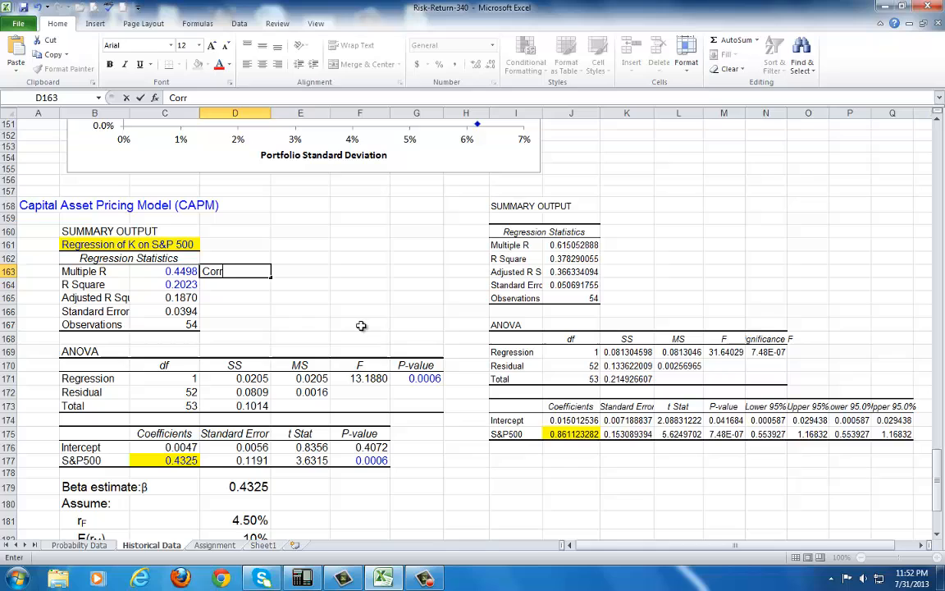
{"action": "type", "text": "elation coefficient"}
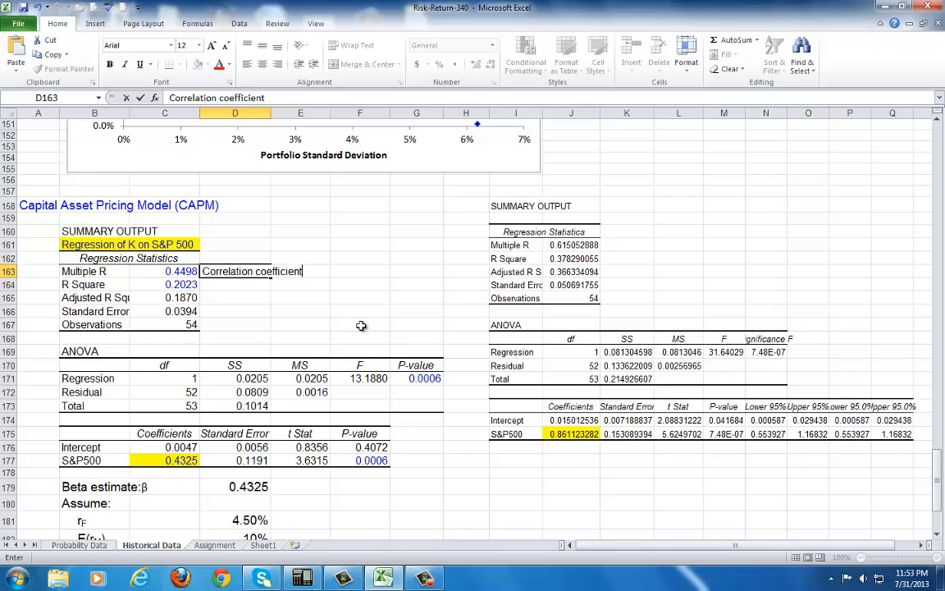
{"action": "key", "text": "Return"}
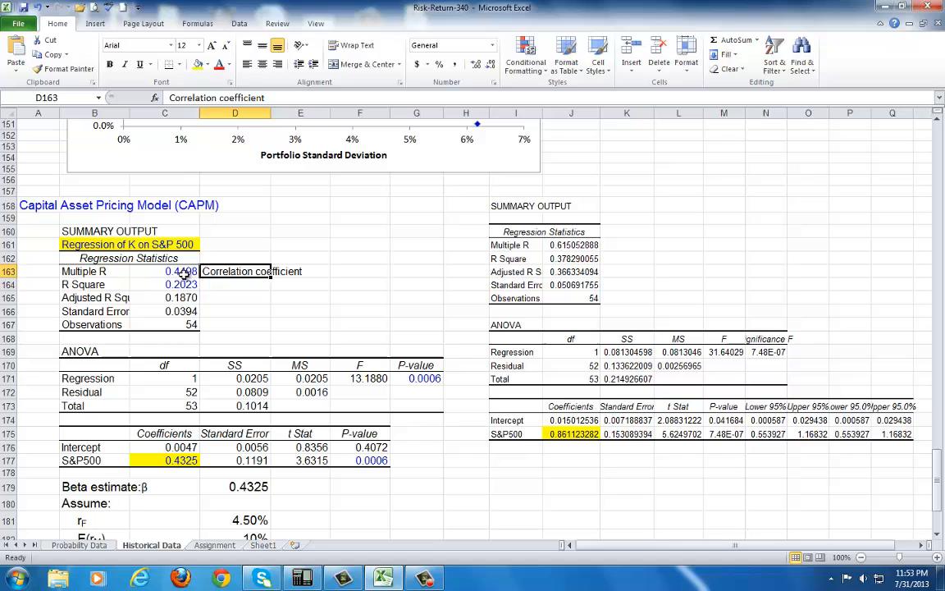
Check Multiple R of 0.4498 against the K–S&P500 correlation in the matrix at D102
{"action": "left_click", "coordinate": [164, 271]}
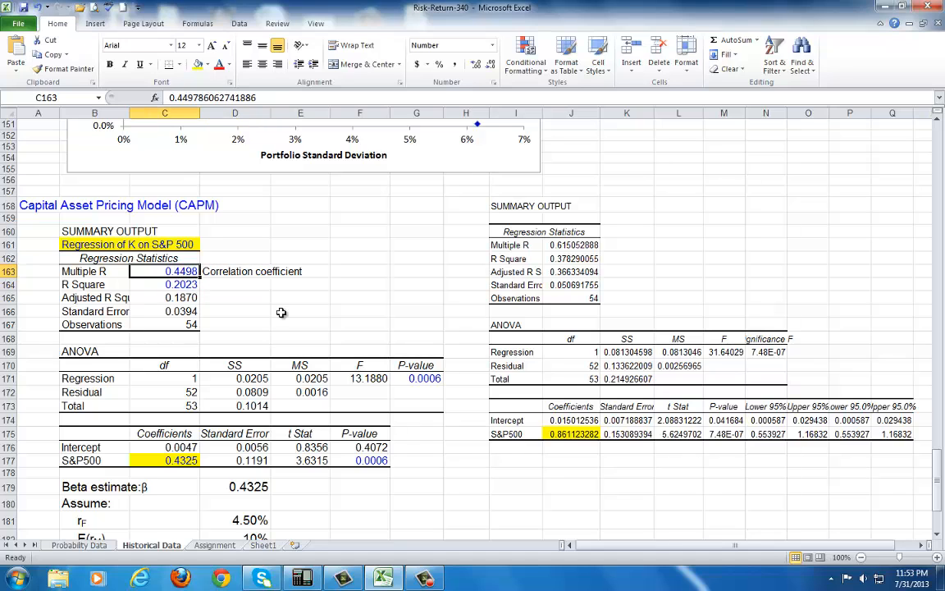
{"action": "scroll", "scroll_direction": "up", "scroll_amount": 3}
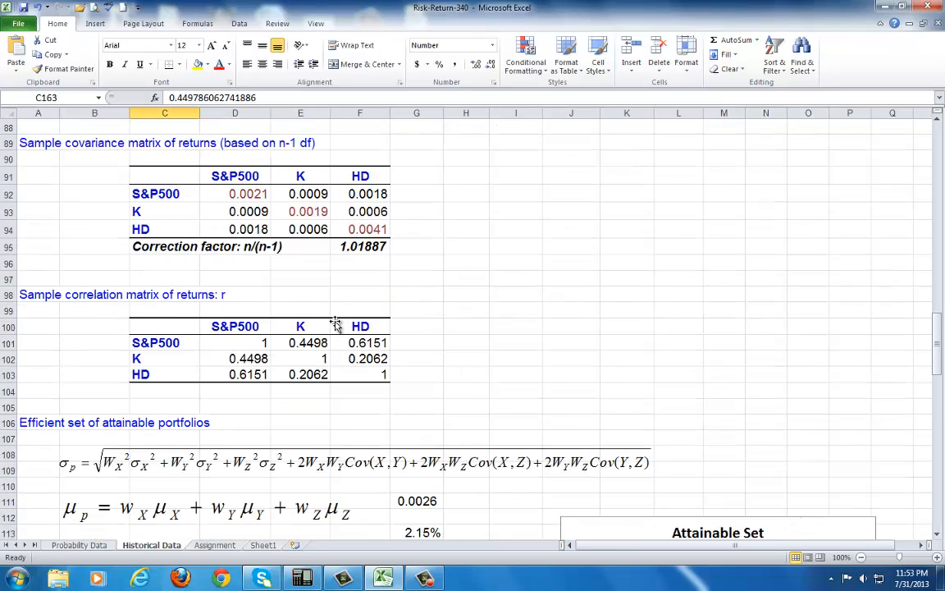
{"action": "left_click", "coordinate": [236, 358]}
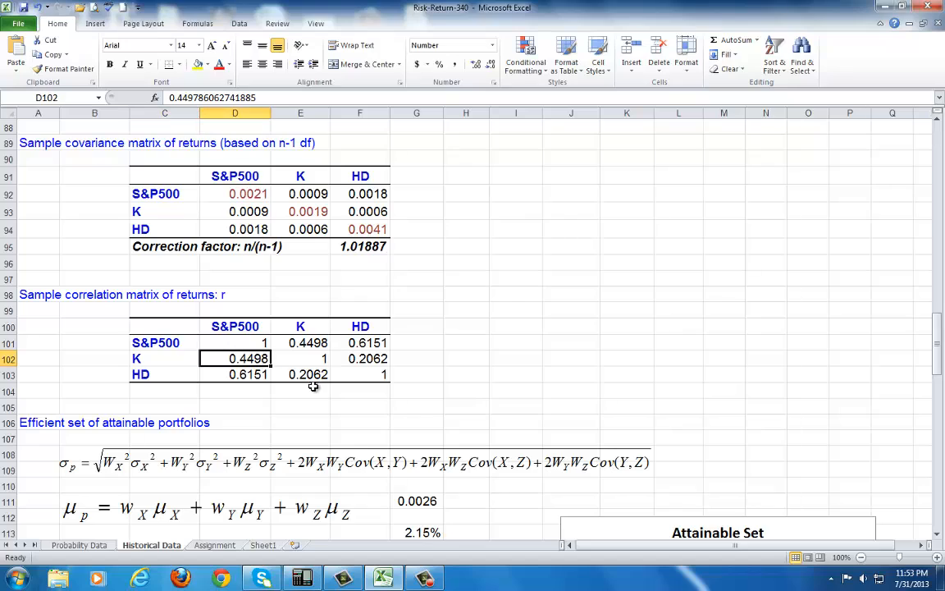
{"action": "scroll", "scroll_direction": "down", "scroll_amount": 3}
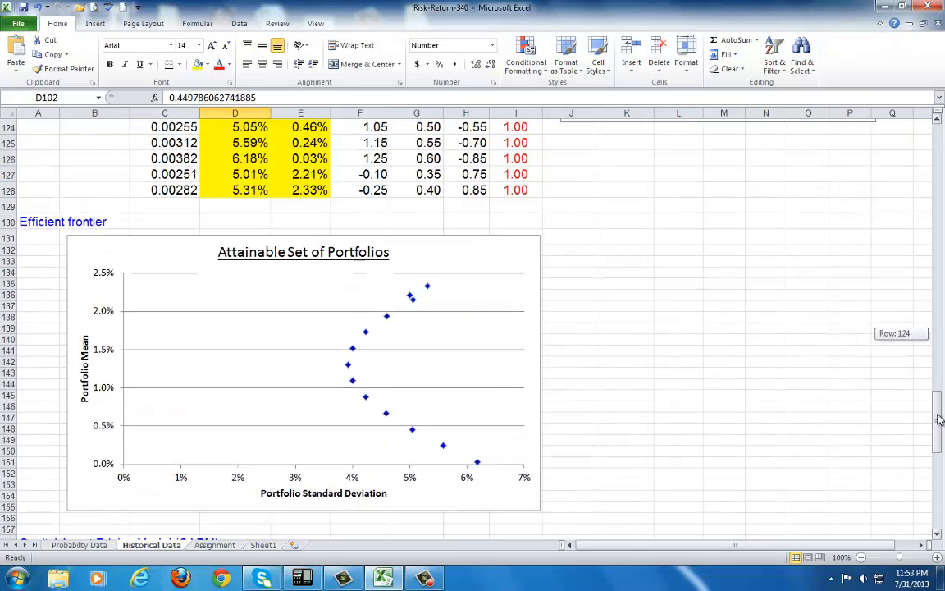
{"action": "scroll", "scroll_direction": "down", "scroll_amount": 3}
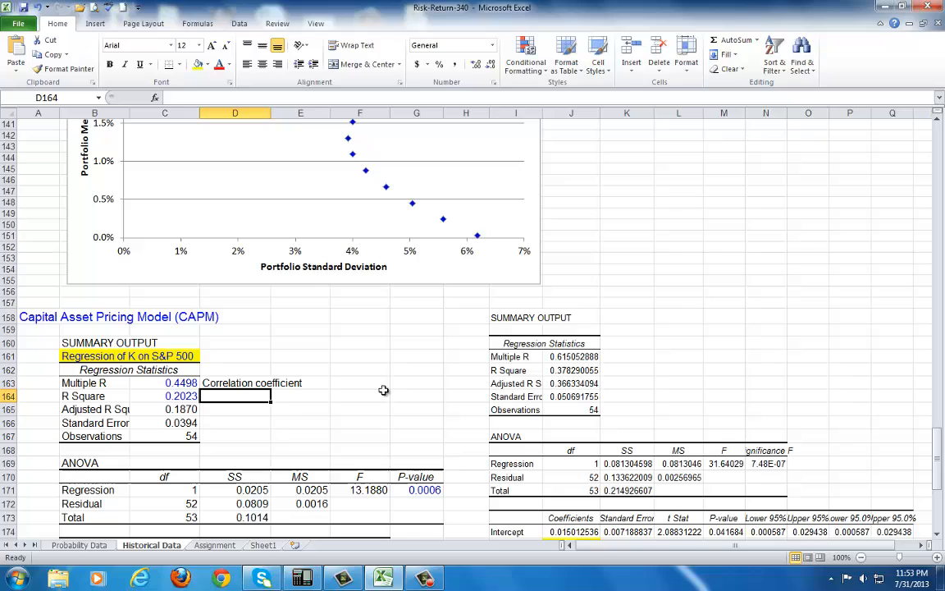
{"action": "type", "text": "Coefficient of de"}
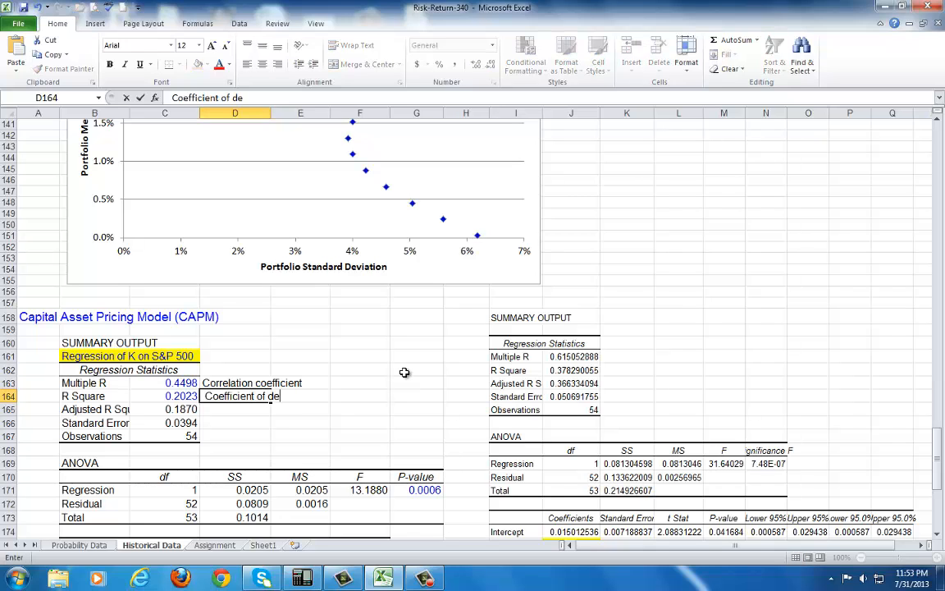
{"action": "key", "text": "Return"}
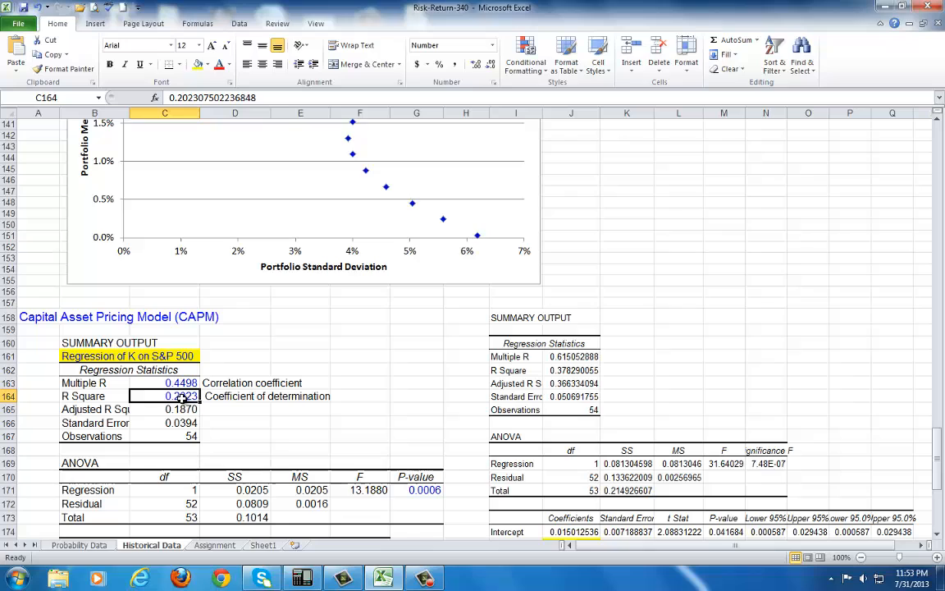
{"action": "mouse_move", "coordinate": [145, 371]}
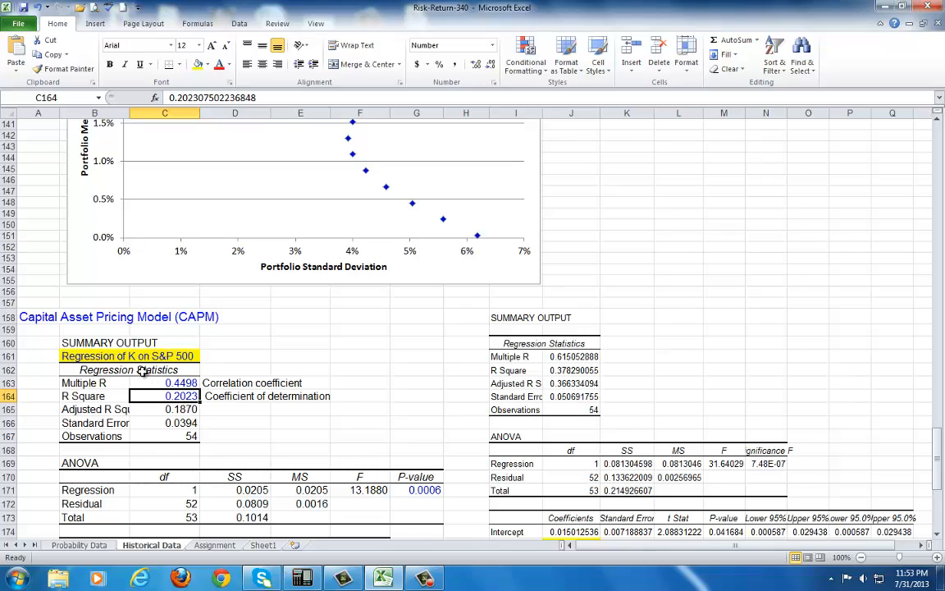
{"action": "mouse_move", "coordinate": [135, 361]}
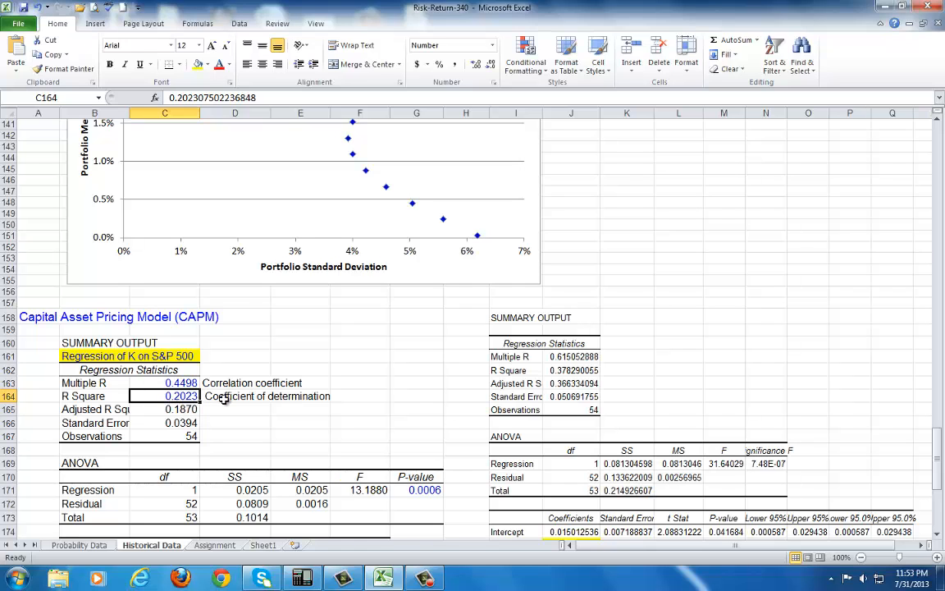
{"action": "scroll", "scroll_direction": "down", "scroll_amount": 3}
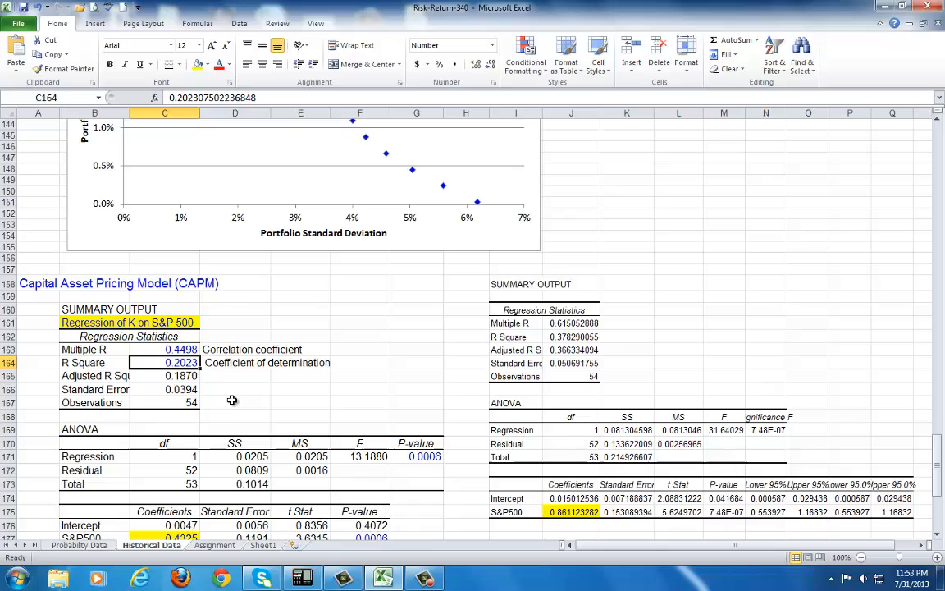
{"action": "scroll", "scroll_direction": "down", "scroll_amount": 3}
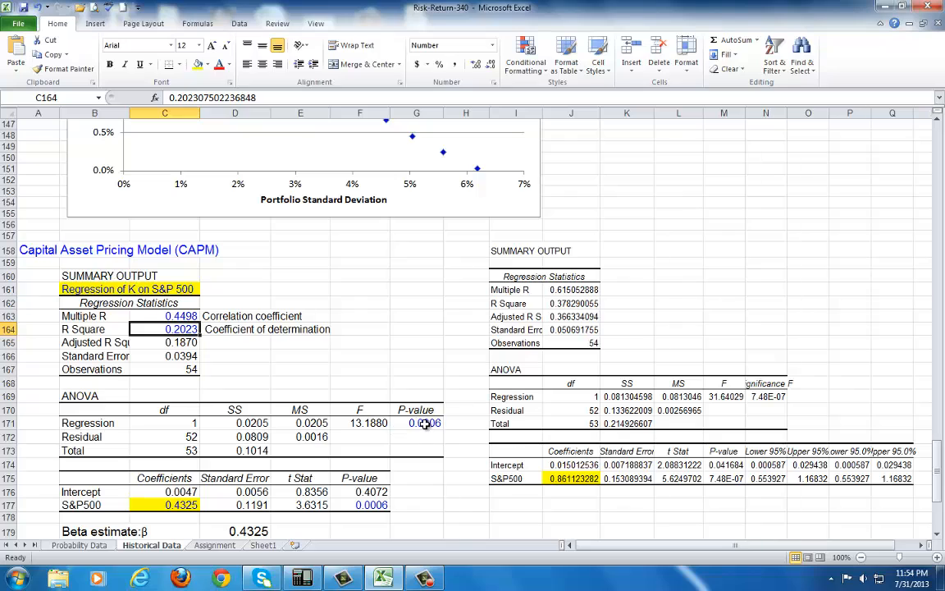
{"action": "left_click", "coordinate": [424, 424]}
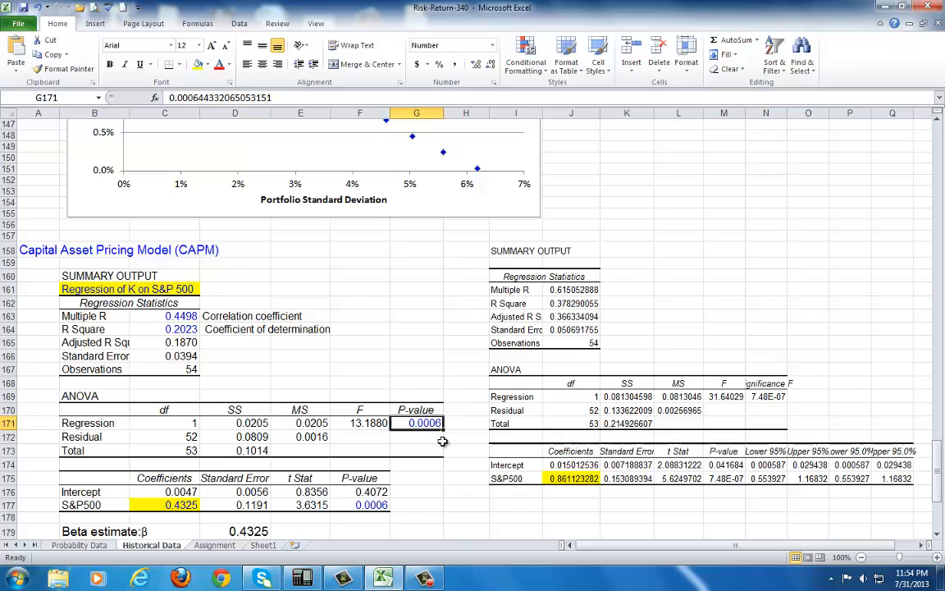
{"action": "left_click", "coordinate": [359, 423]}
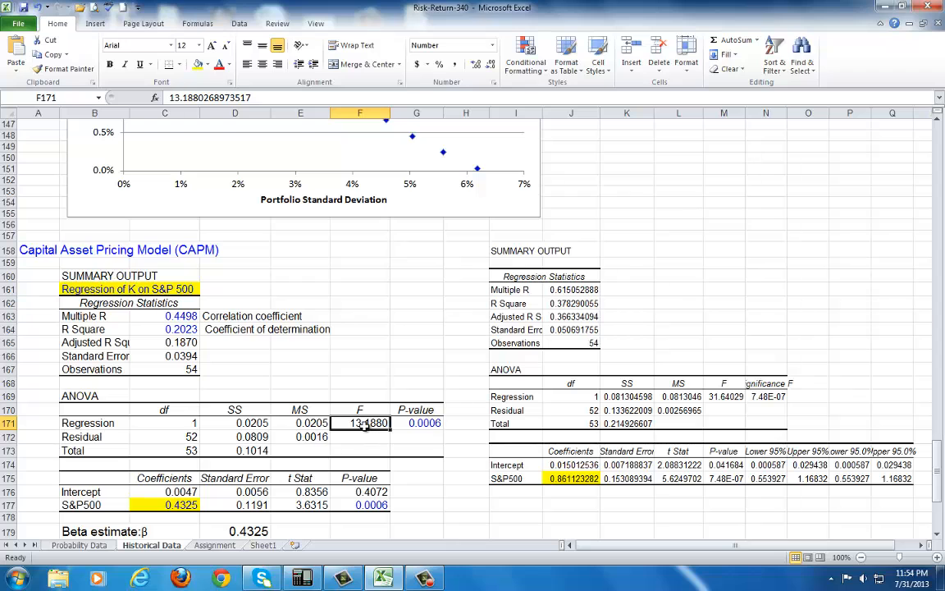
{"action": "scroll", "scroll_direction": "down", "scroll_amount": 3}
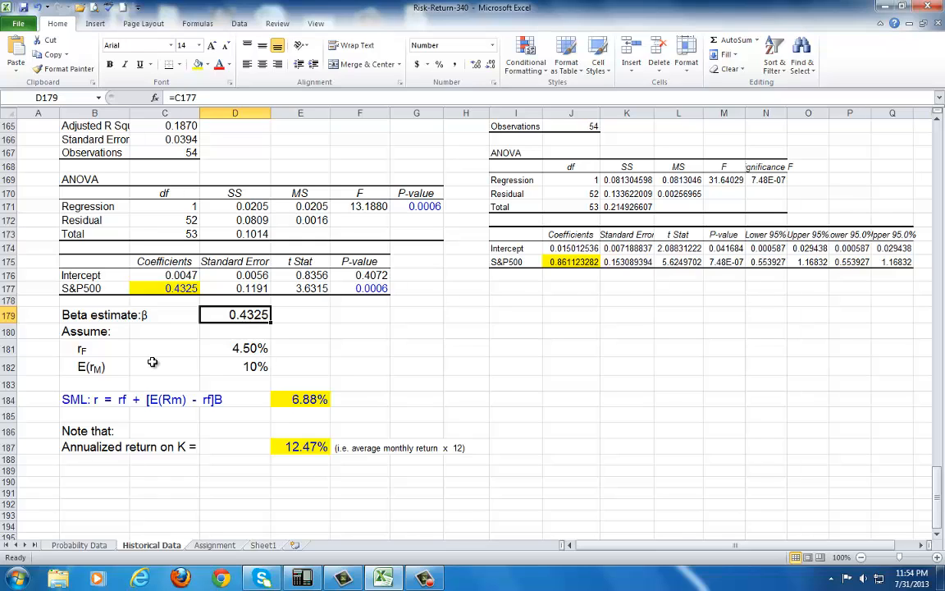
{"action": "left_click", "coordinate": [234, 348]}
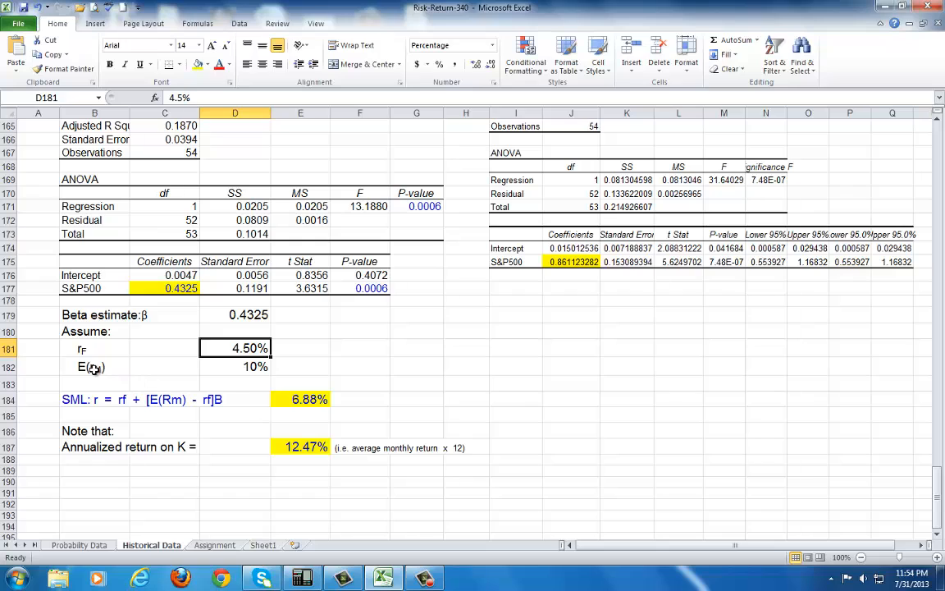
{"action": "left_click", "coordinate": [237, 368]}
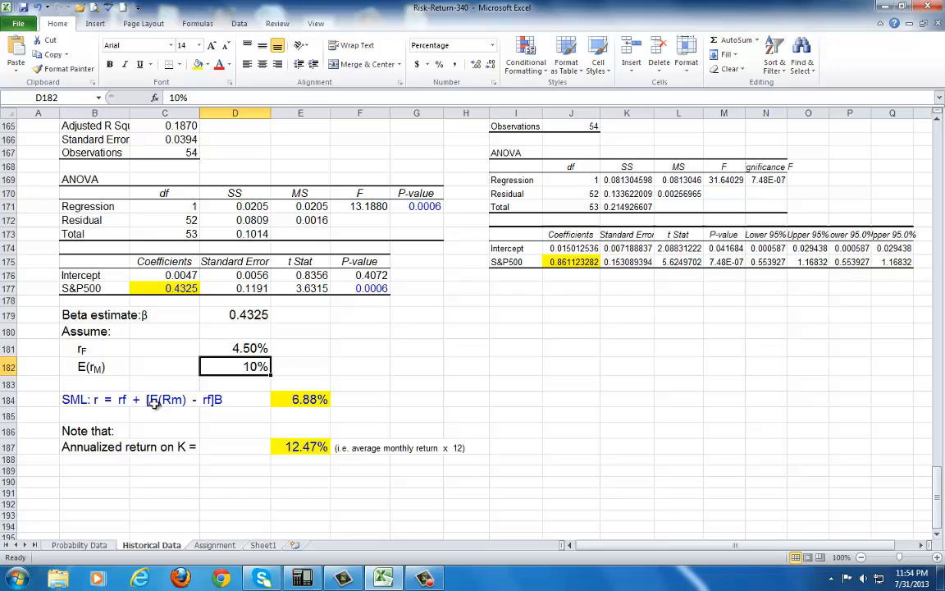
{"action": "left_click", "coordinate": [300, 398]}
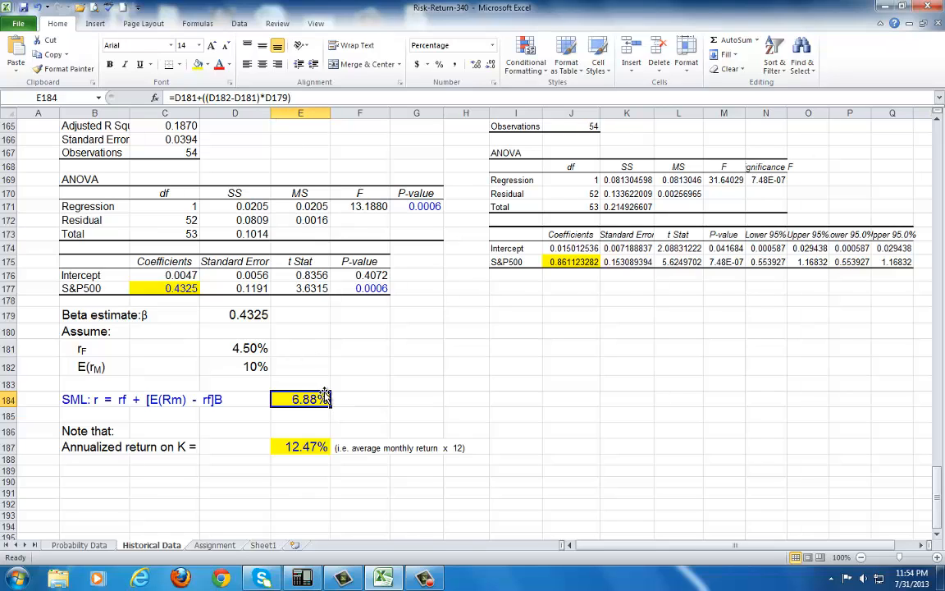
{"action": "mouse_move", "coordinate": [308, 446]}
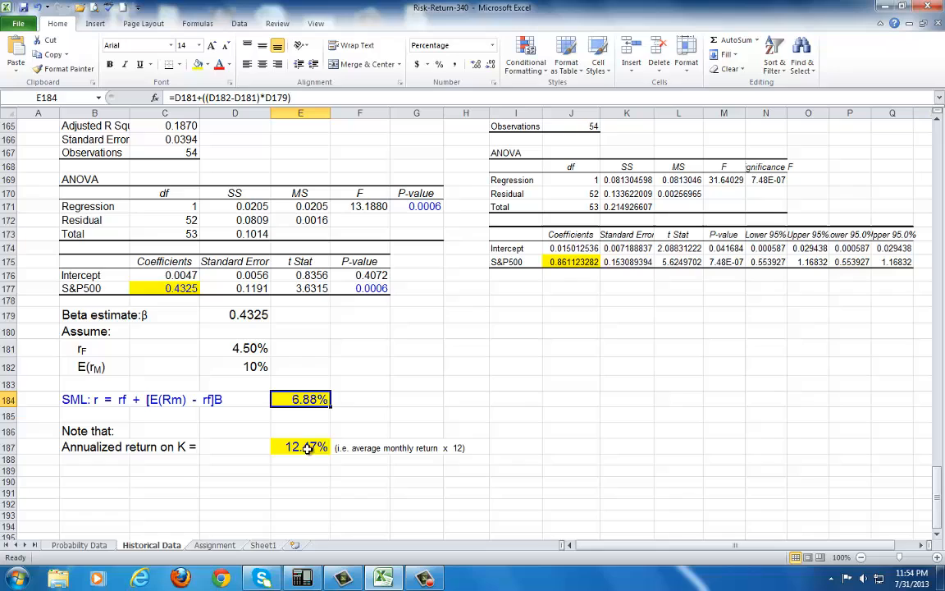
{"action": "left_click", "coordinate": [300, 446]}
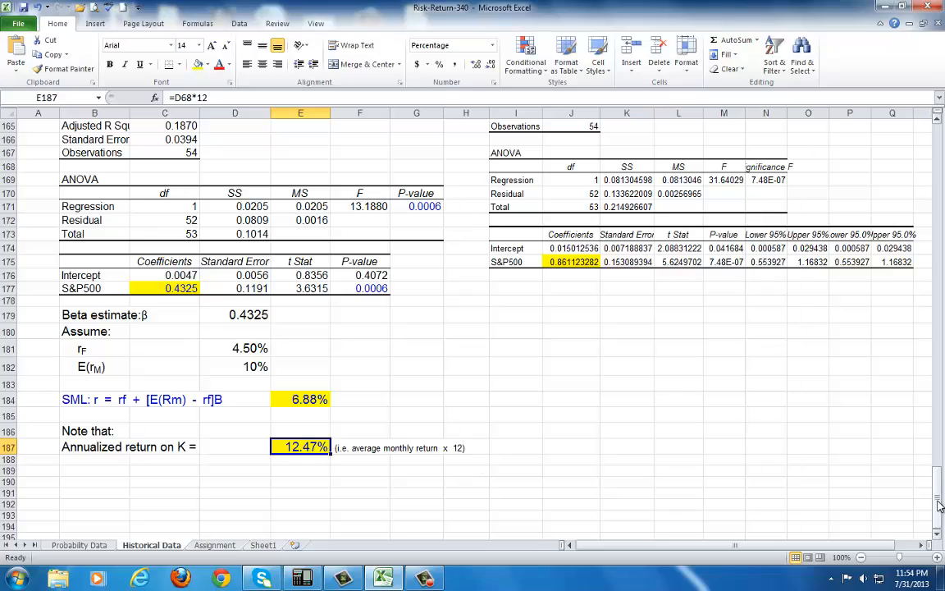
{"action": "scroll", "scroll_direction": "up", "scroll_amount": 3}
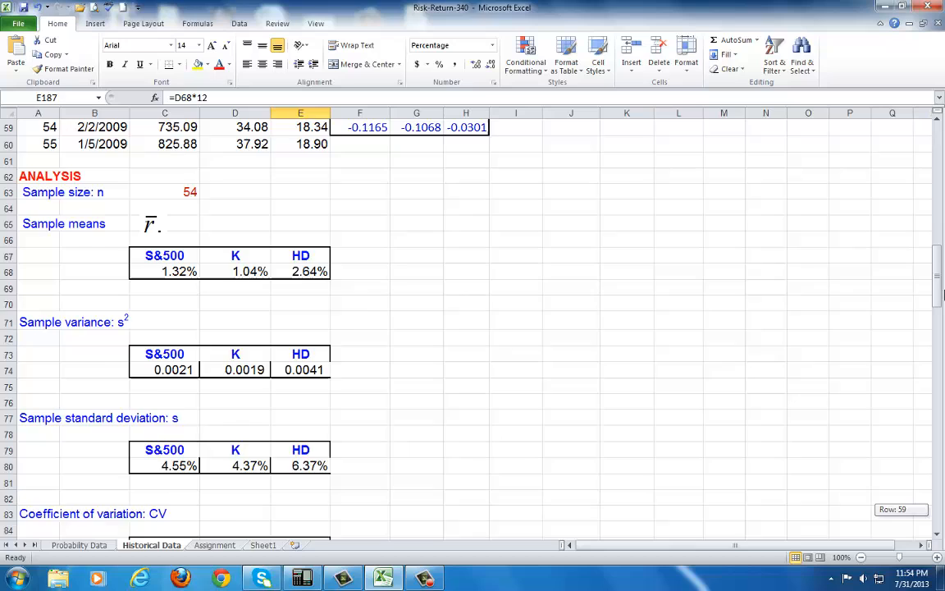
{"action": "scroll", "scroll_direction": "down", "scroll_amount": 3}
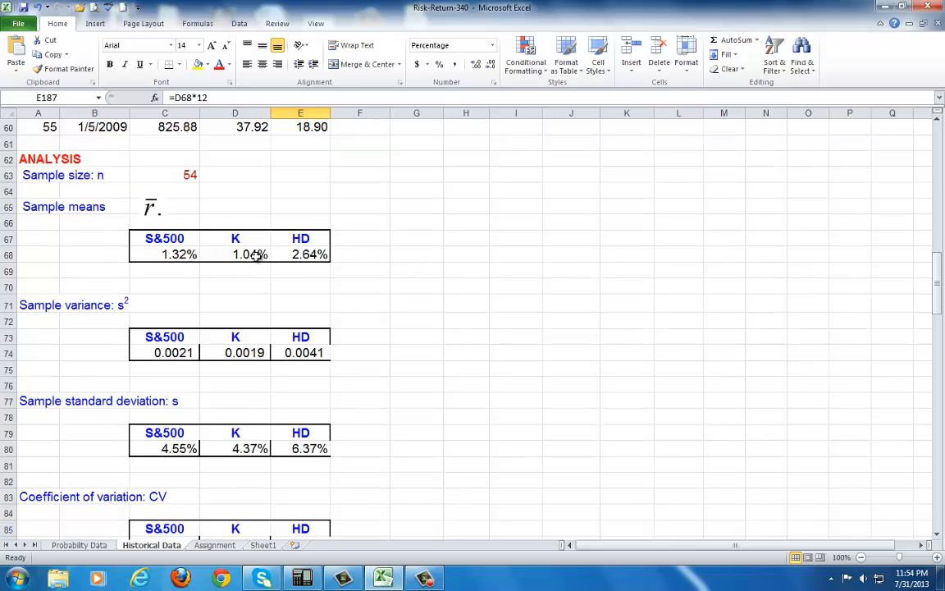
{"action": "left_click", "coordinate": [236, 253]}
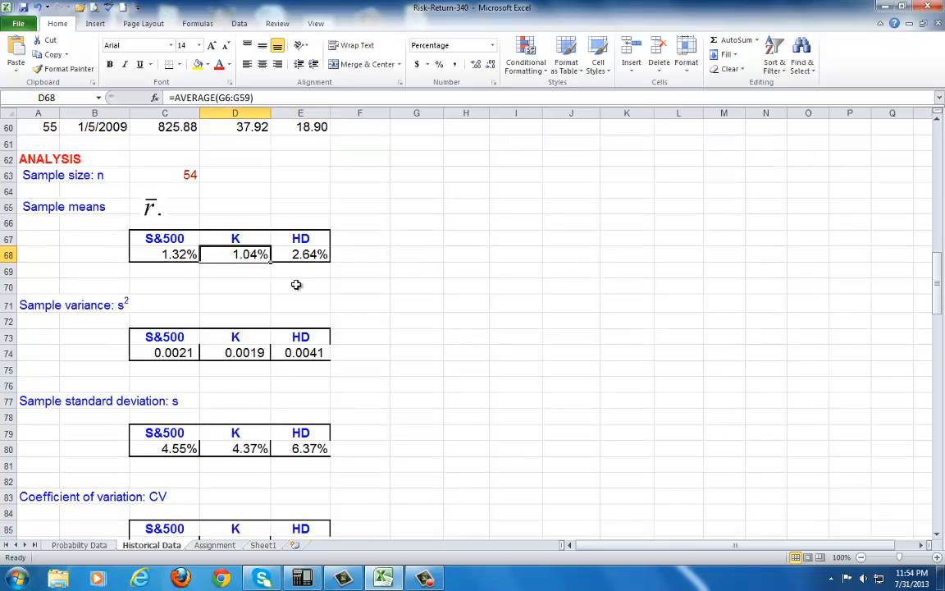
{"action": "mouse_move", "coordinate": [248, 256]}
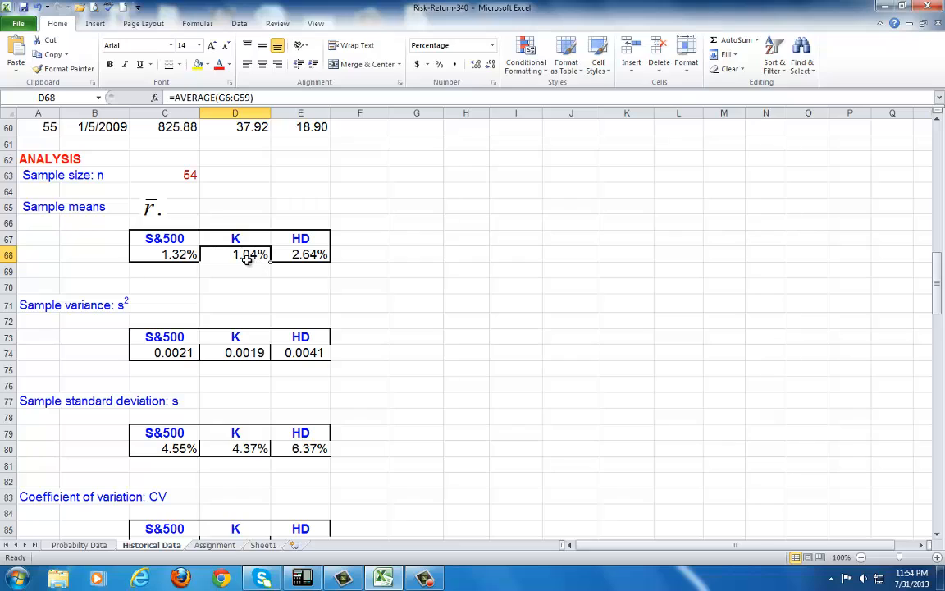
{"action": "mouse_move", "coordinate": [249, 266]}
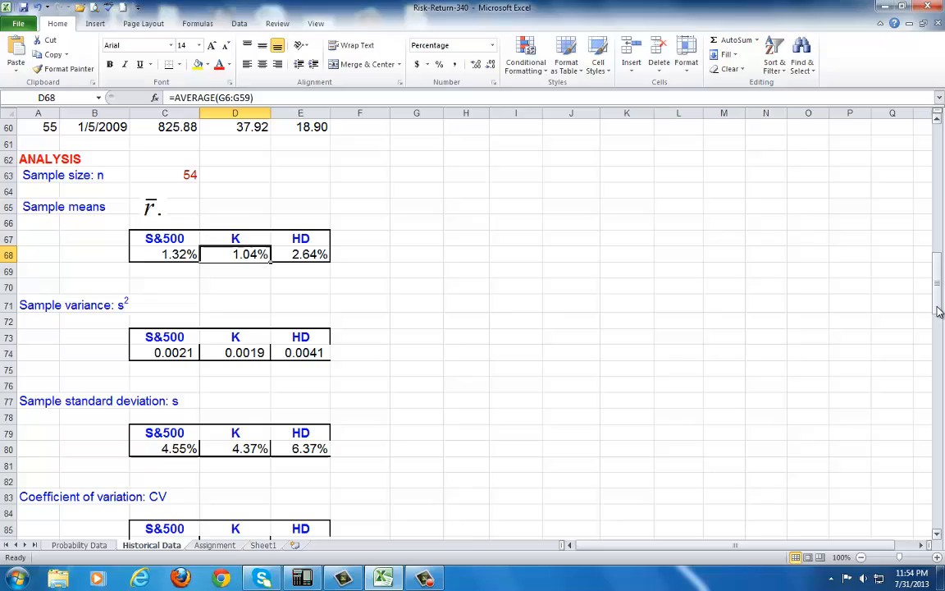
{"action": "scroll", "scroll_direction": "down", "scroll_amount": 3}
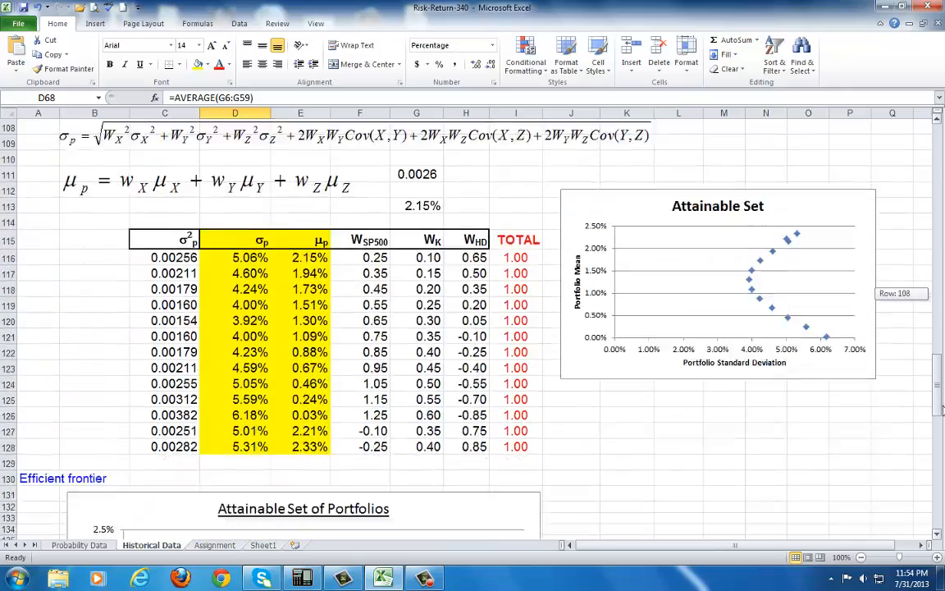
{"action": "scroll", "scroll_direction": "down", "scroll_amount": 3}
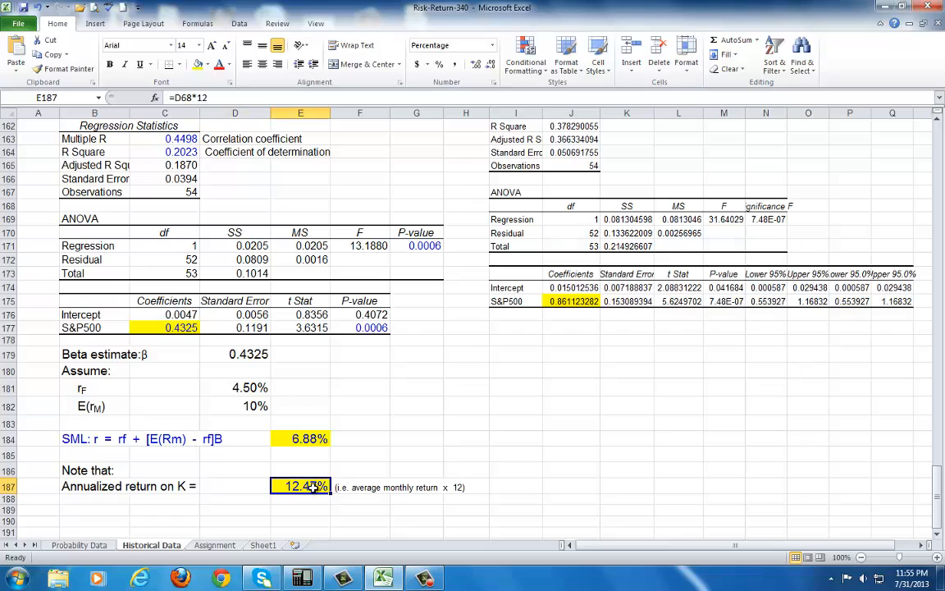
{"action": "mouse_move", "coordinate": [404, 459]}
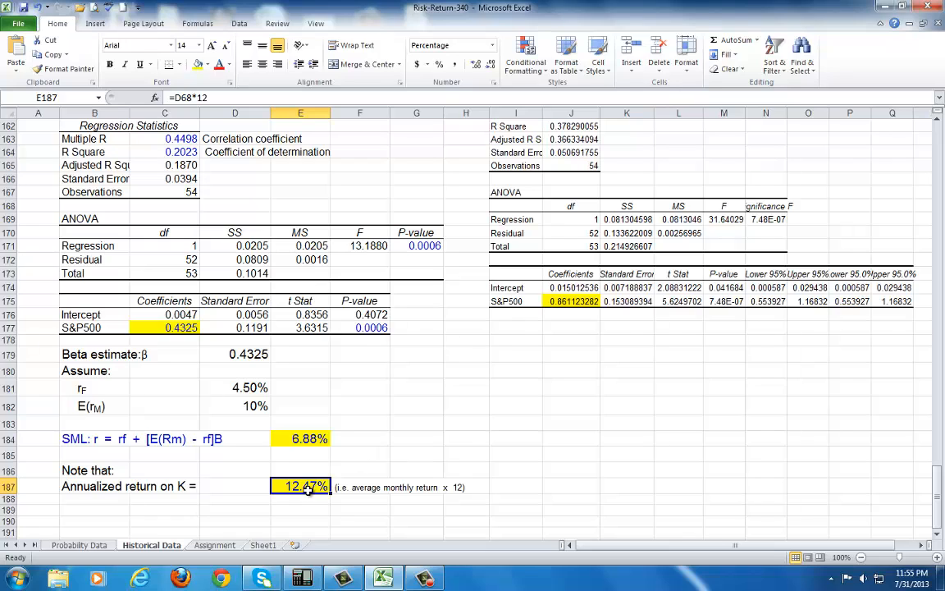
{"action": "mouse_move", "coordinate": [331, 421]}
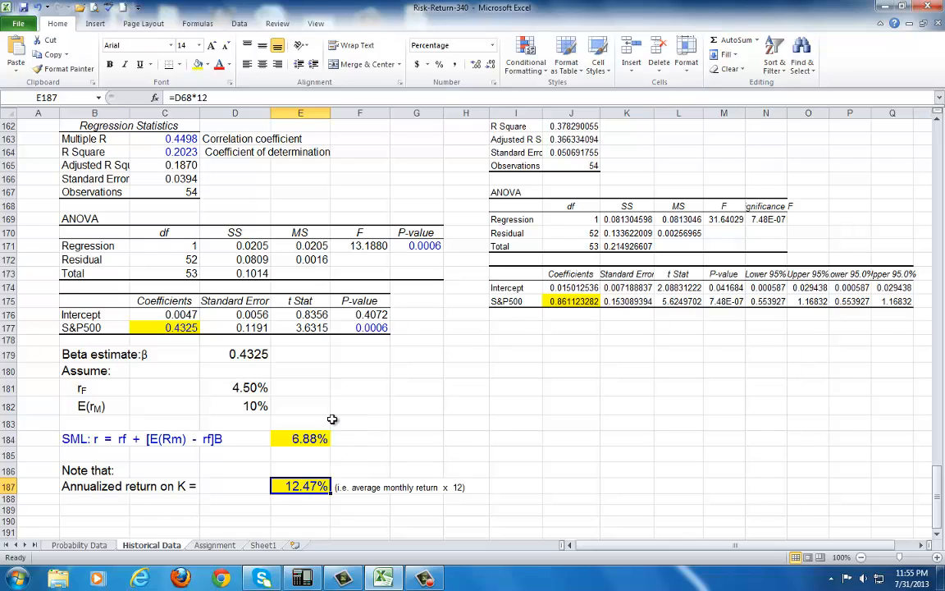
{"action": "mouse_move", "coordinate": [303, 437]}
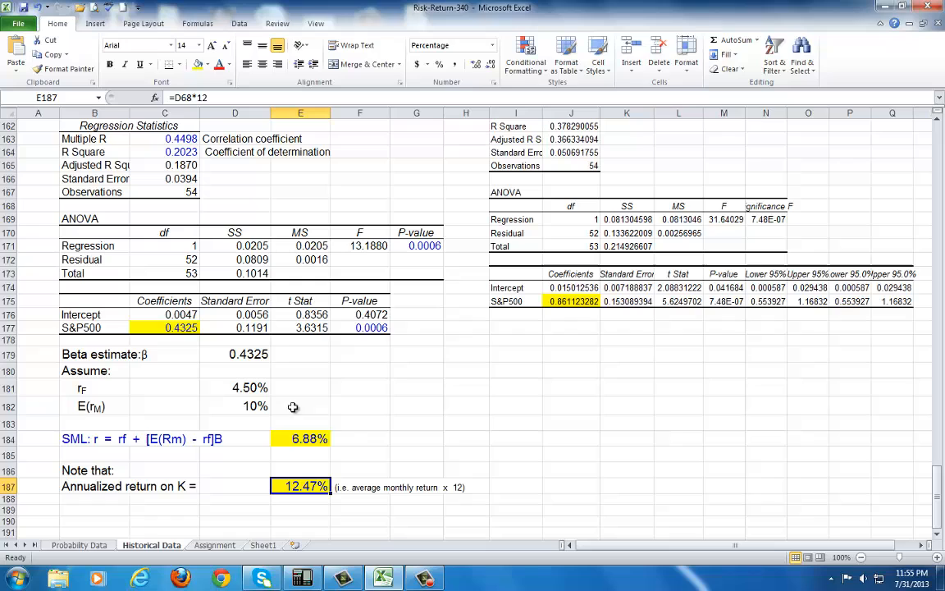
{"action": "mouse_move", "coordinate": [361, 453]}
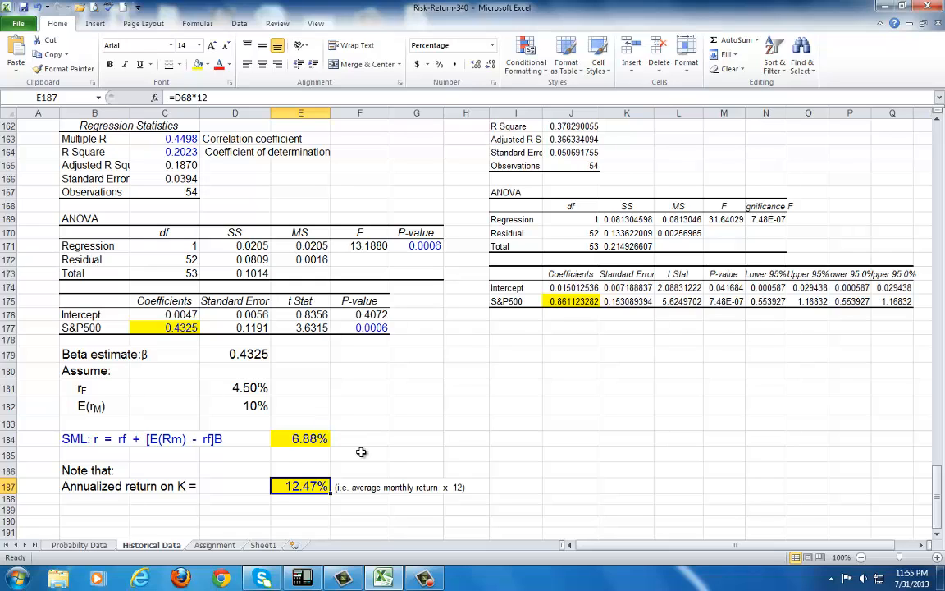
{"action": "left_click", "coordinate": [359, 453]}
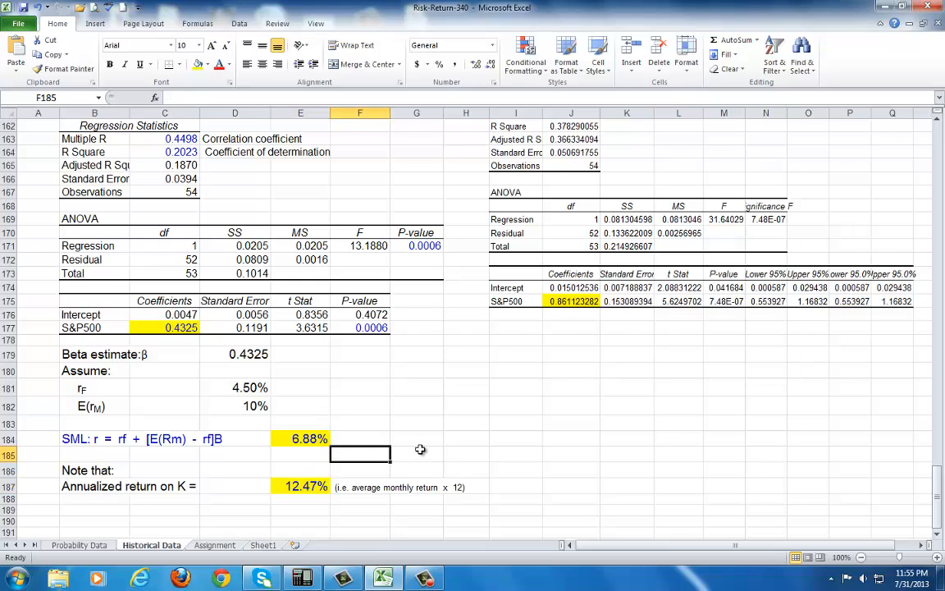